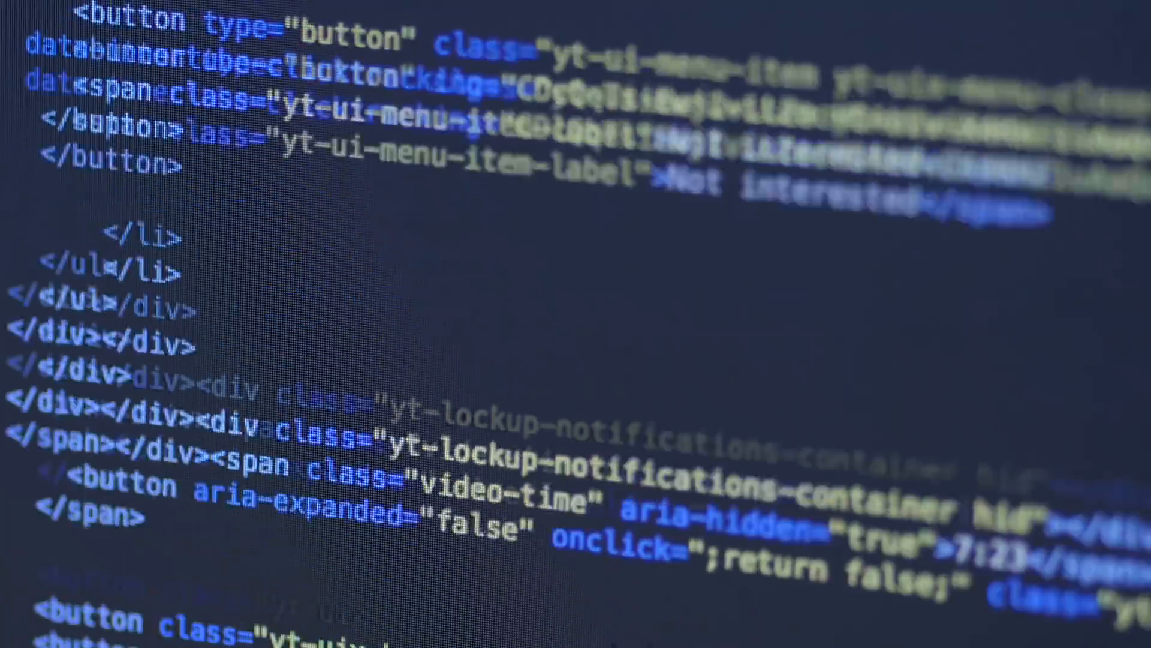
pyautogui.scroll(-3)
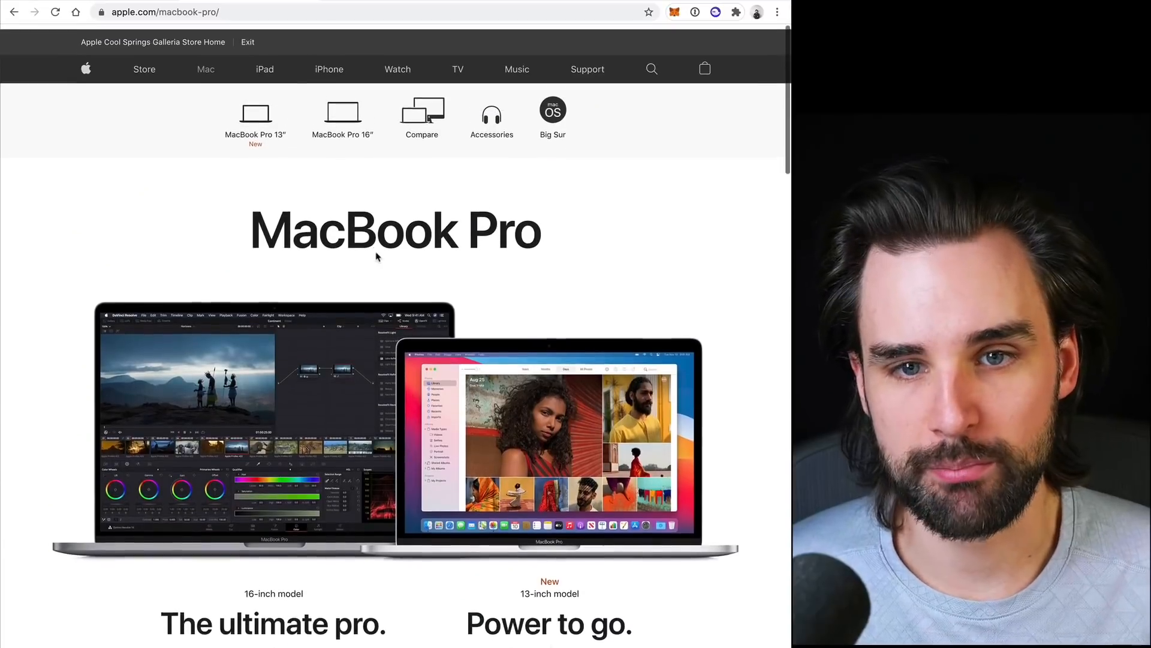
pyautogui.scroll(-3)
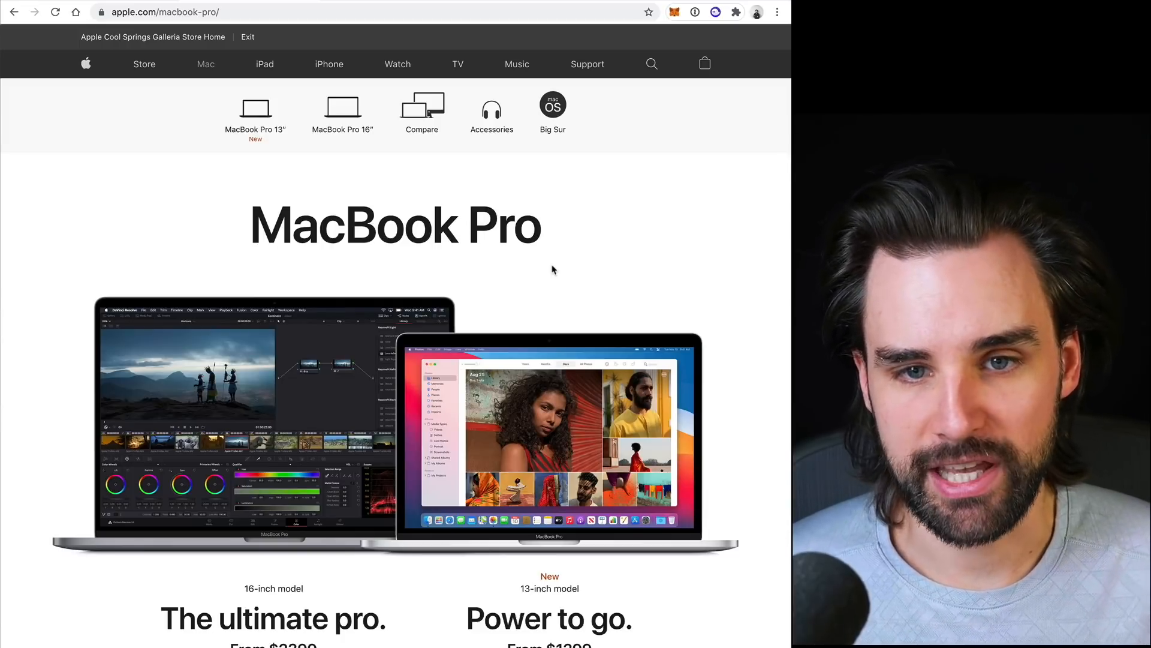
pyautogui.scroll(-3)
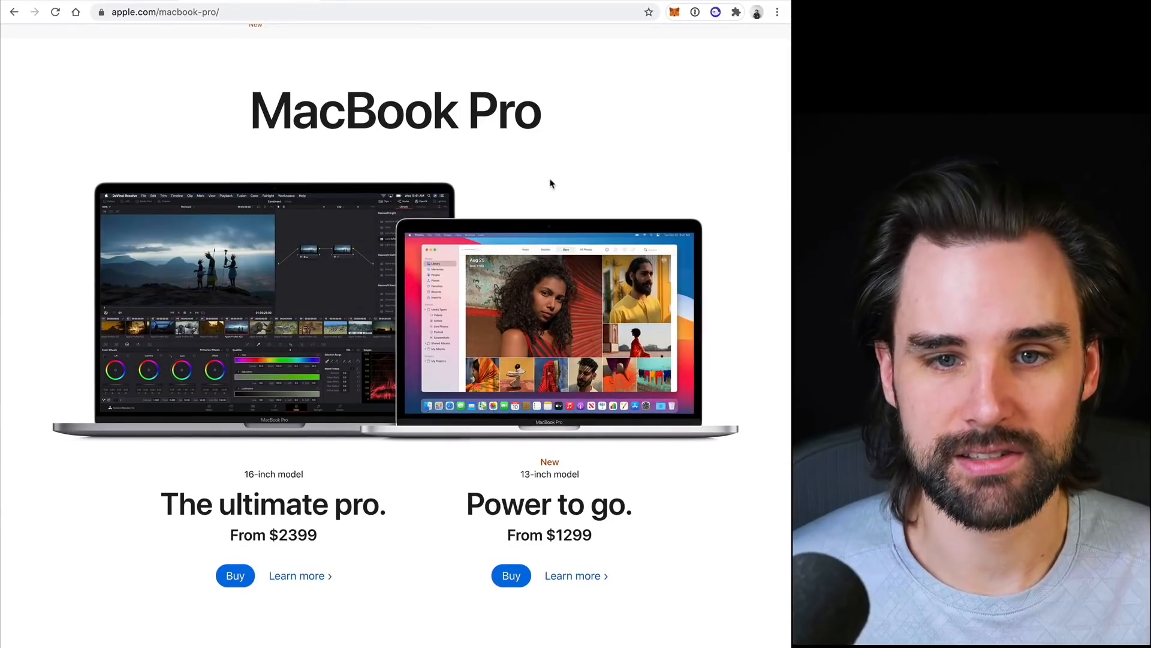
pyautogui.scroll(3)
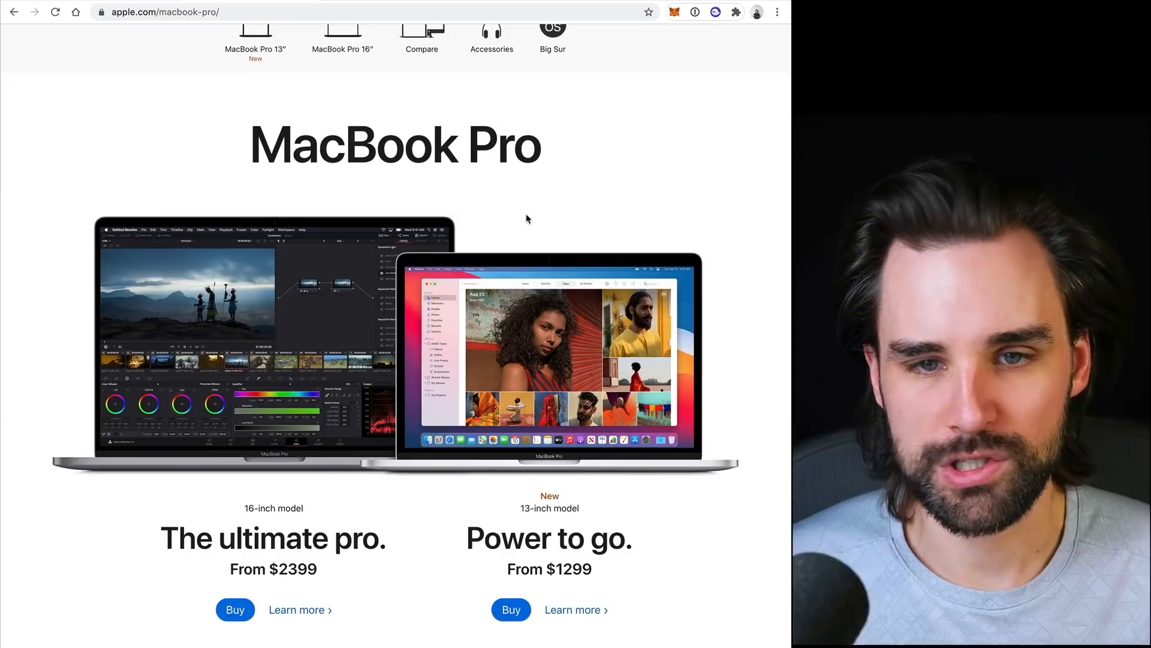
pyautogui.moveTo(465, 268)
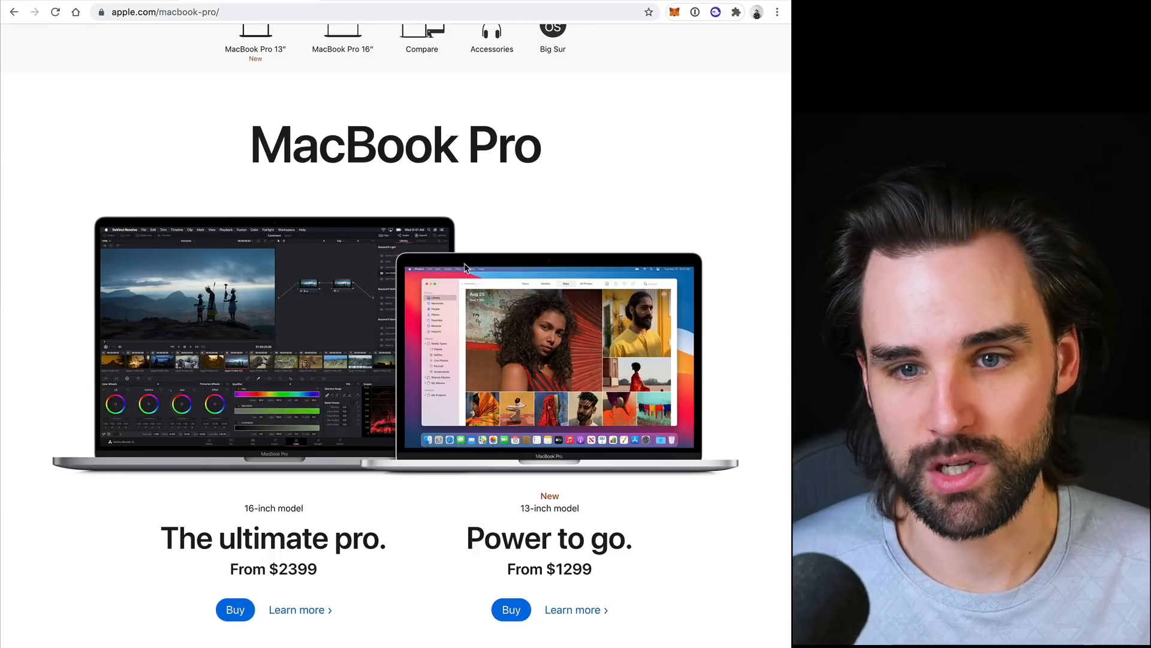
pyautogui.moveTo(514, 203)
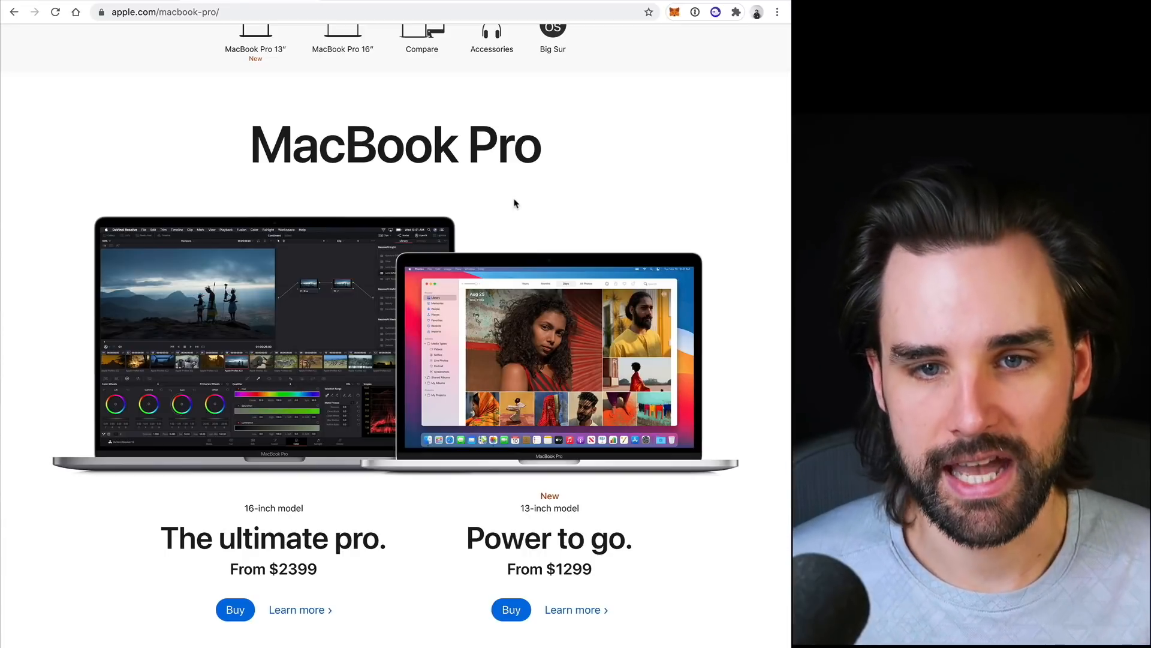
pyautogui.moveTo(269, 190)
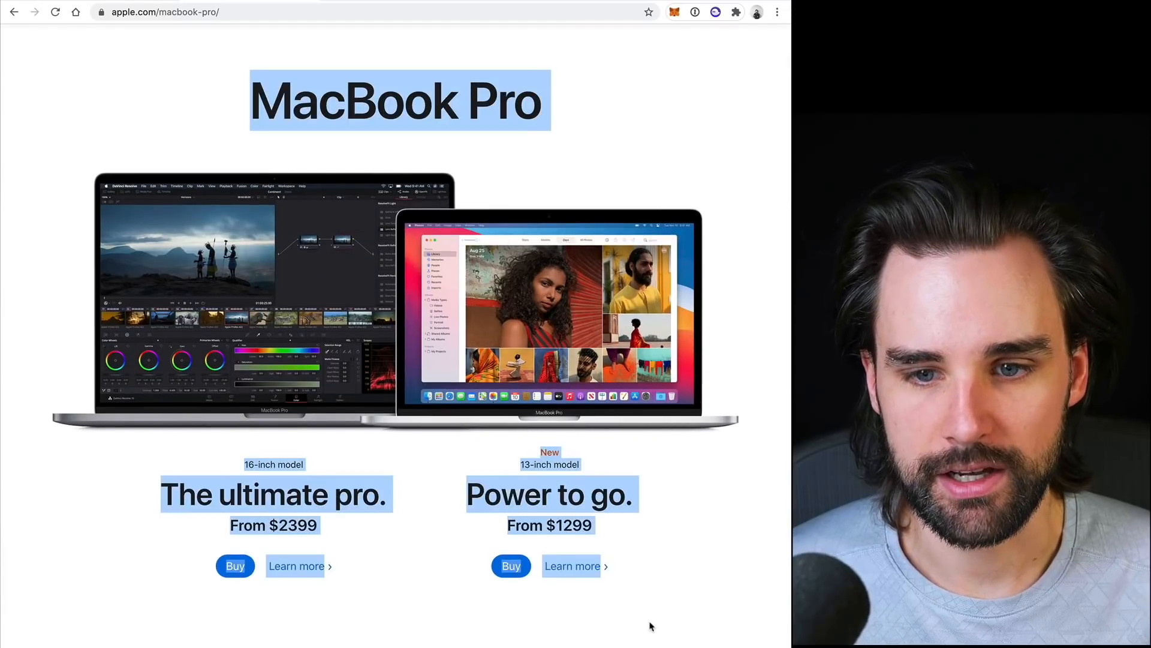
pyautogui.click(649, 625)
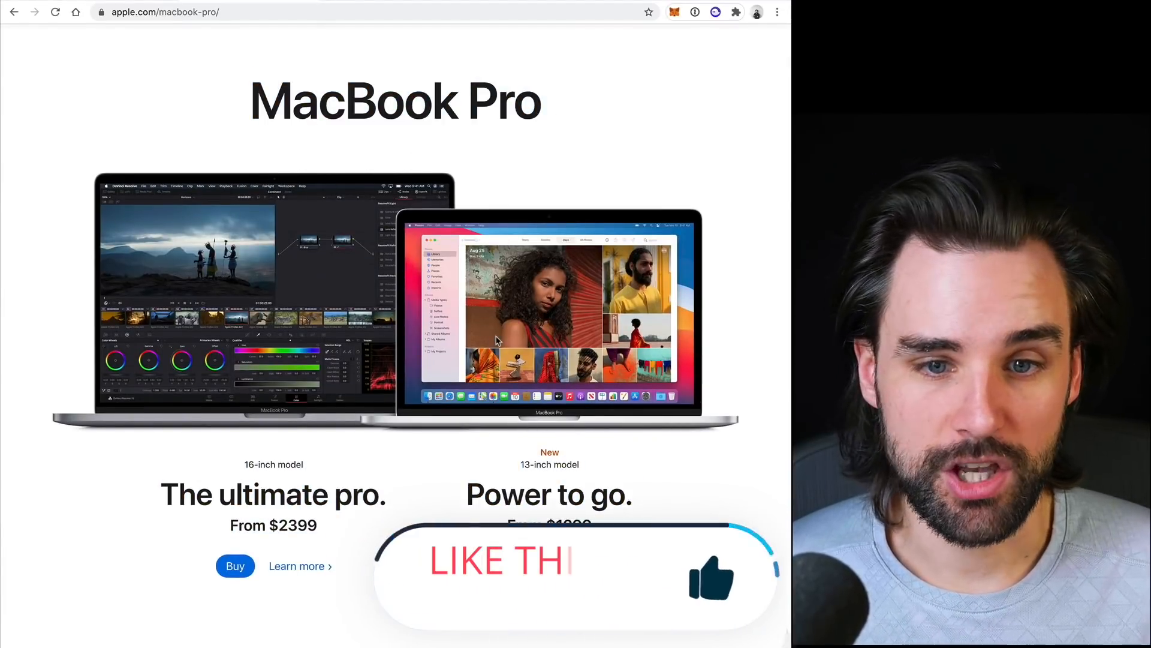
pyautogui.scroll(3)
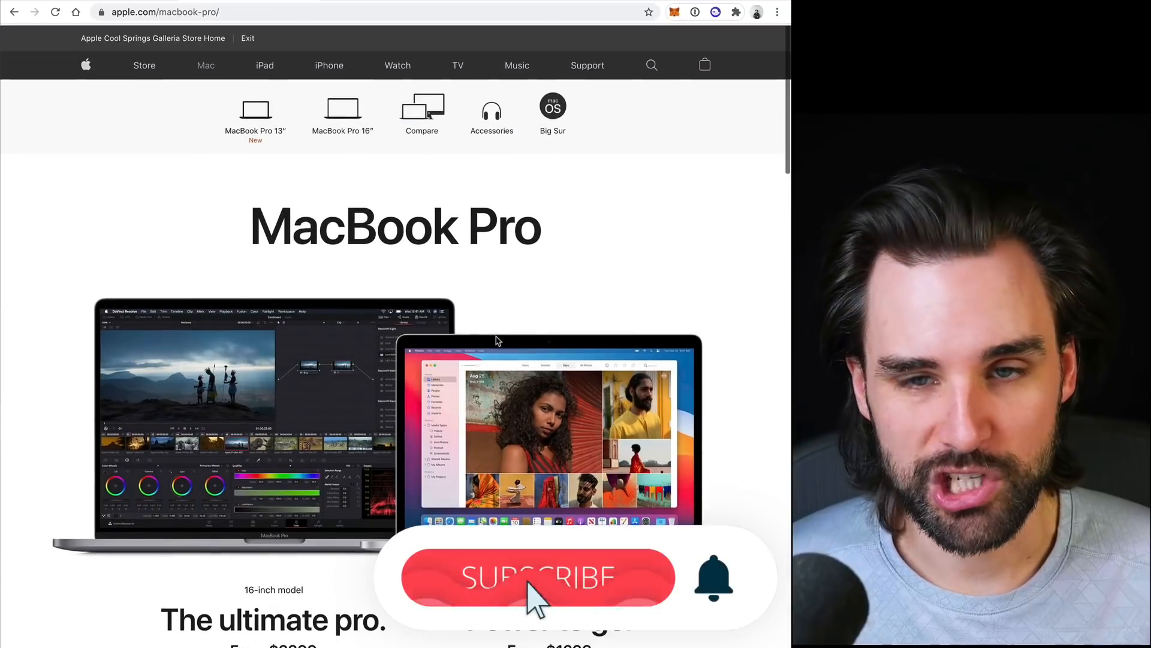
pyautogui.scroll(-3)
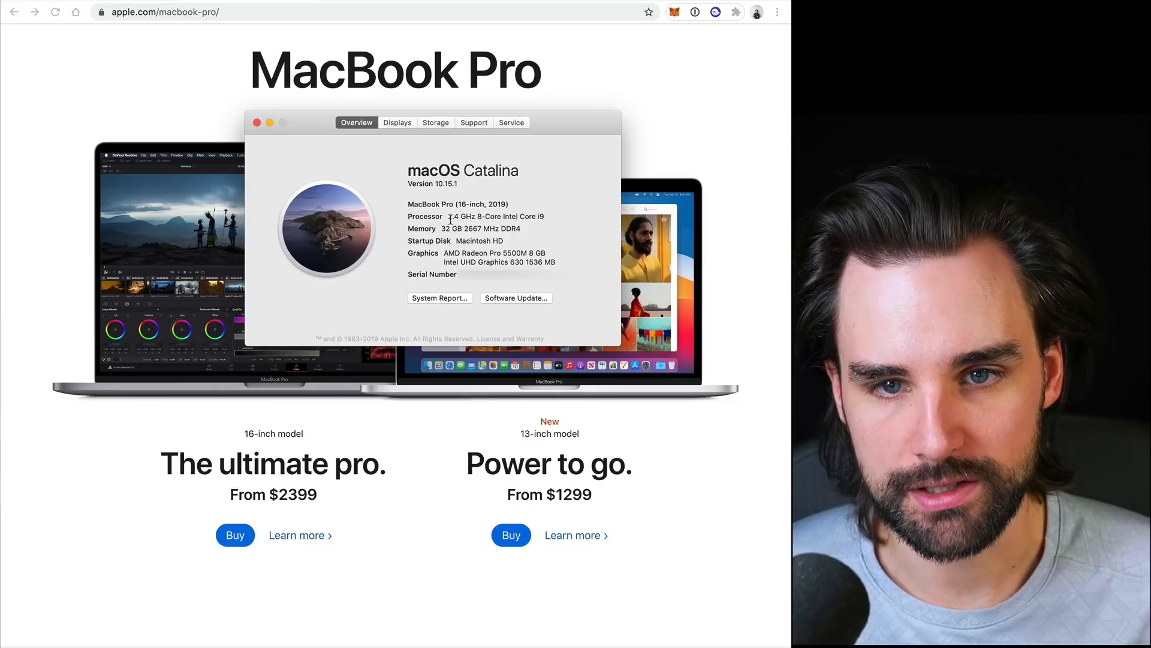
pyautogui.moveTo(569, 229)
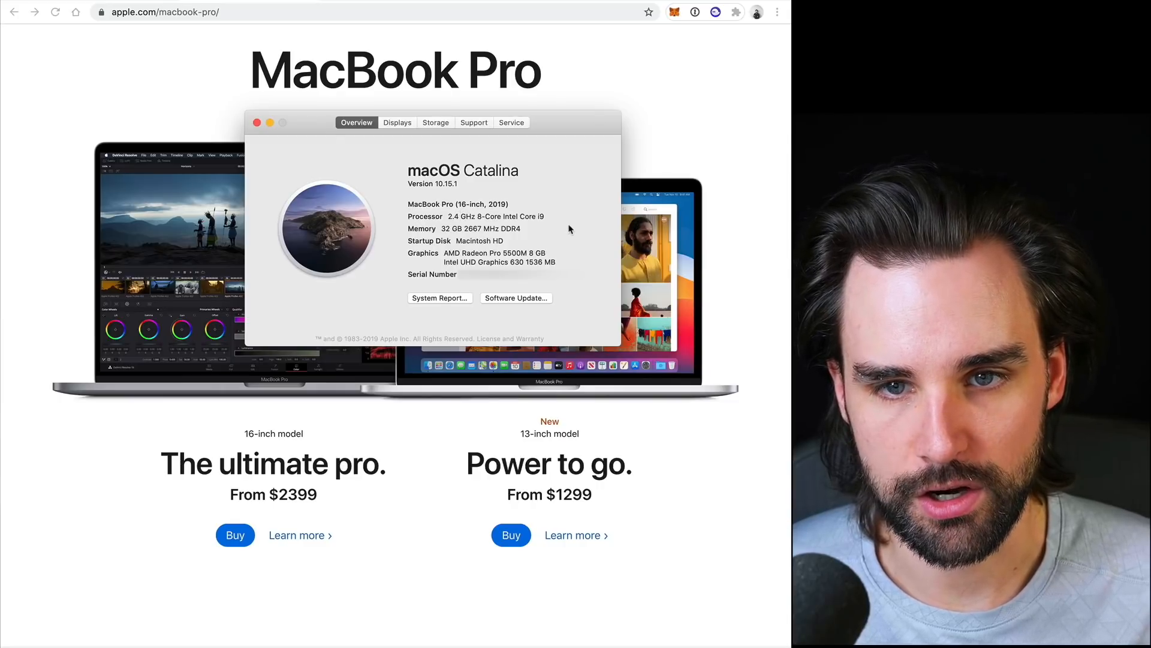
pyautogui.moveTo(535, 228)
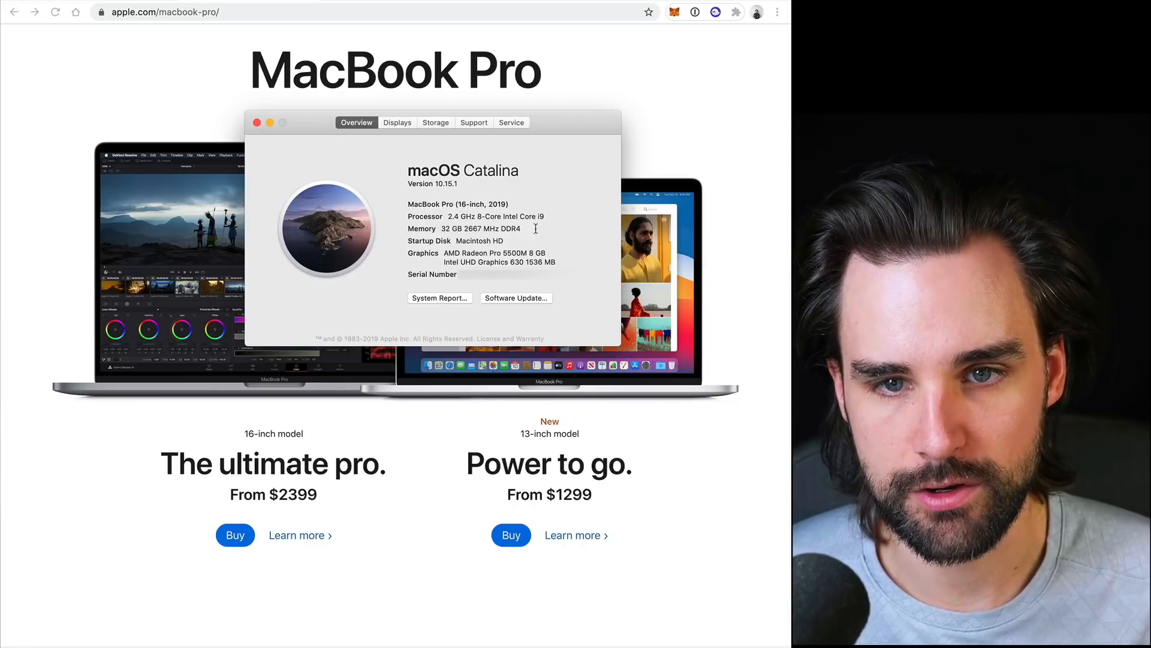
pyautogui.moveTo(488, 255)
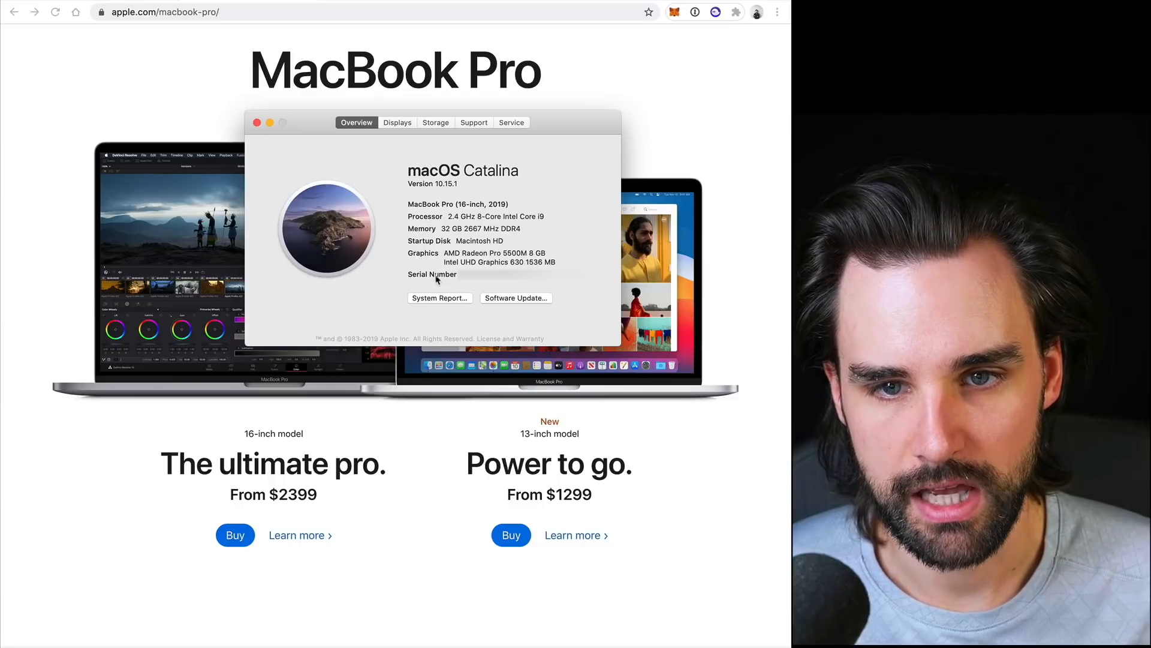
pyautogui.moveTo(545, 264)
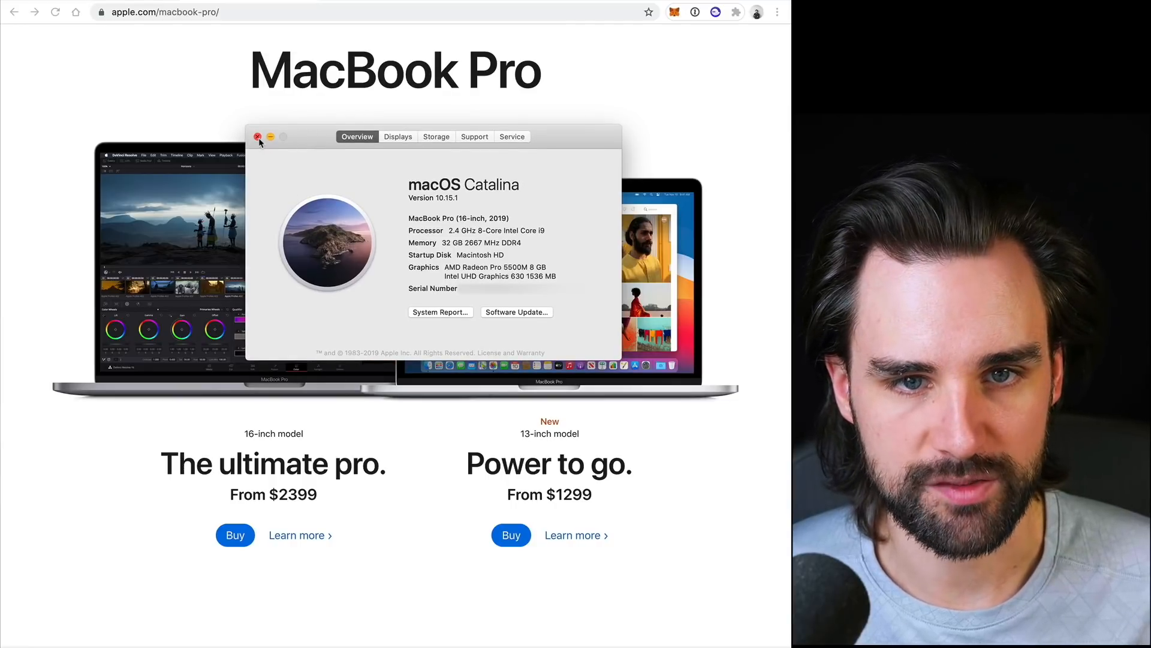
pyautogui.click(258, 137)
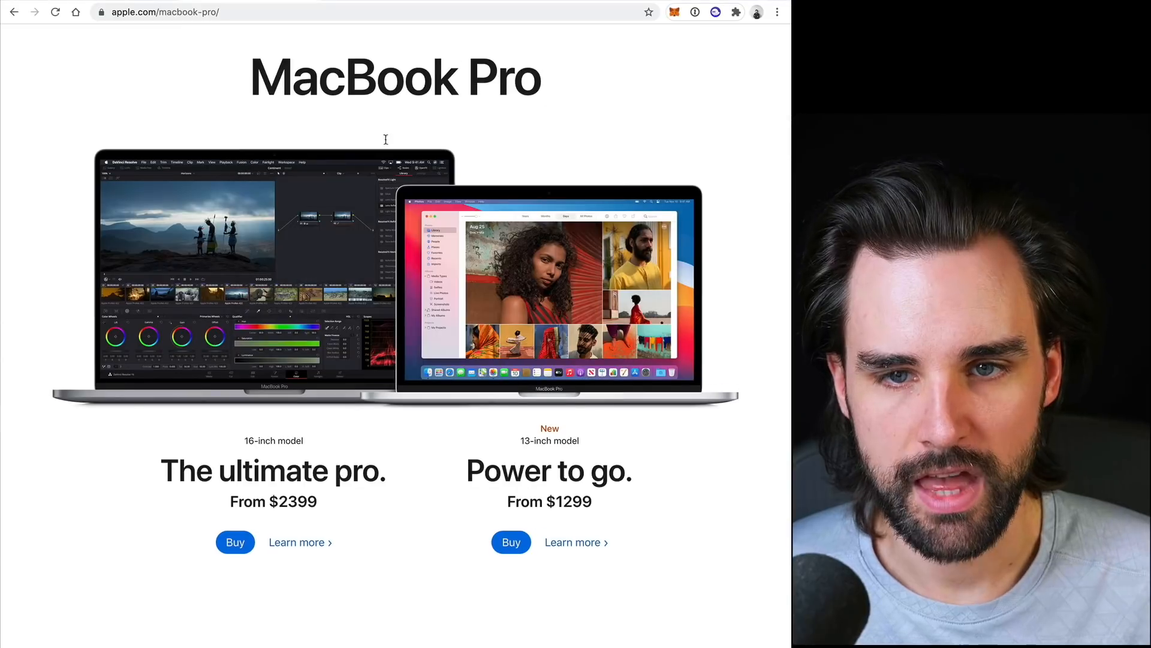
# Scroll down the 13-inch MacBook Pro page through the Apple M1 chip description.
pyautogui.scroll(-3)
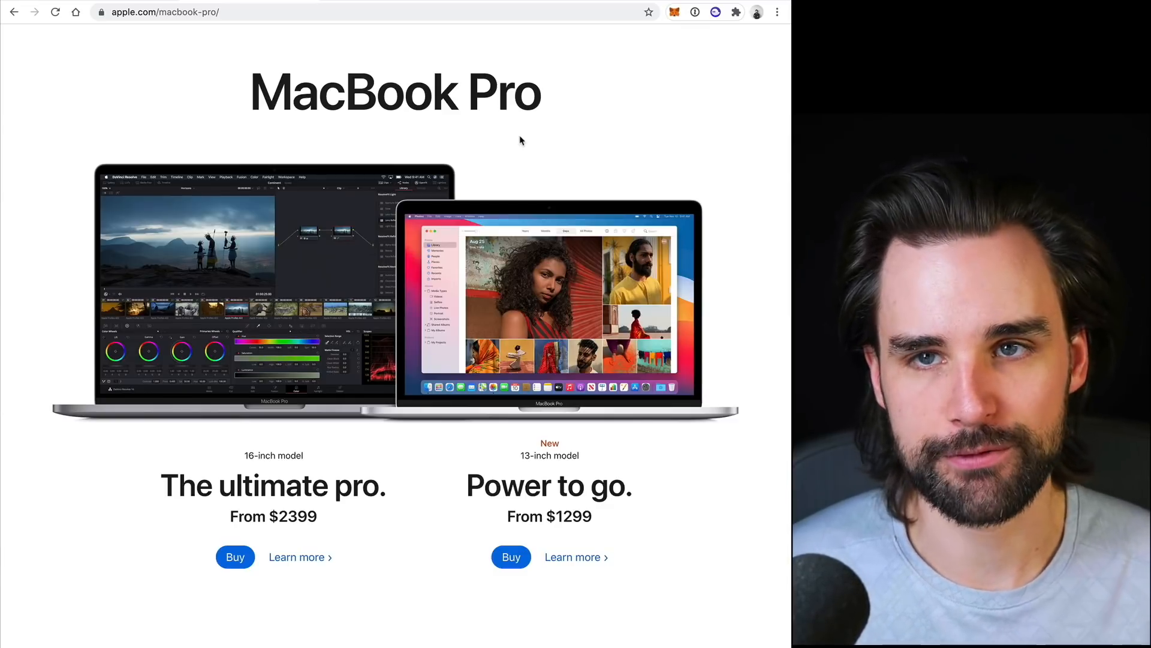
pyautogui.moveTo(648, 125)
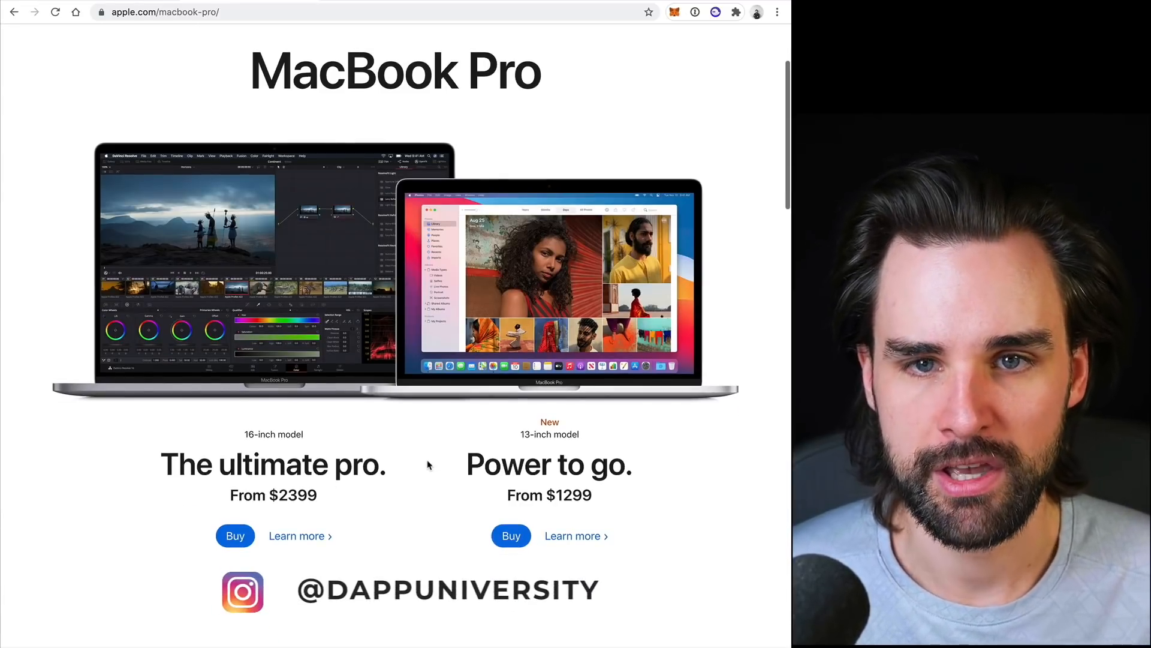
pyautogui.scroll(-3)
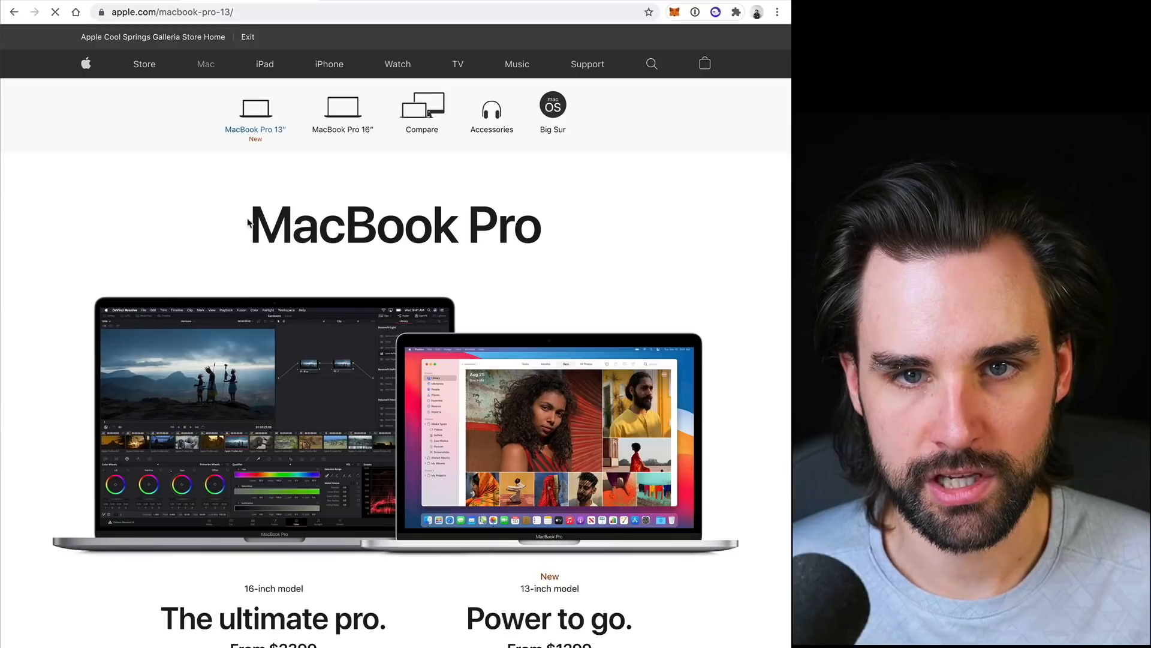
pyautogui.scroll(-3)
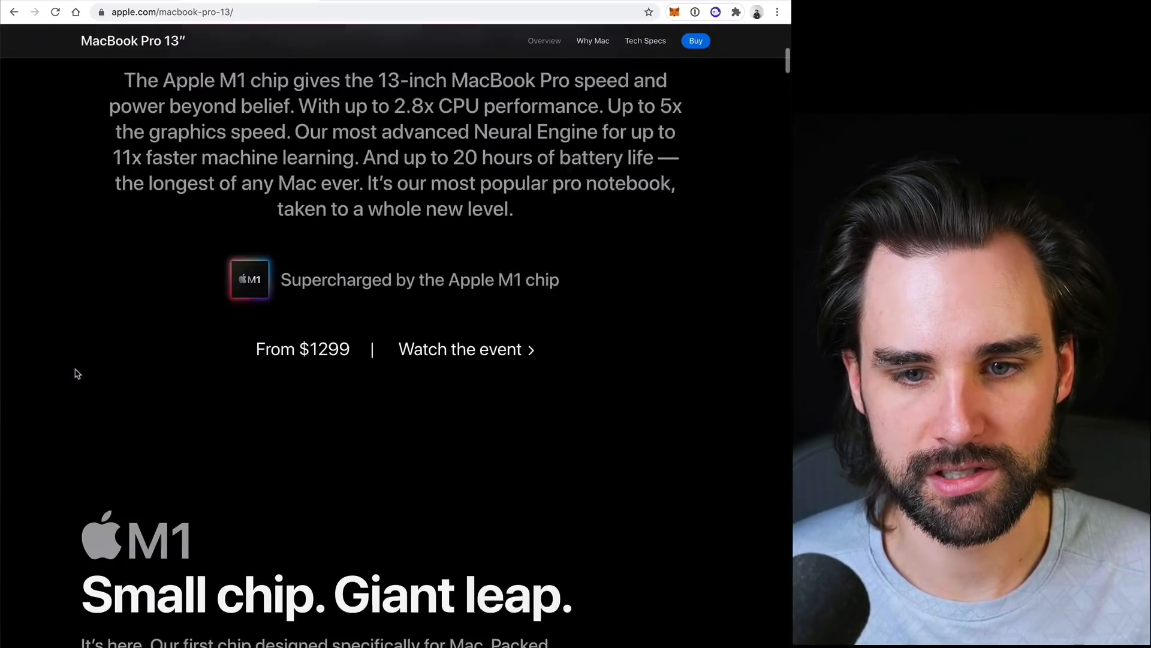
pyautogui.scroll(-3)
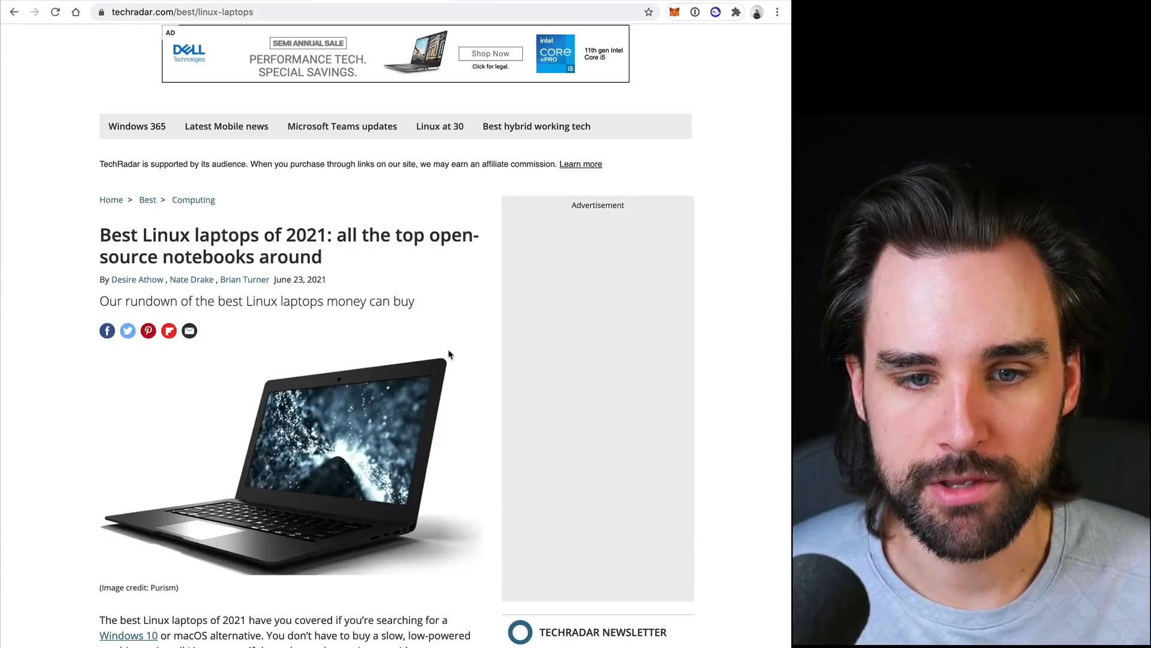
# Scroll through the introduction of TechRadar's best Linux laptops of 2021 article.
pyautogui.scroll(-3)
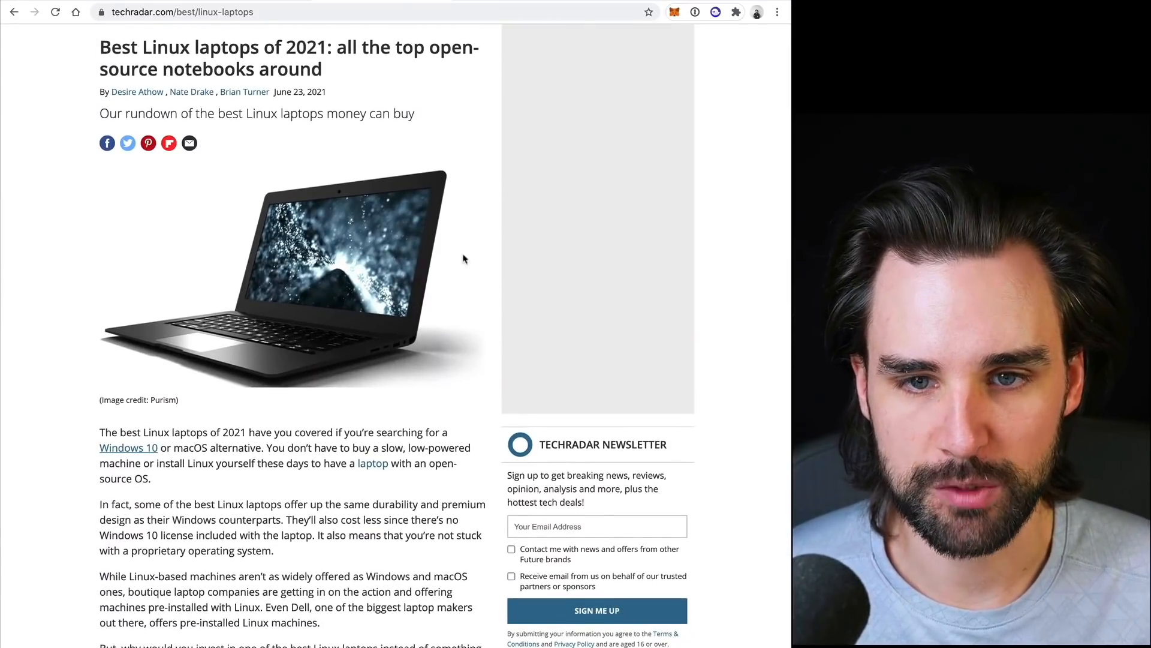
pyautogui.scroll(-3)
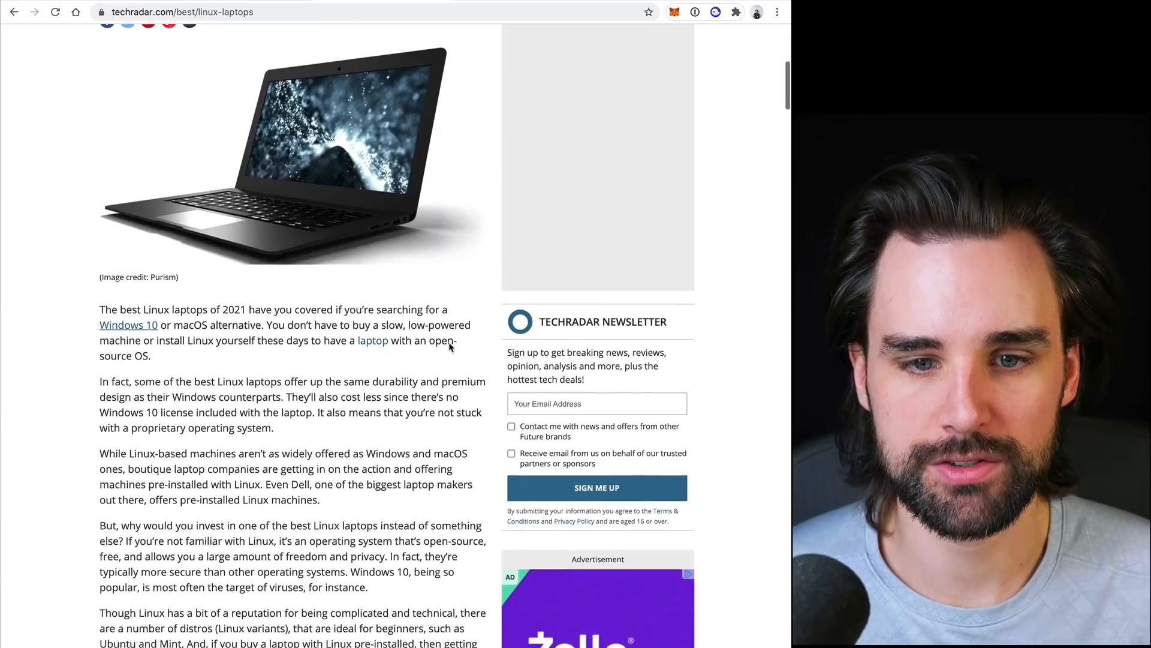
pyautogui.scroll(-3)
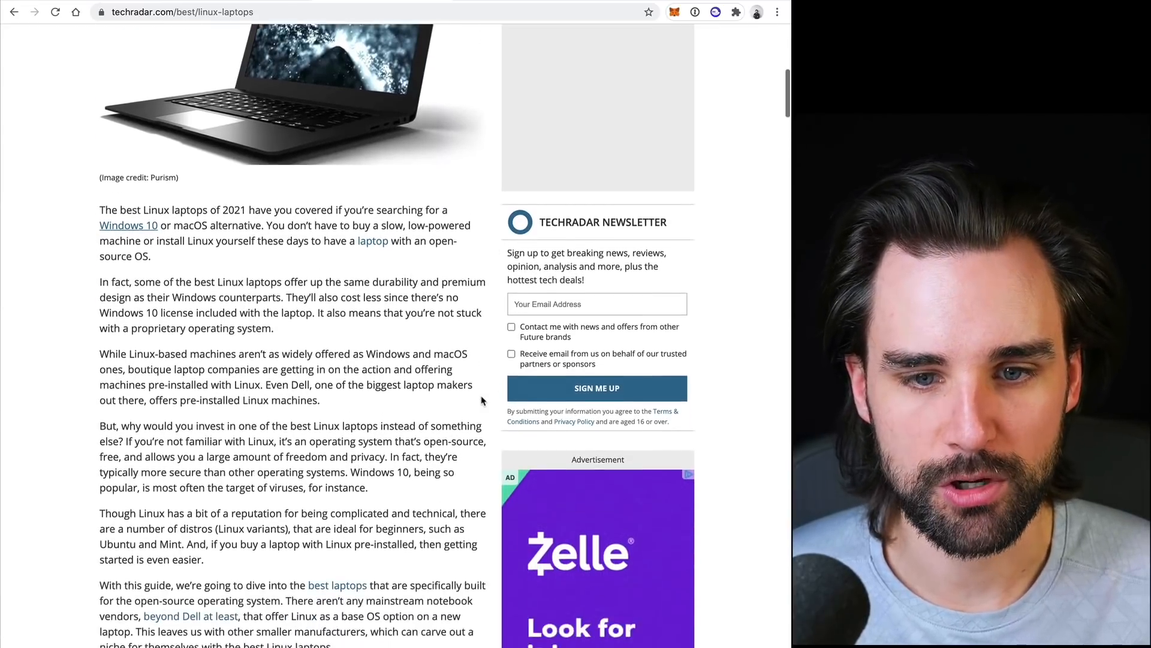
pyautogui.scroll(-3)
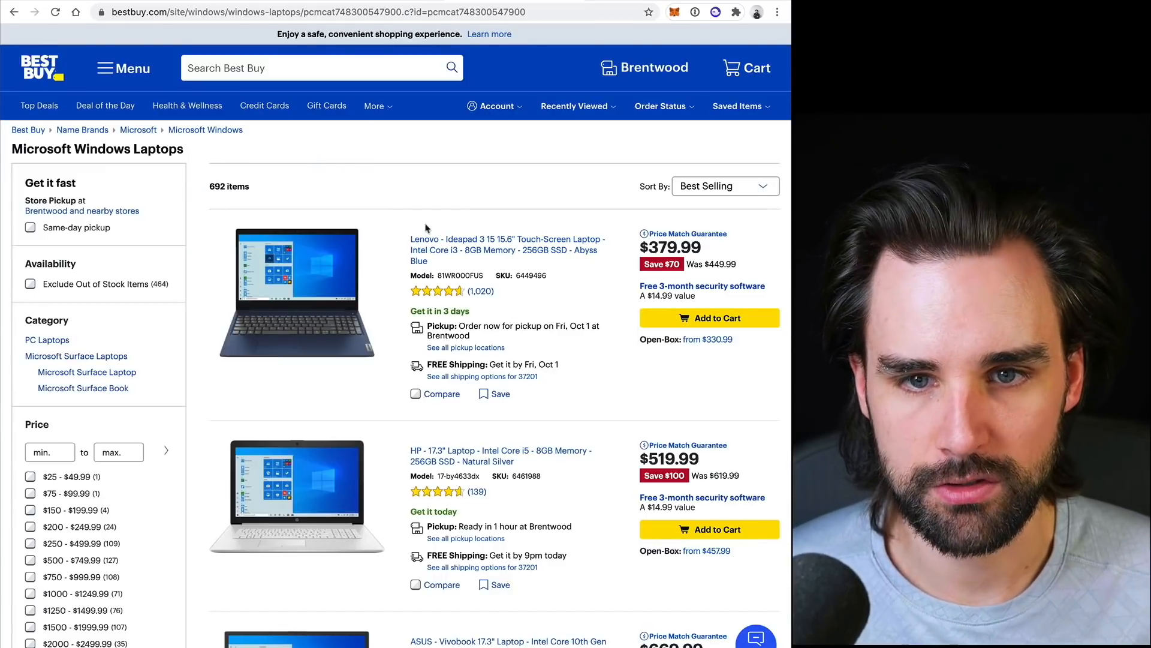
# Scroll the Best Buy Windows laptops listing past Lenovo and HP to the ASUS Vivobook entries.
pyautogui.scroll(-3)
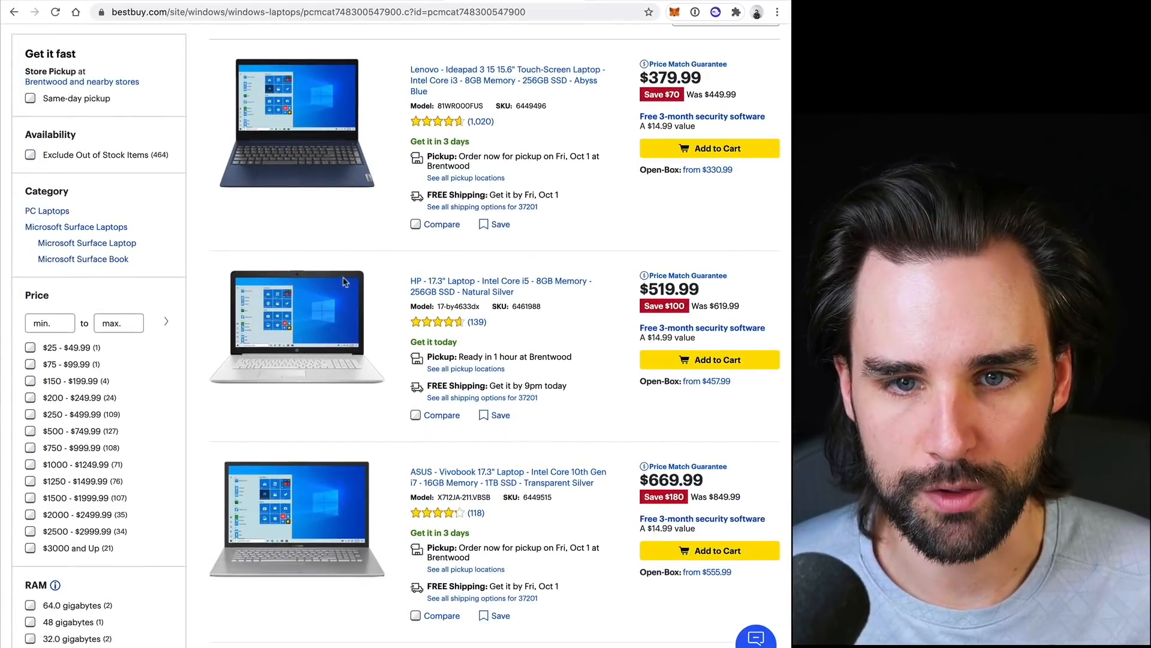
pyautogui.scroll(3)
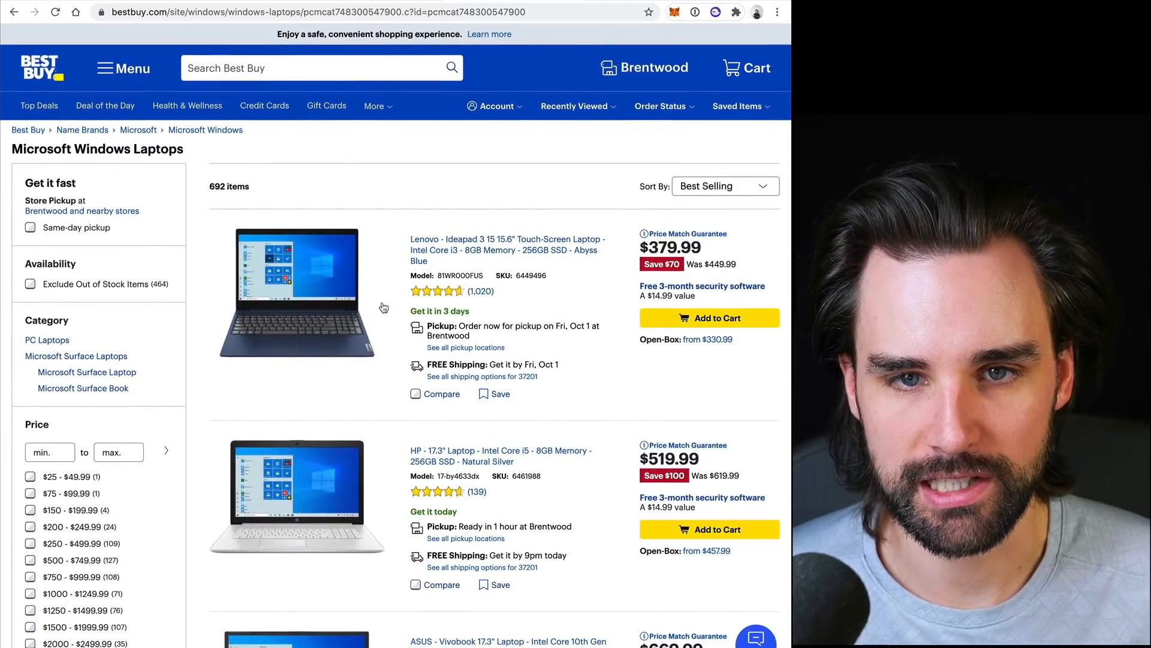
pyautogui.moveTo(455, 439)
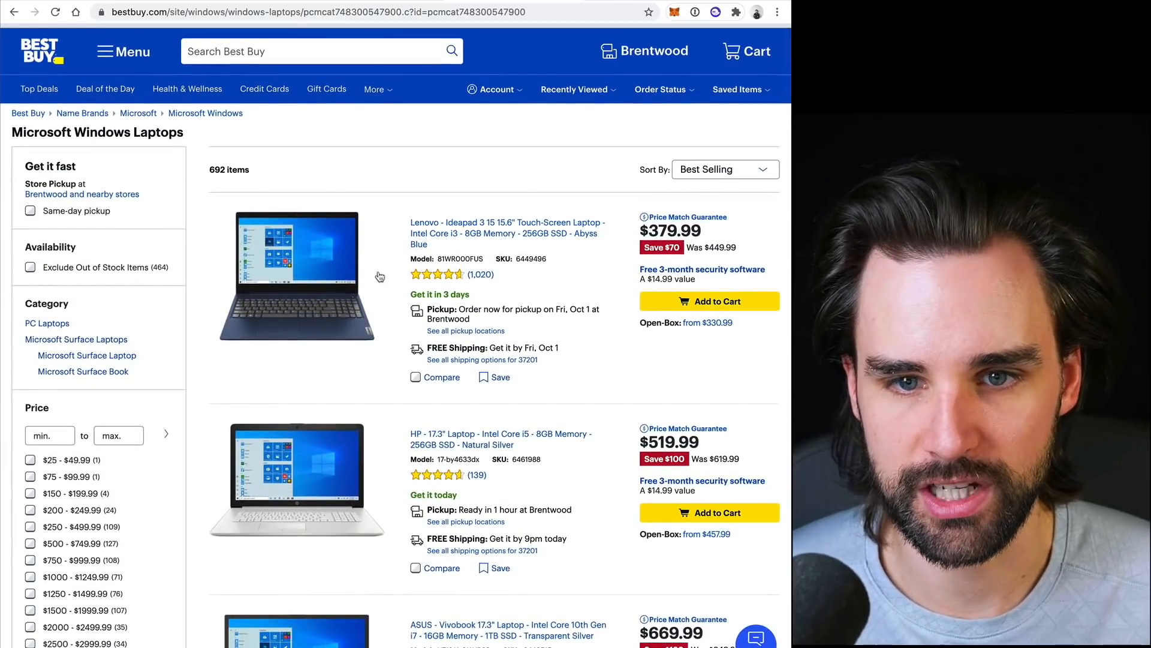
pyautogui.scroll(-3)
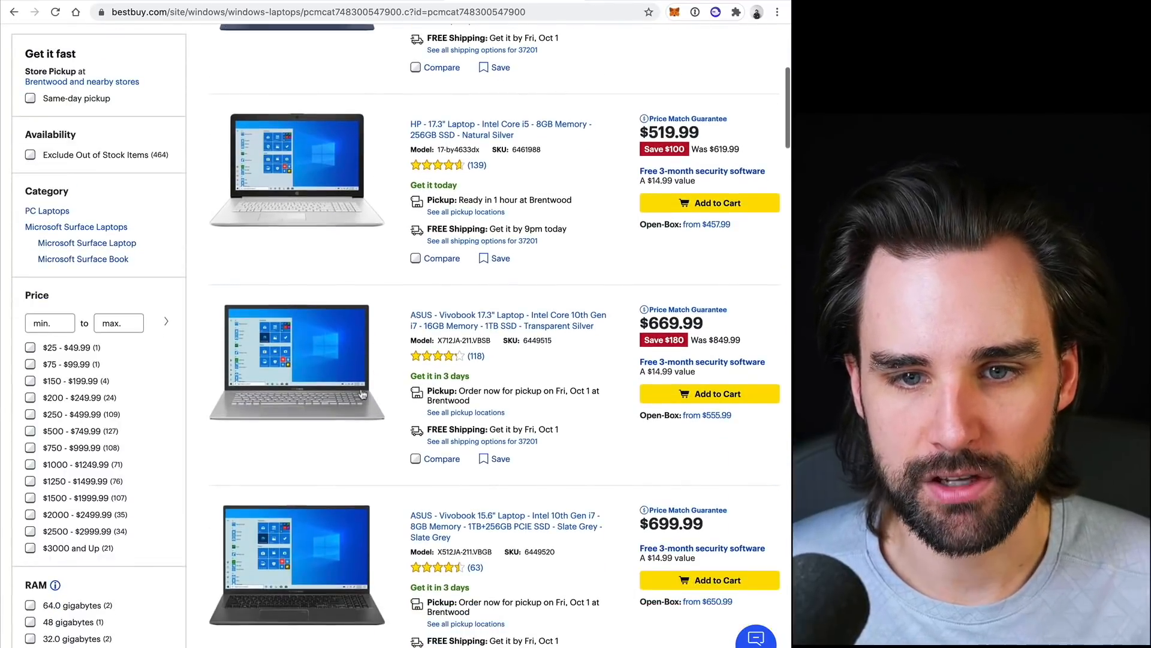
pyautogui.scroll(-3)
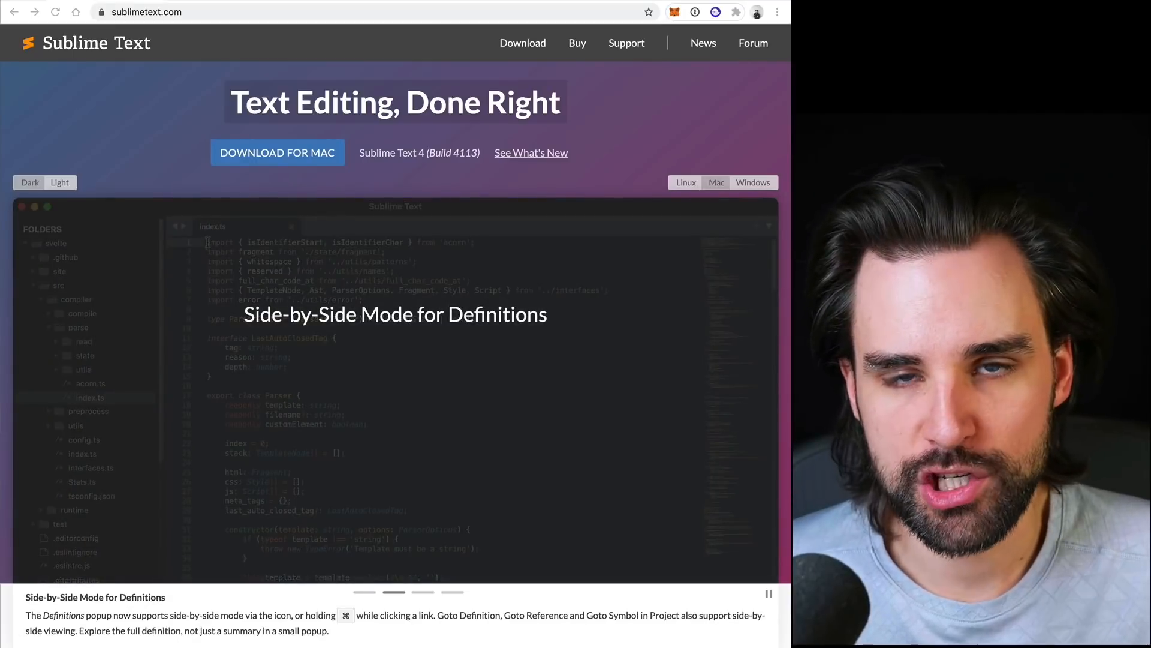
pyautogui.moveTo(286, 452)
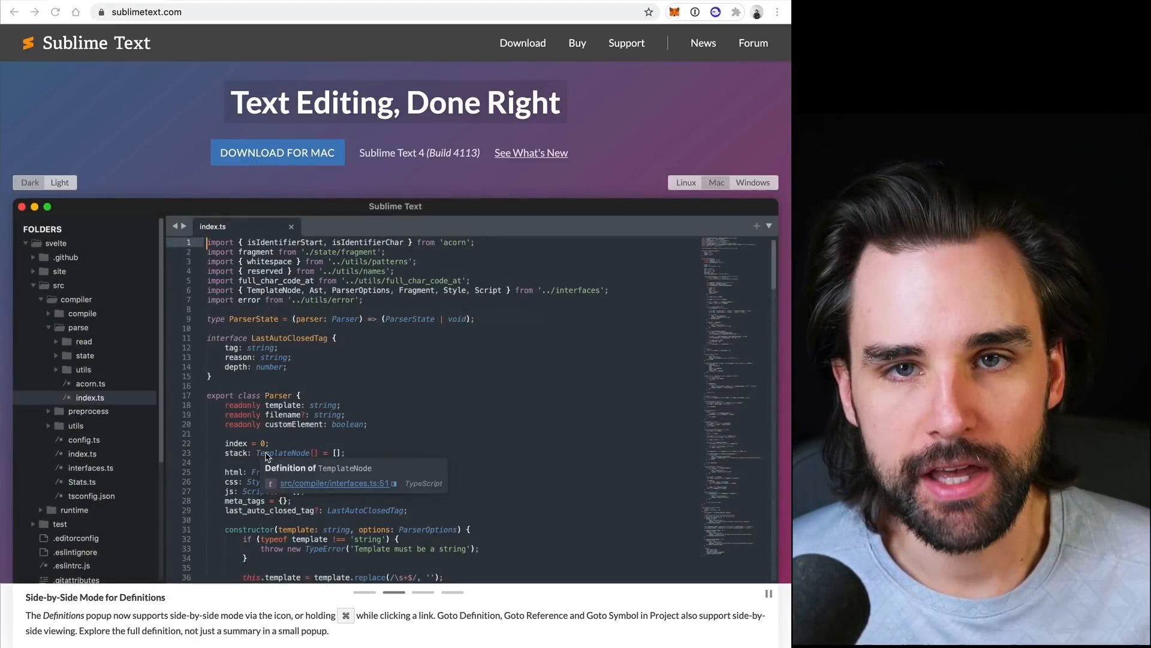
# Step through Sublime Text's carousel demos for Goto Definition and auto-complete.
pyautogui.click(336, 482)
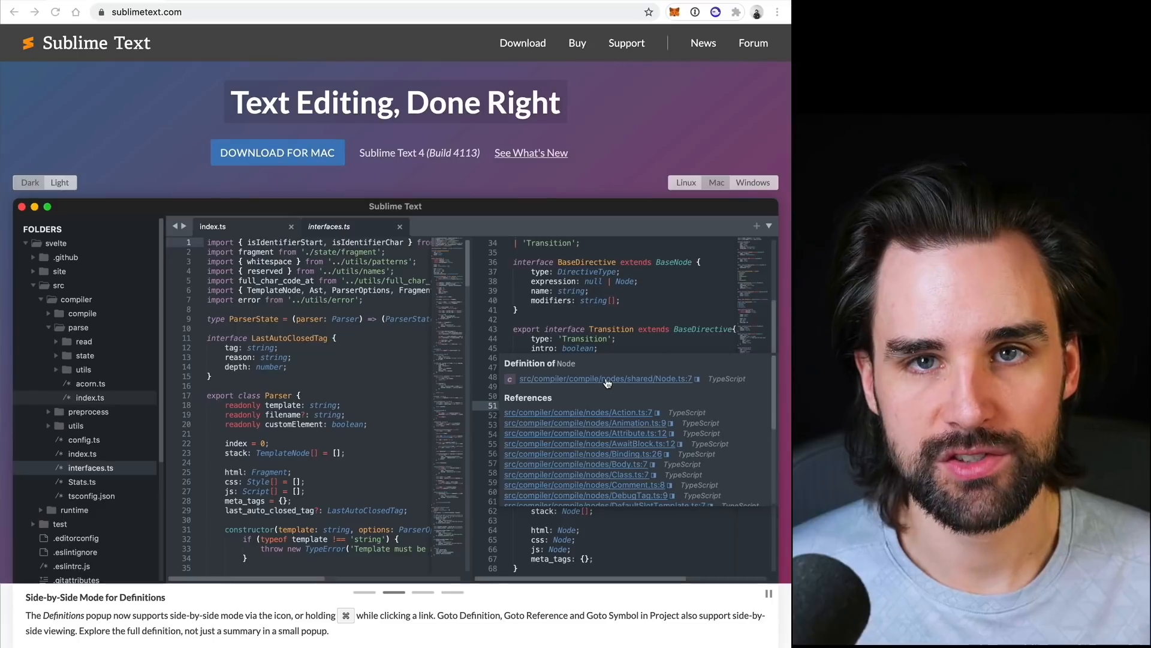
pyautogui.click(602, 378)
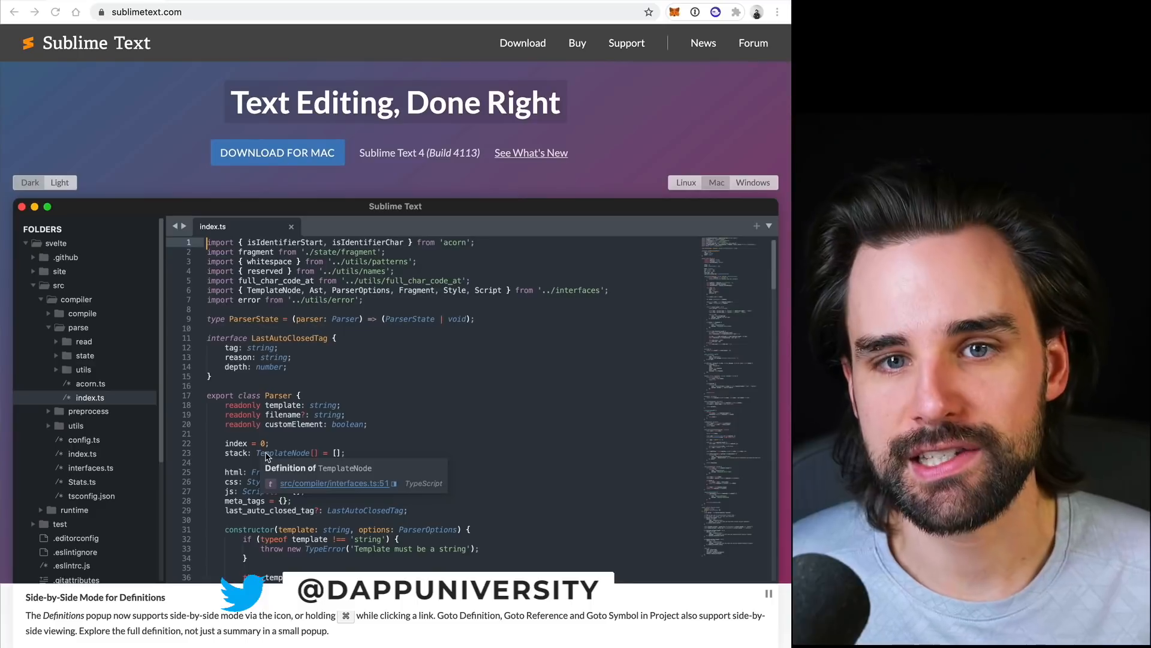
pyautogui.click(334, 483)
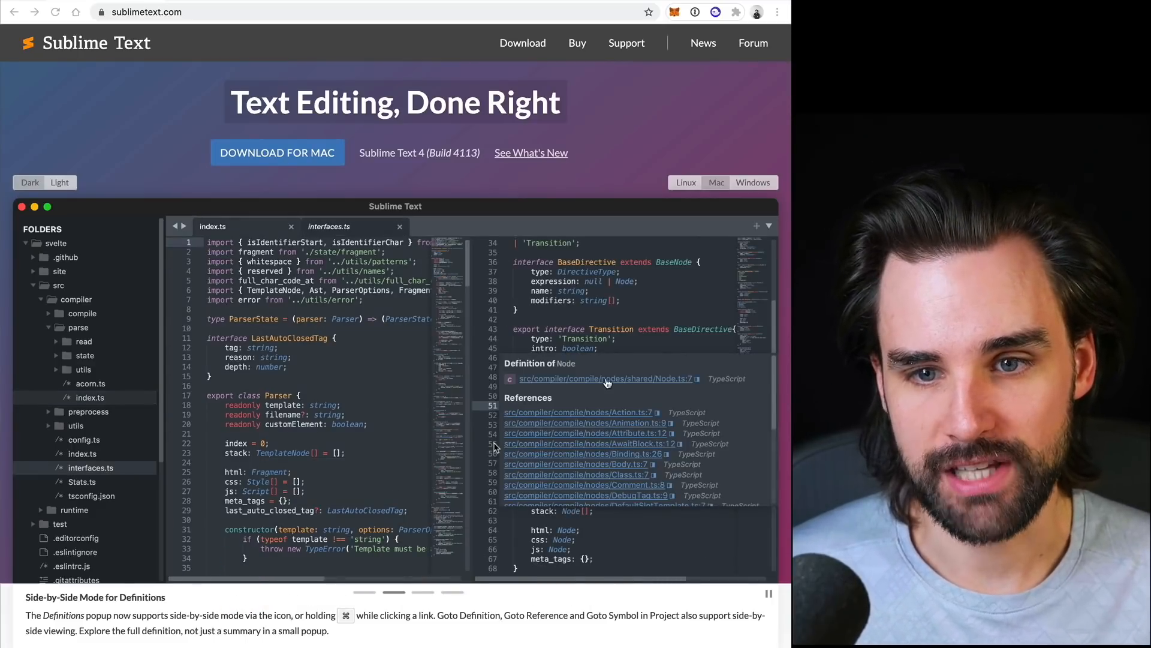
pyautogui.click(602, 378)
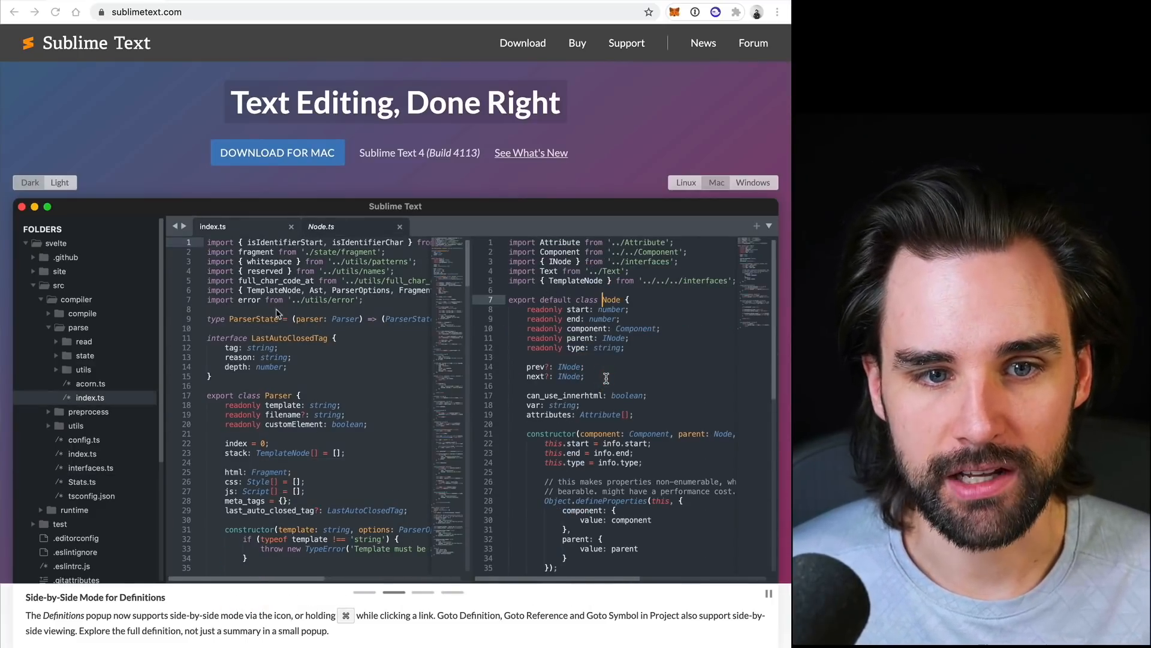
pyautogui.press('cmd+w')
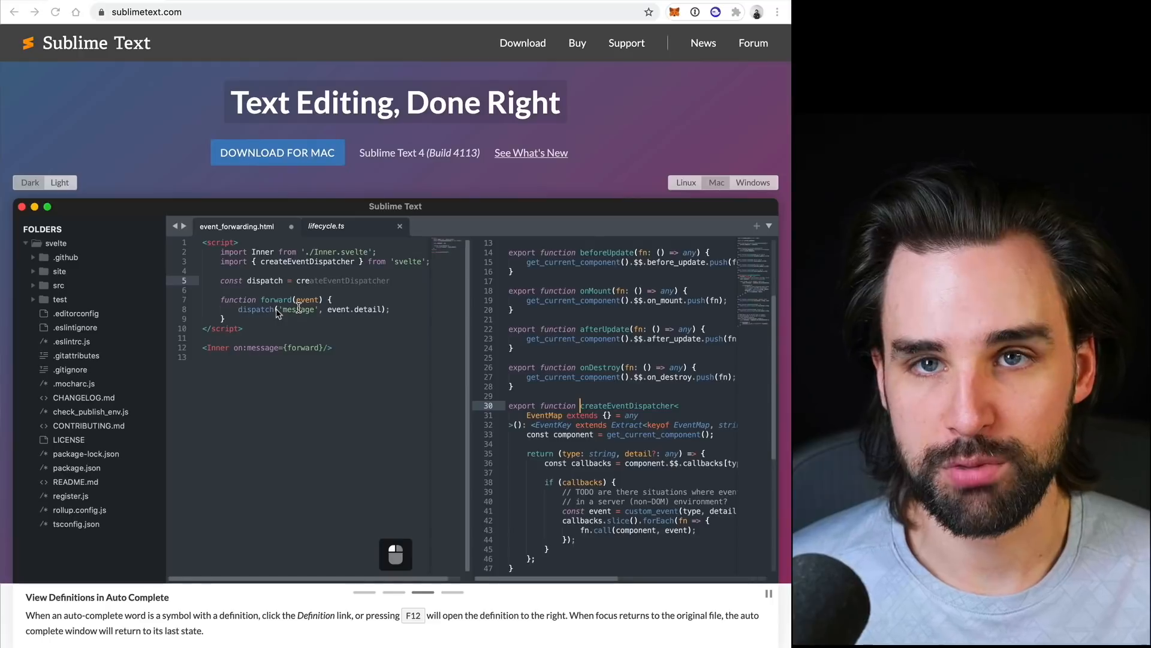
pyautogui.press('cmd+w')
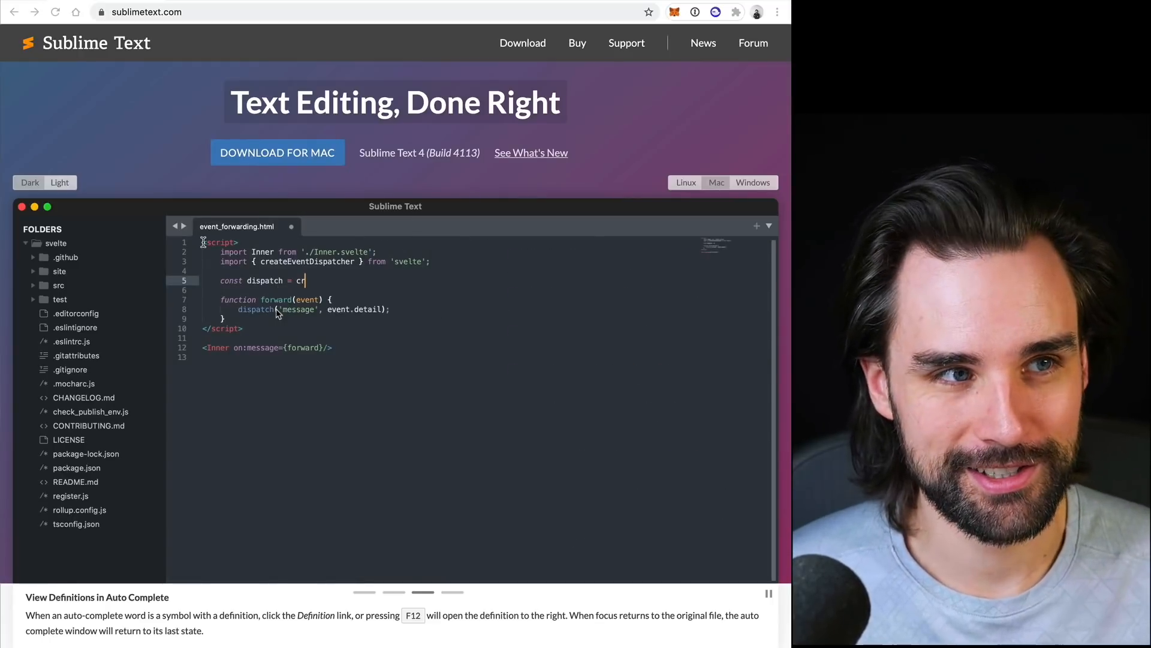
pyautogui.write('e')
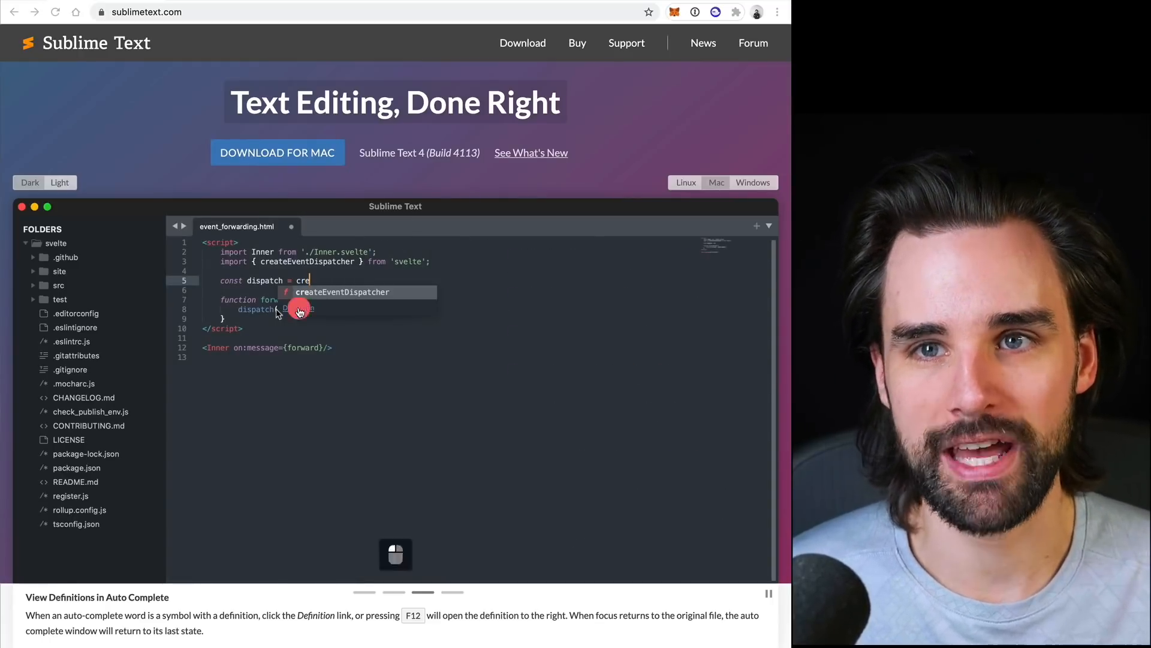
pyautogui.press('f12')
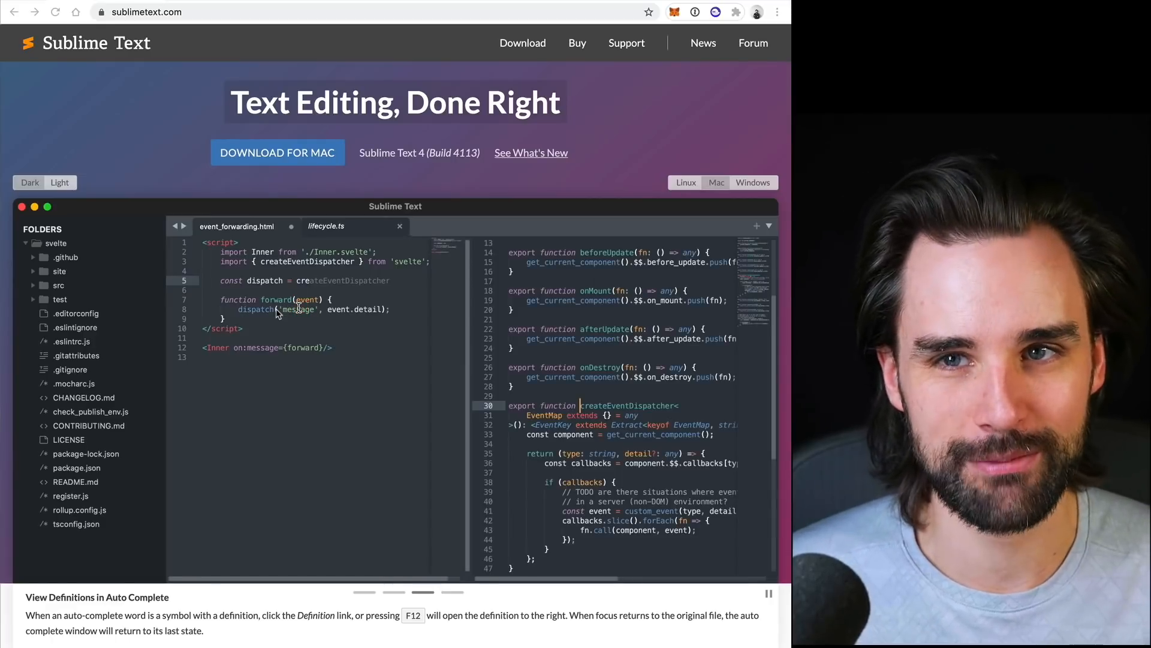
pyautogui.press('cmd+w')
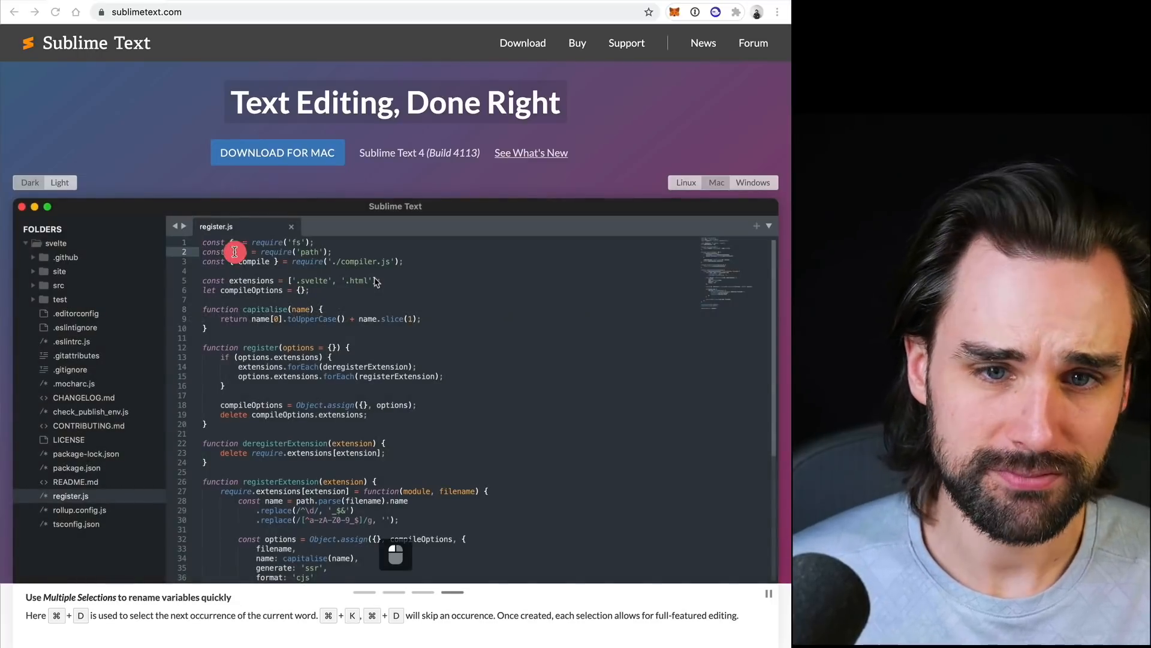
# View the multiple selections and split panes demos on the Sublime Text homepage.
pyautogui.press('cmd+d')
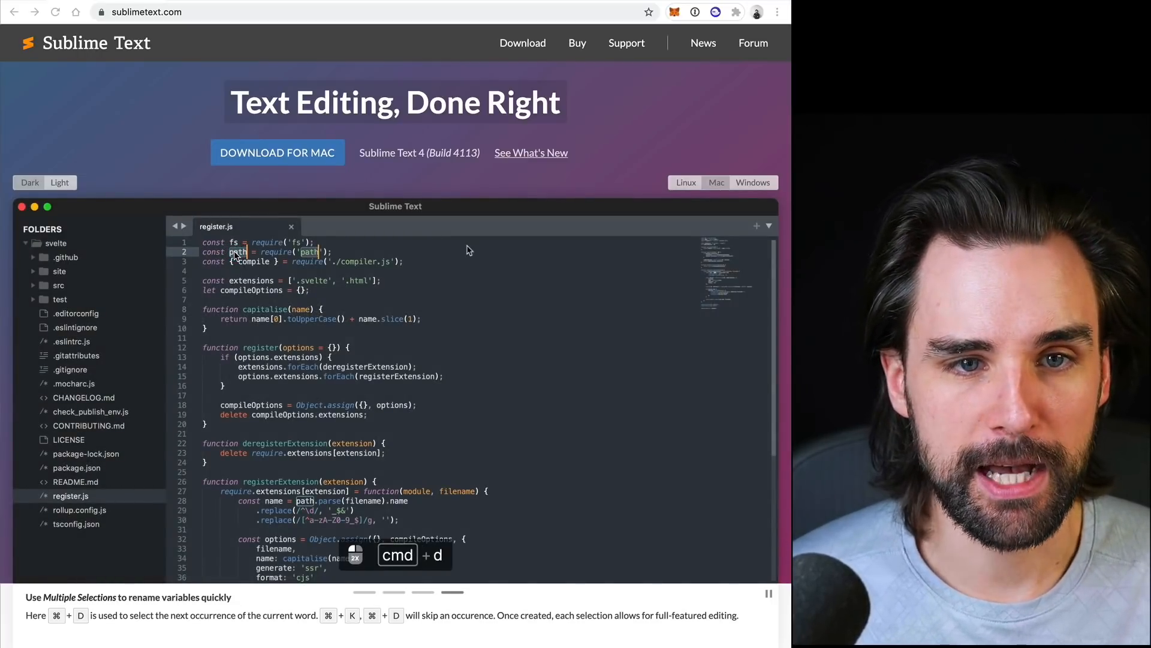
pyautogui.write('p')
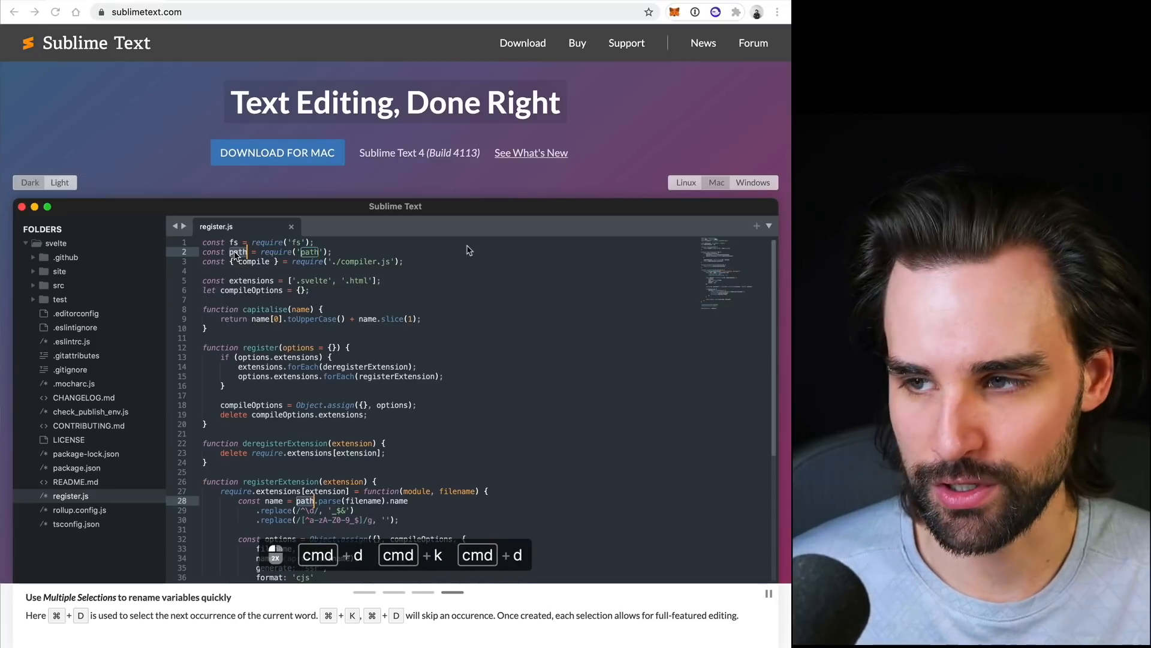
pyautogui.write('p')
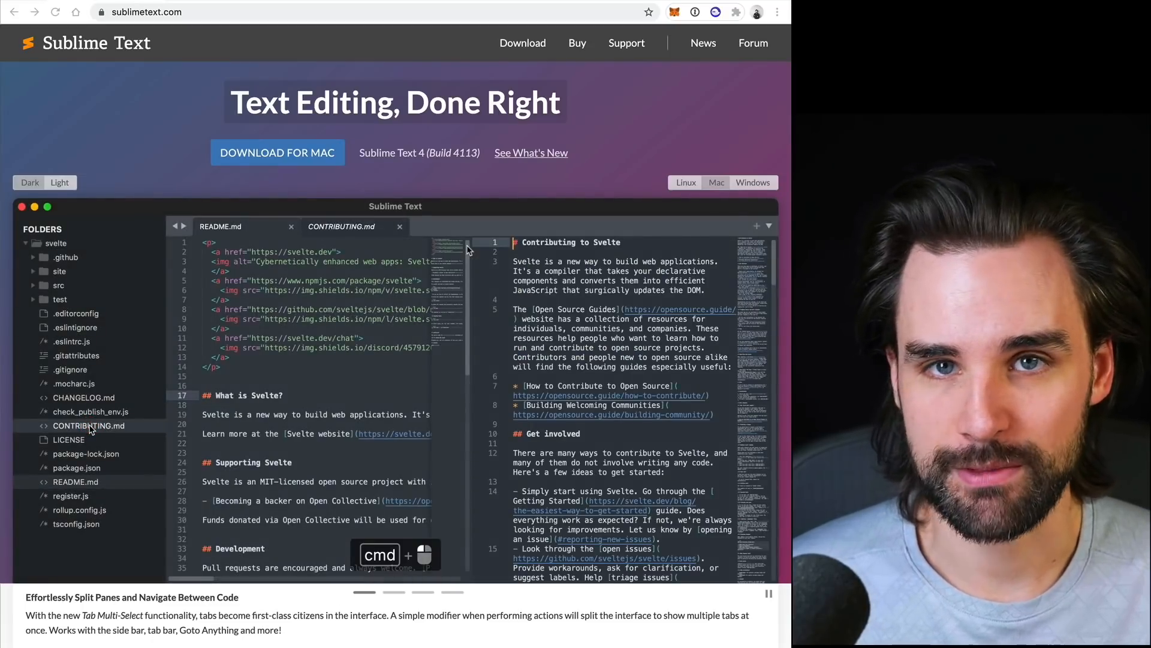
pyautogui.click(399, 226)
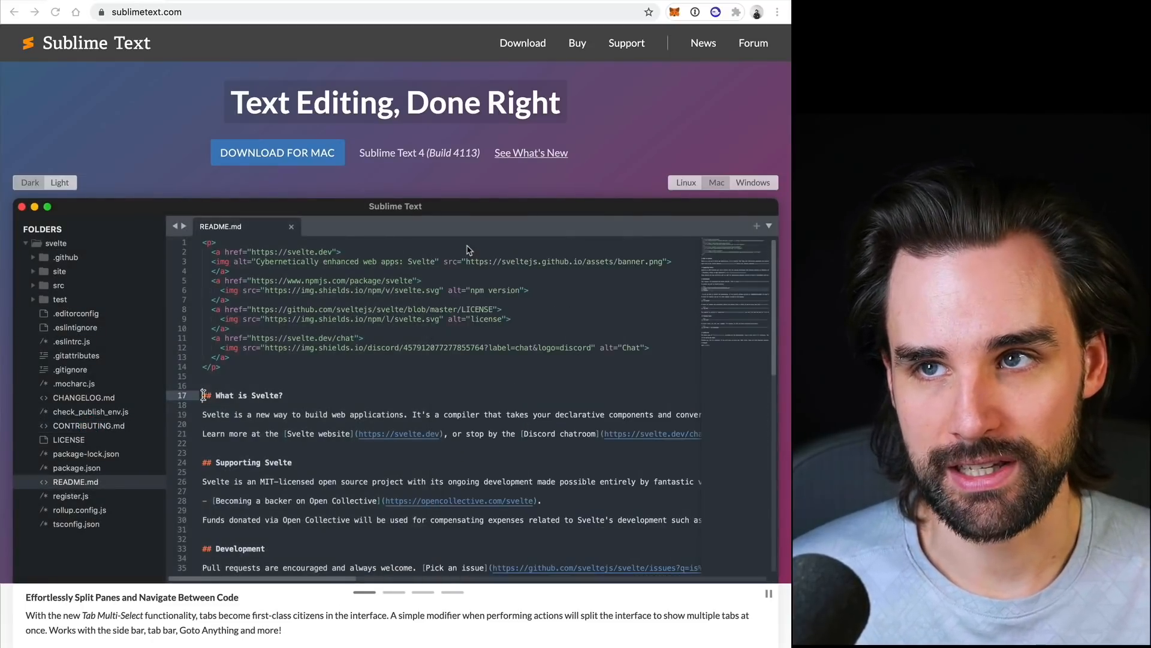
pyautogui.click(88, 425)
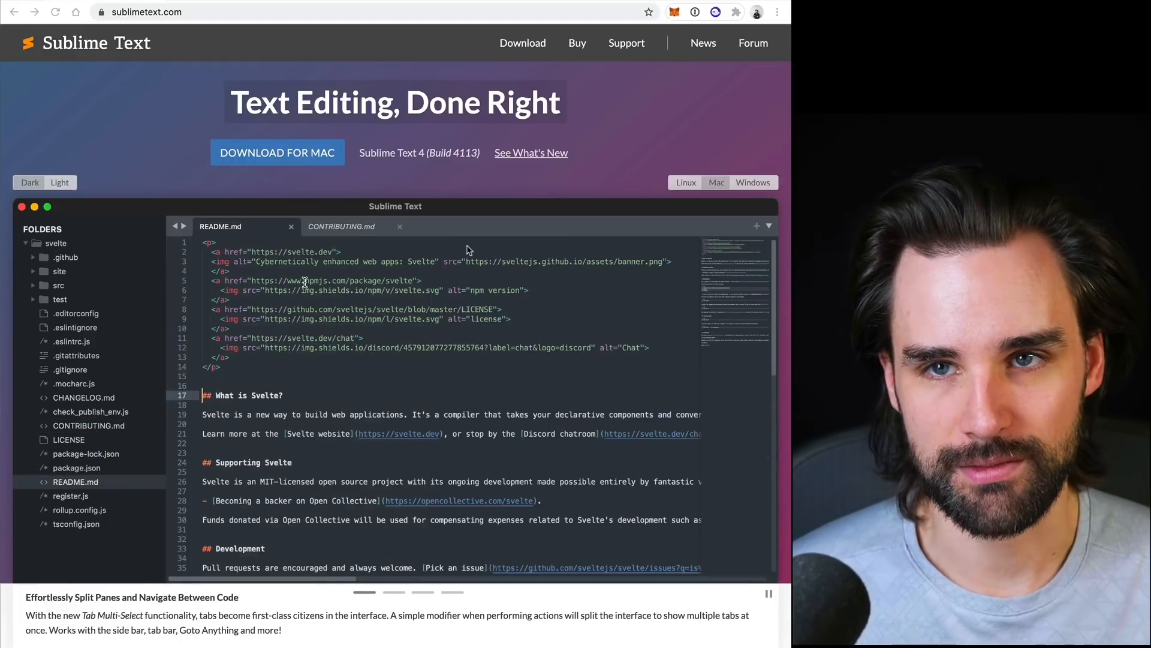
pyautogui.click(340, 226)
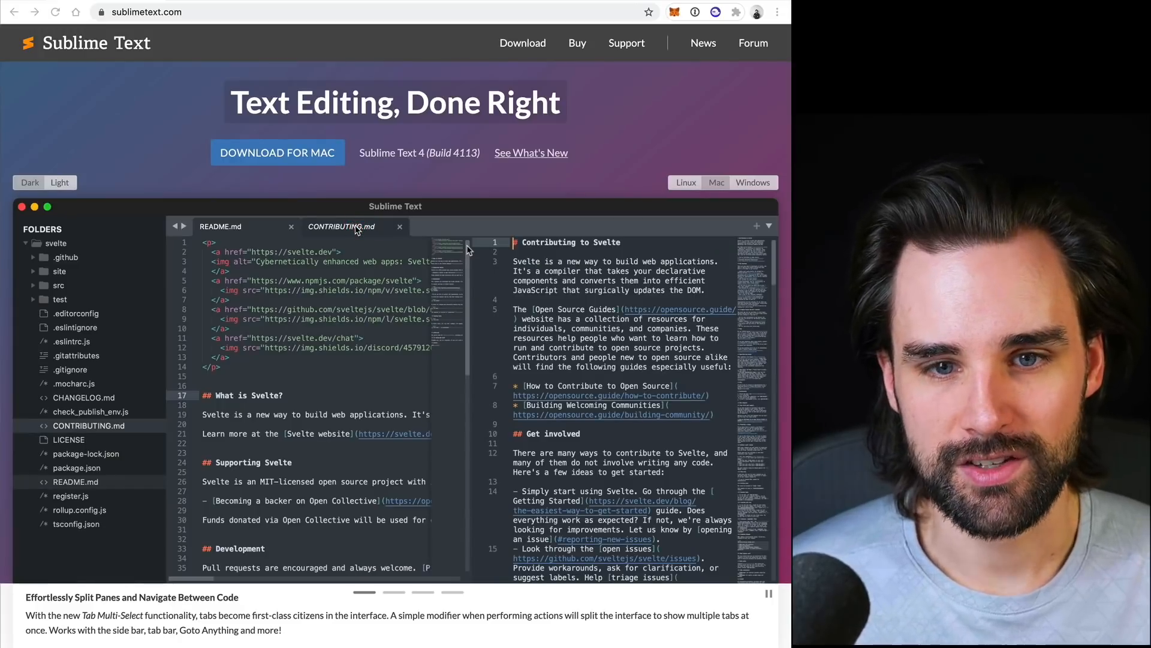
pyautogui.scroll(-3)
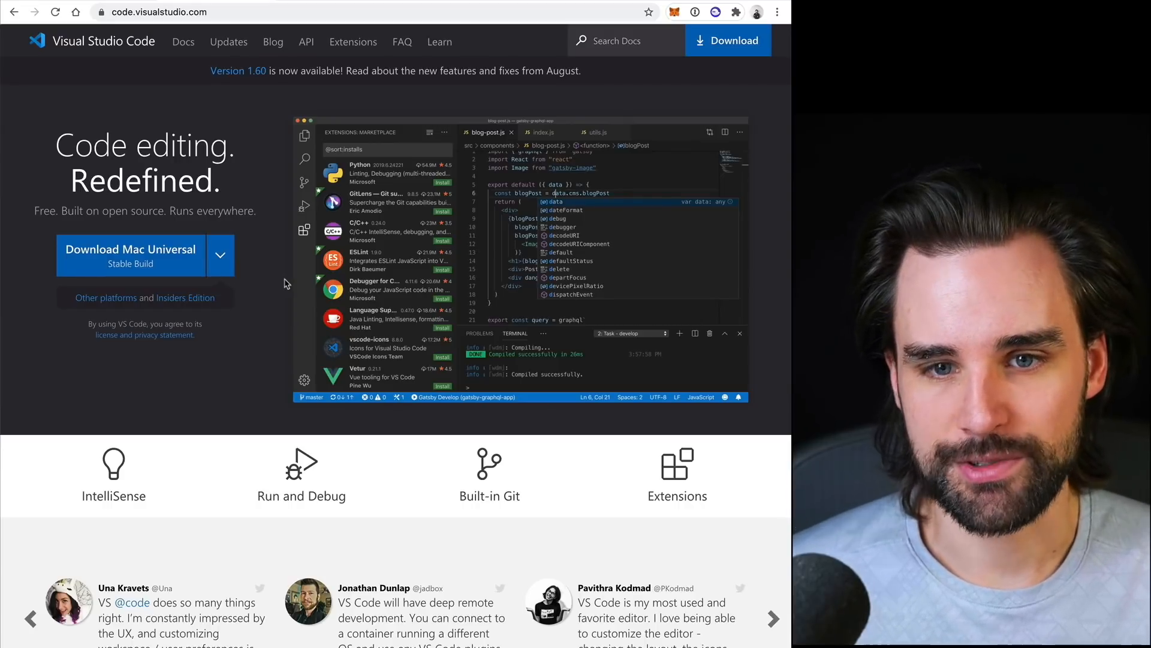
pyautogui.moveTo(248, 353)
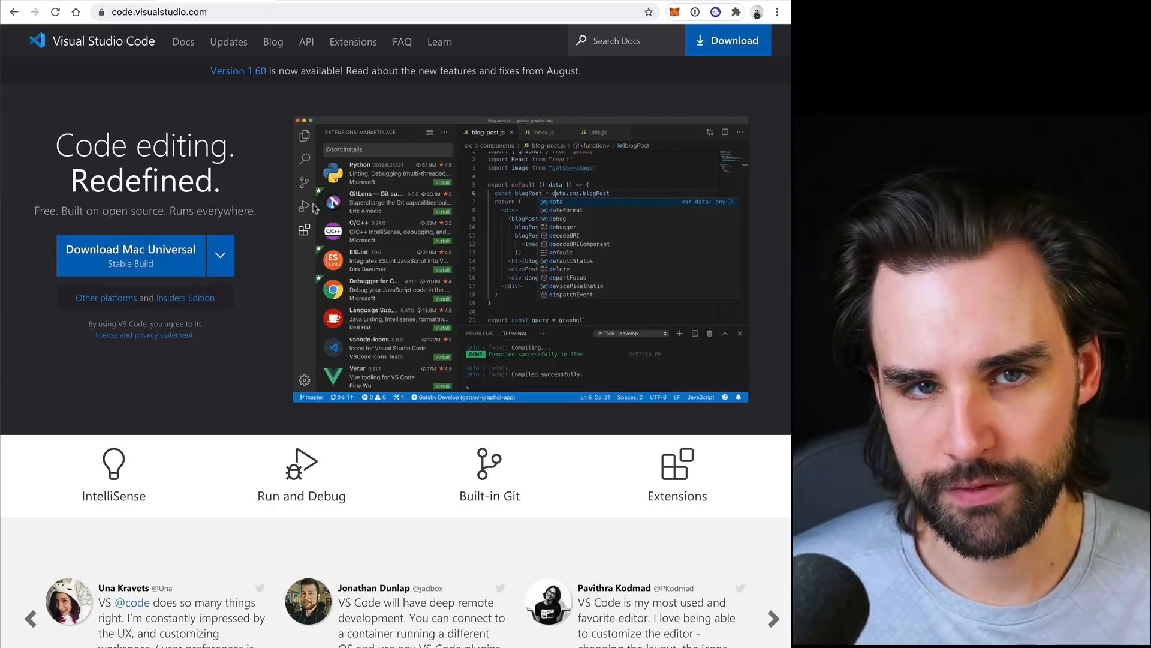
pyautogui.moveTo(255, 340)
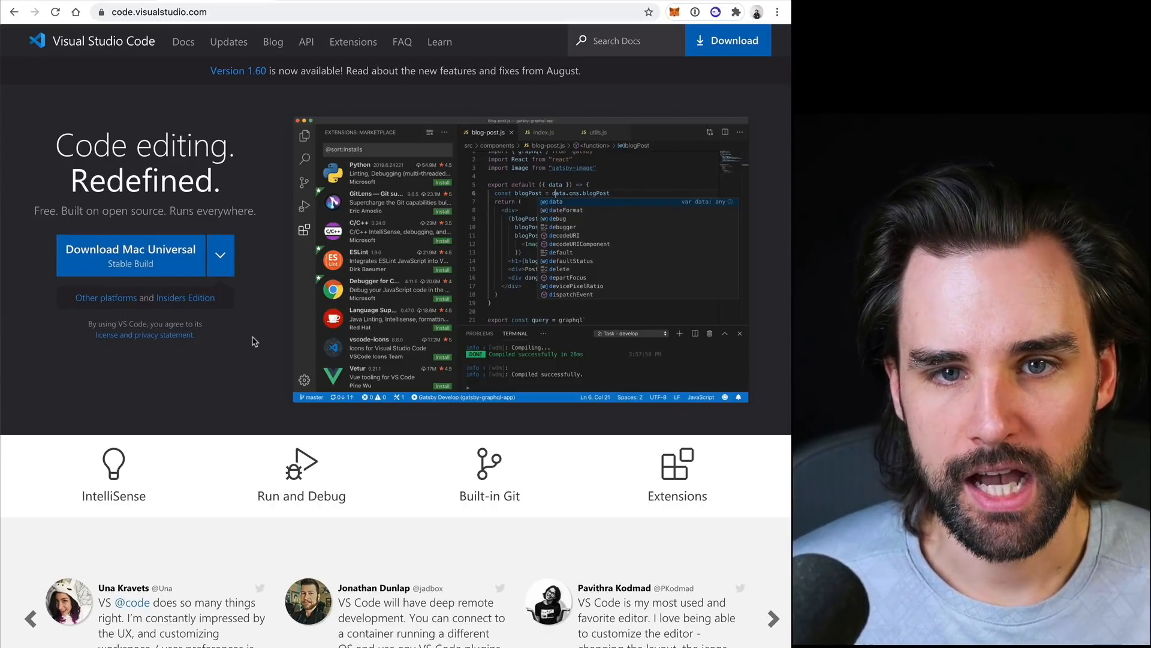
# Review the VS Code homepage's feature overview and testimonials, then move on to Atom's site.
pyautogui.scroll(-3)
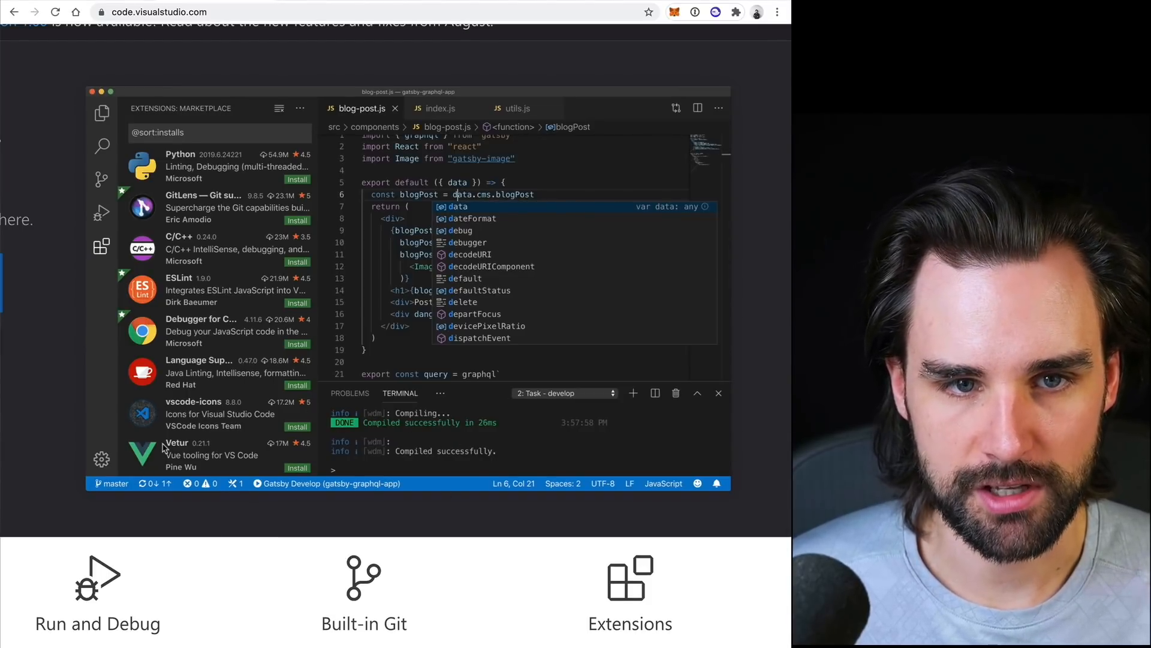
pyautogui.scroll(3)
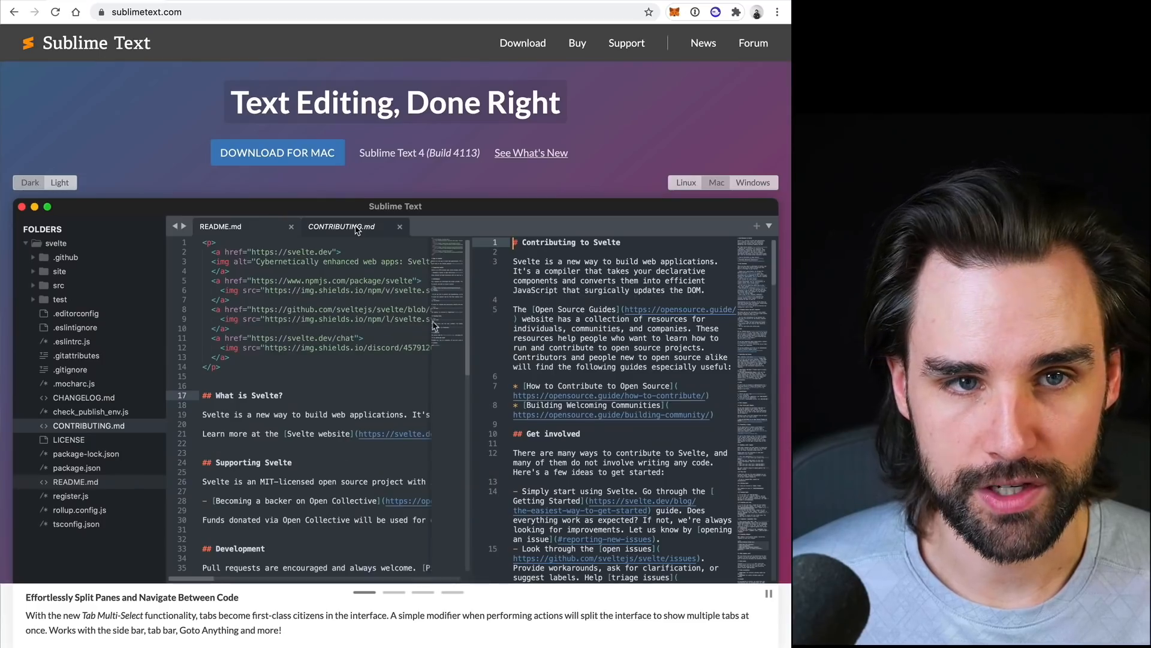
pyautogui.moveTo(329, 303)
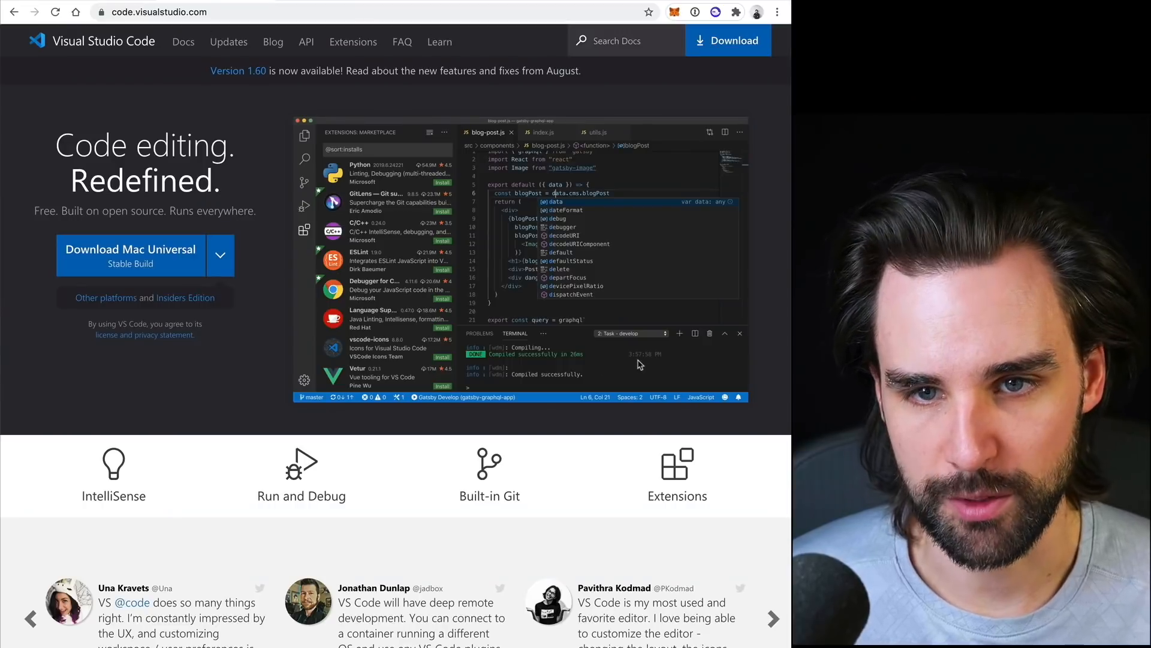
pyautogui.scroll(-3)
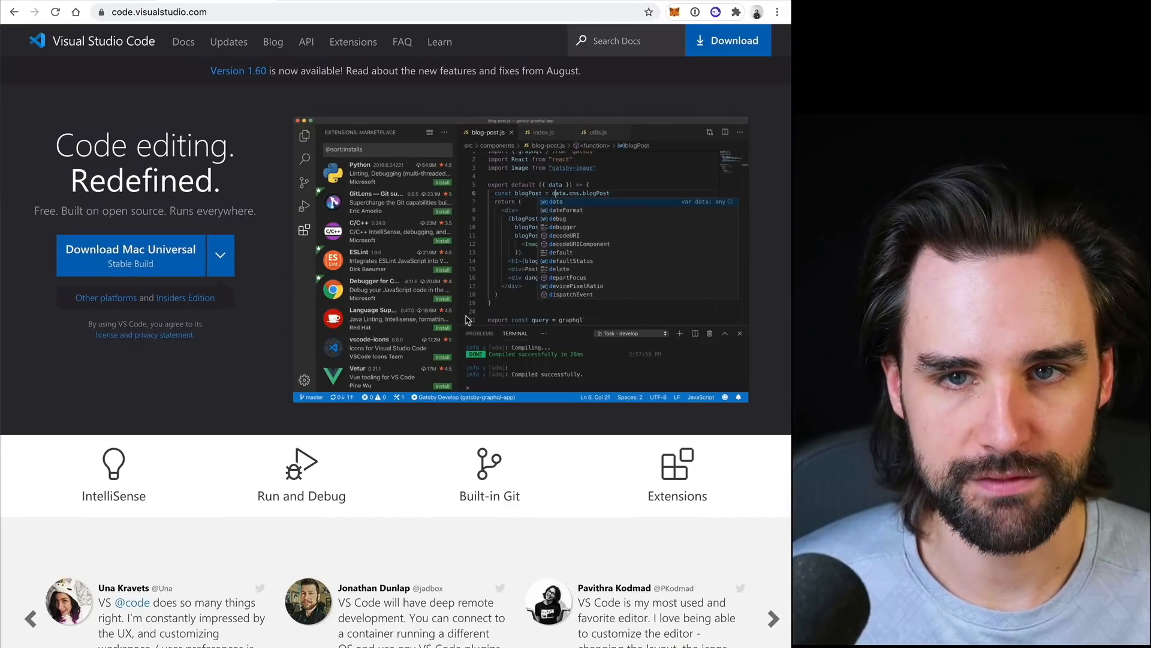
pyautogui.click(157, 12)
pyautogui.write('atom.io')
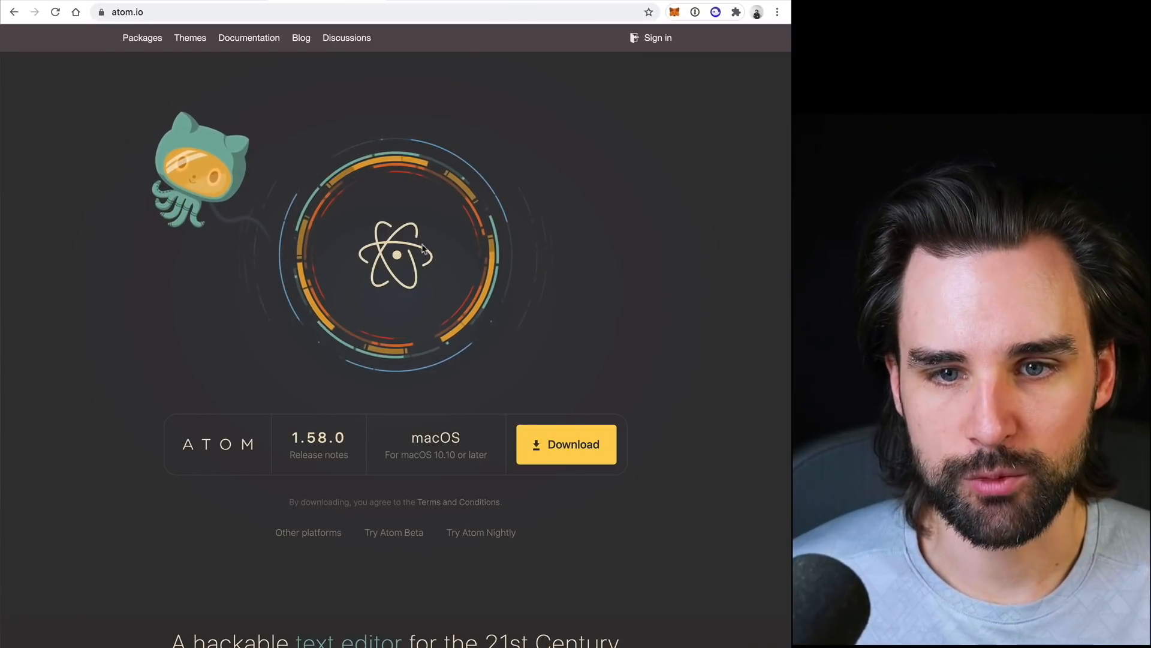
# Scroll the Atom website to bring the GitHub for Atom section into view.
pyautogui.scroll(-3)
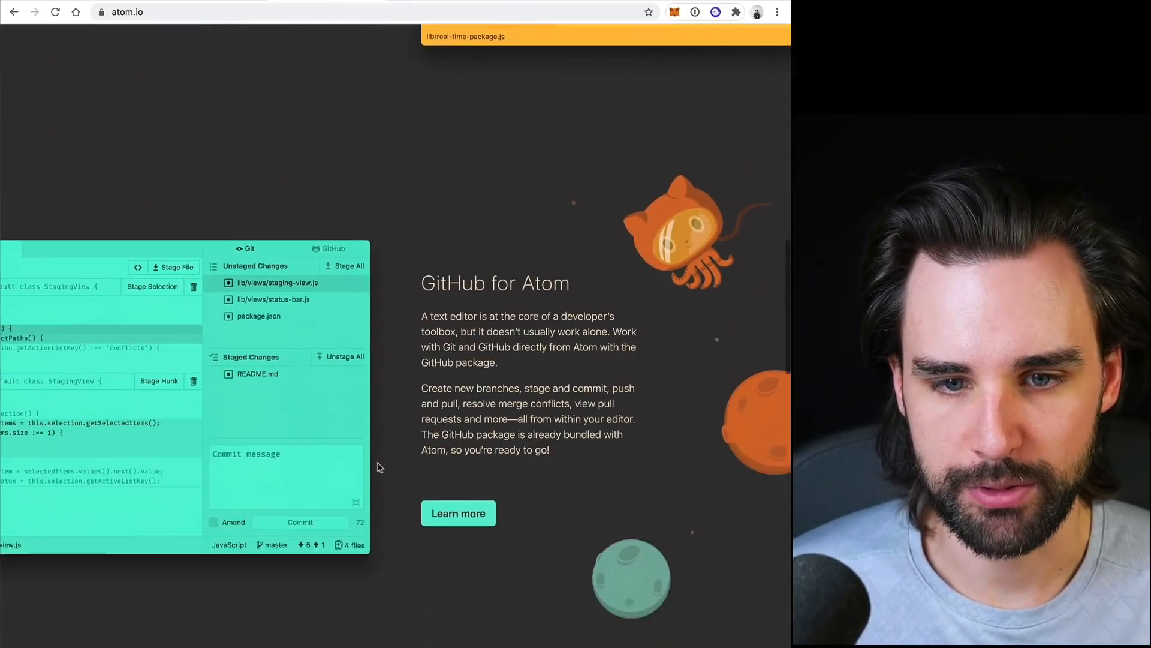
pyautogui.scroll(3)
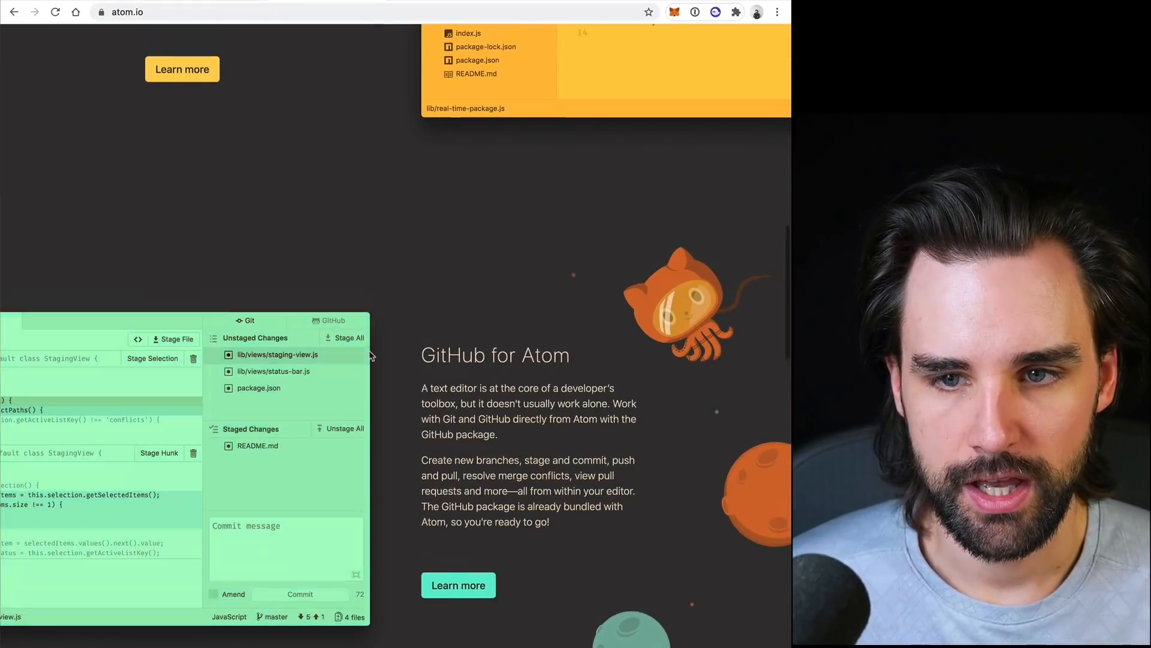
pyautogui.scroll(3)
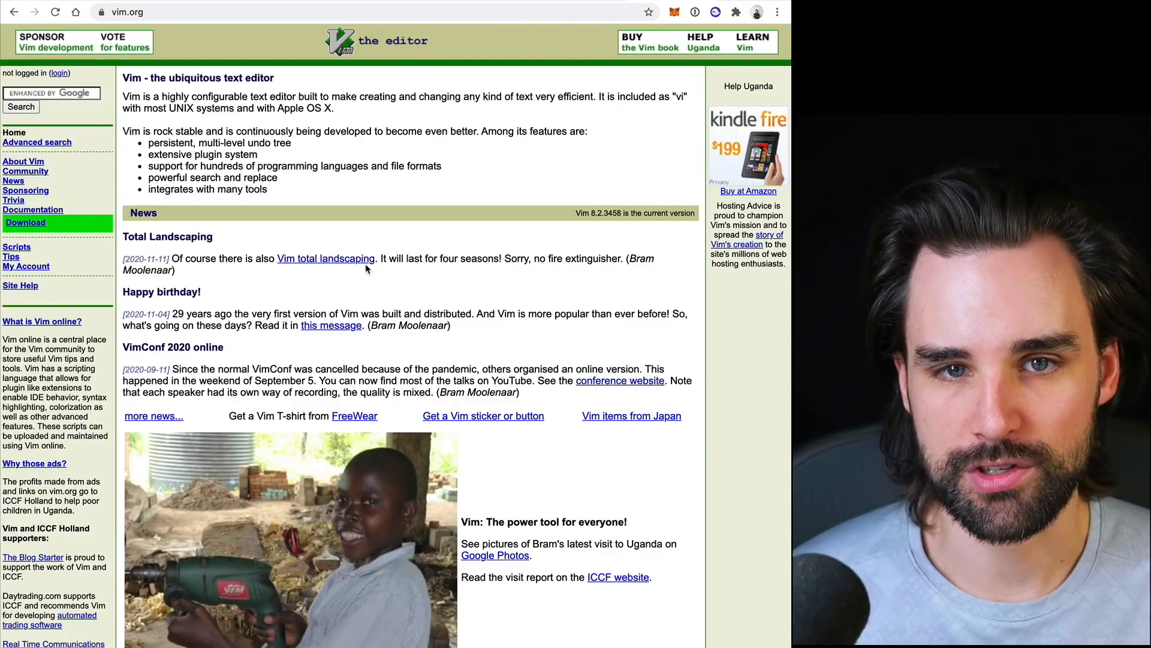
pyautogui.moveTo(359, 323)
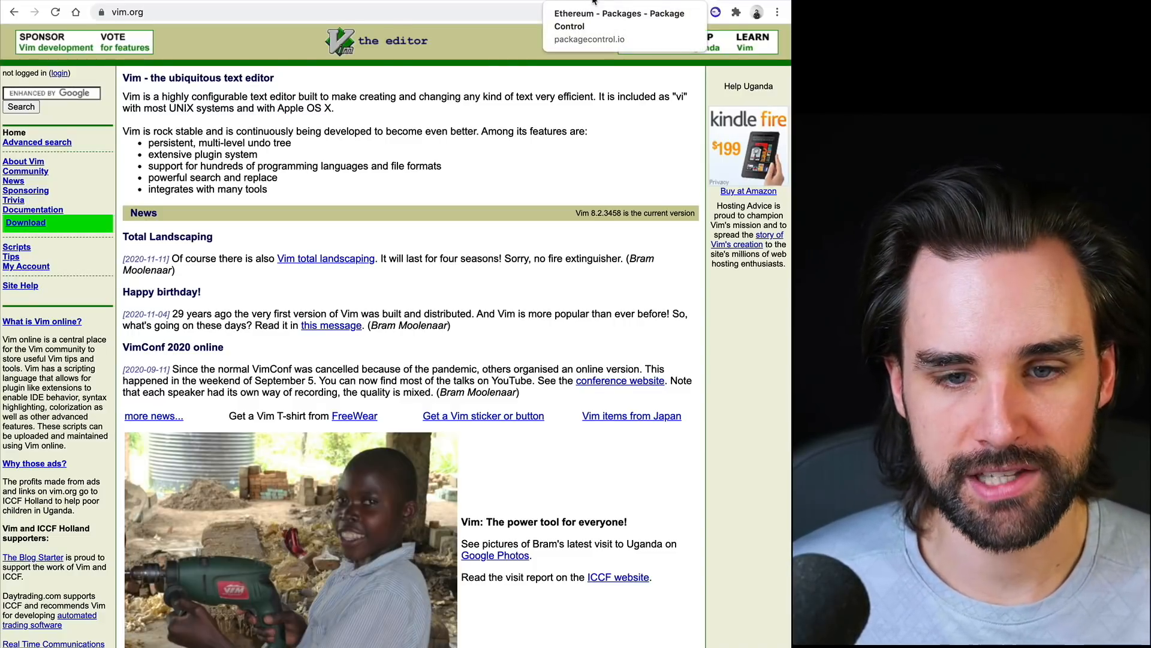
# Look over the Ethereum package's page on Package Control and the Sublime Text site.
pyautogui.click(618, 20)
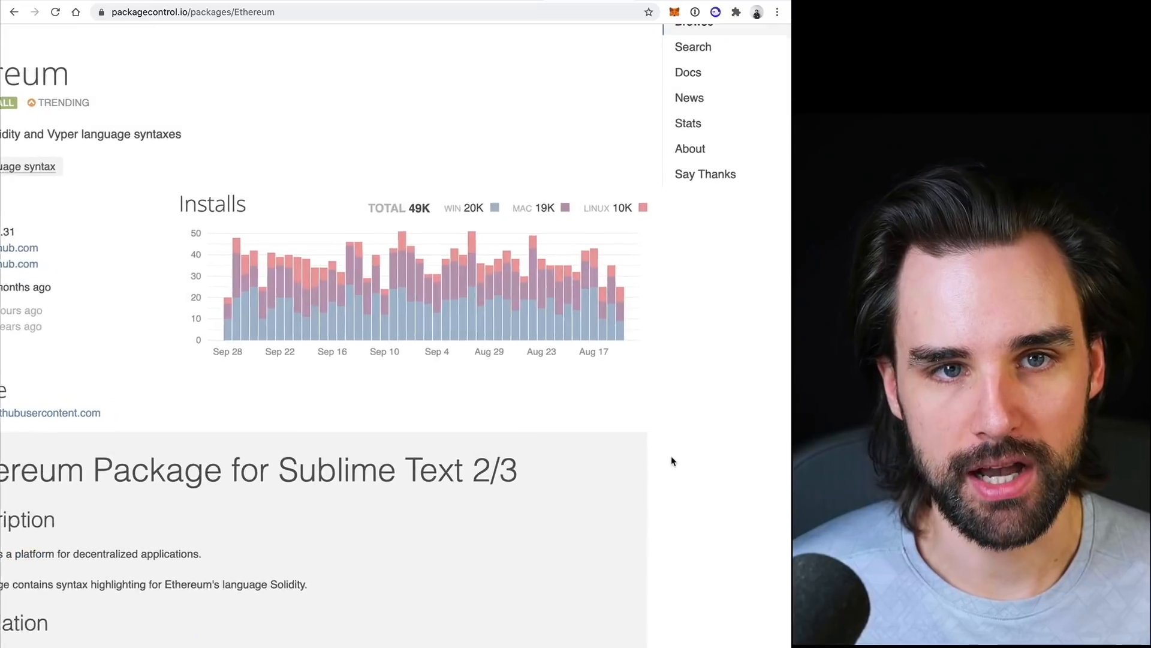
pyautogui.scroll(3)
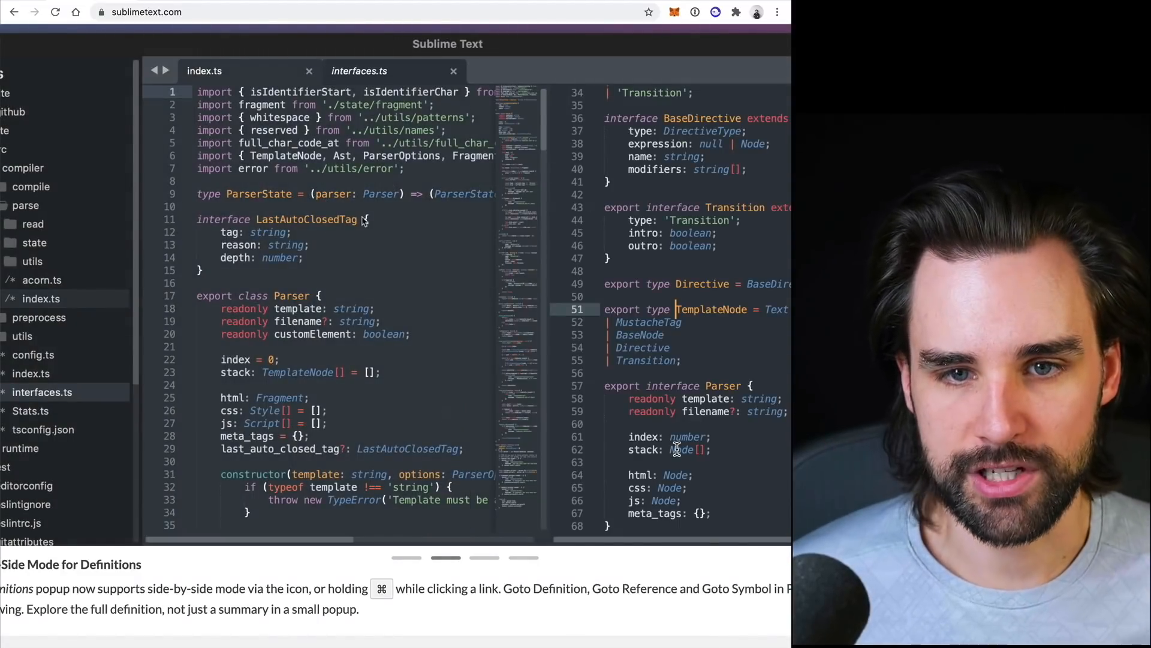
pyautogui.scroll(3)
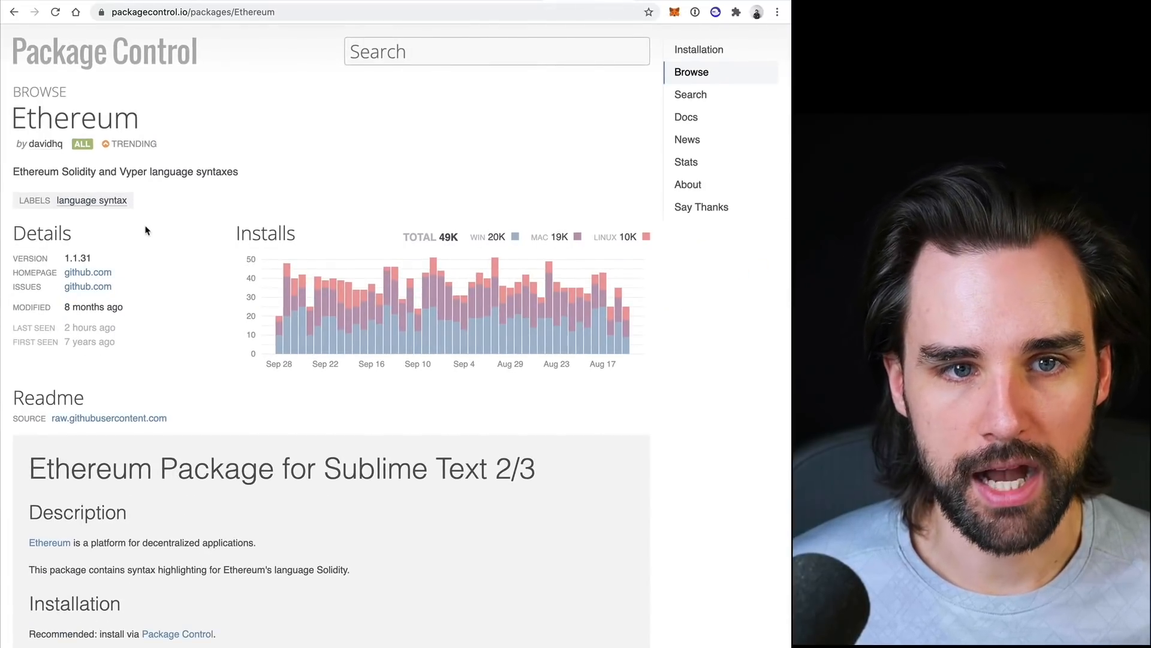
pyautogui.scroll(-3)
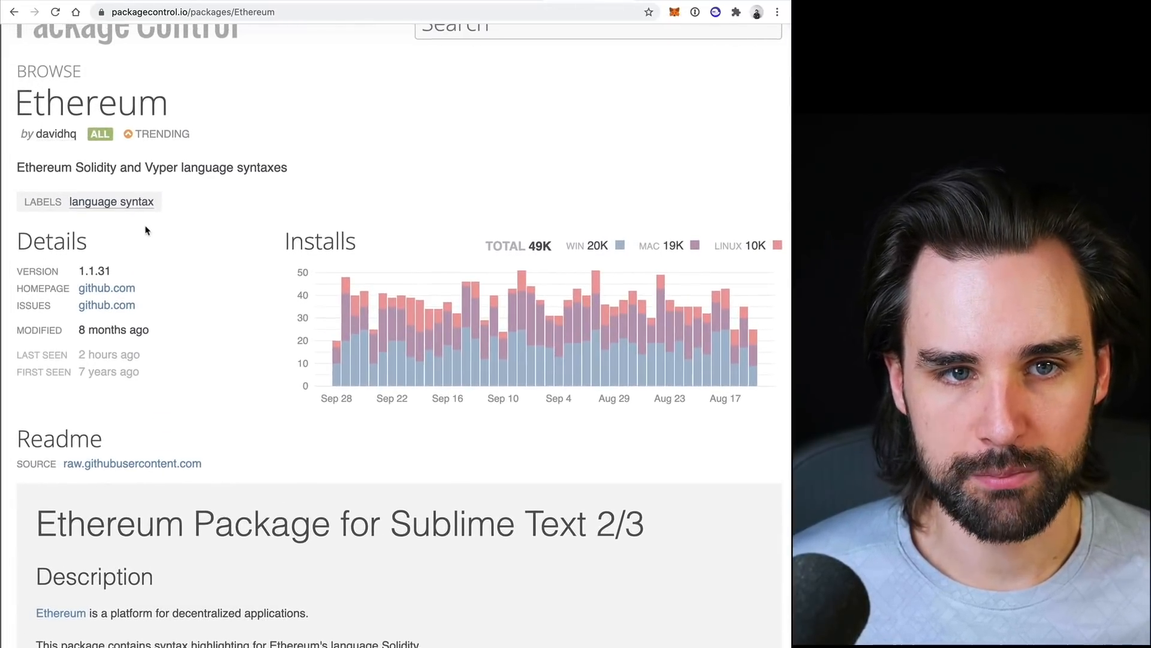
pyautogui.scroll(3)
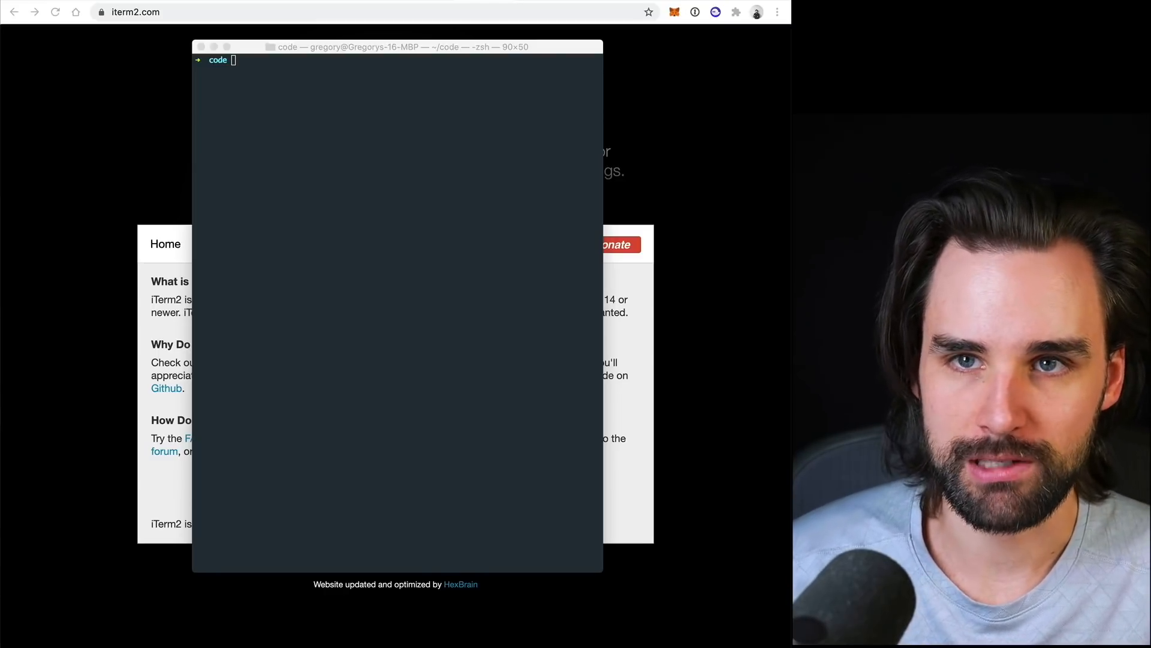
pyautogui.moveTo(655, 225)
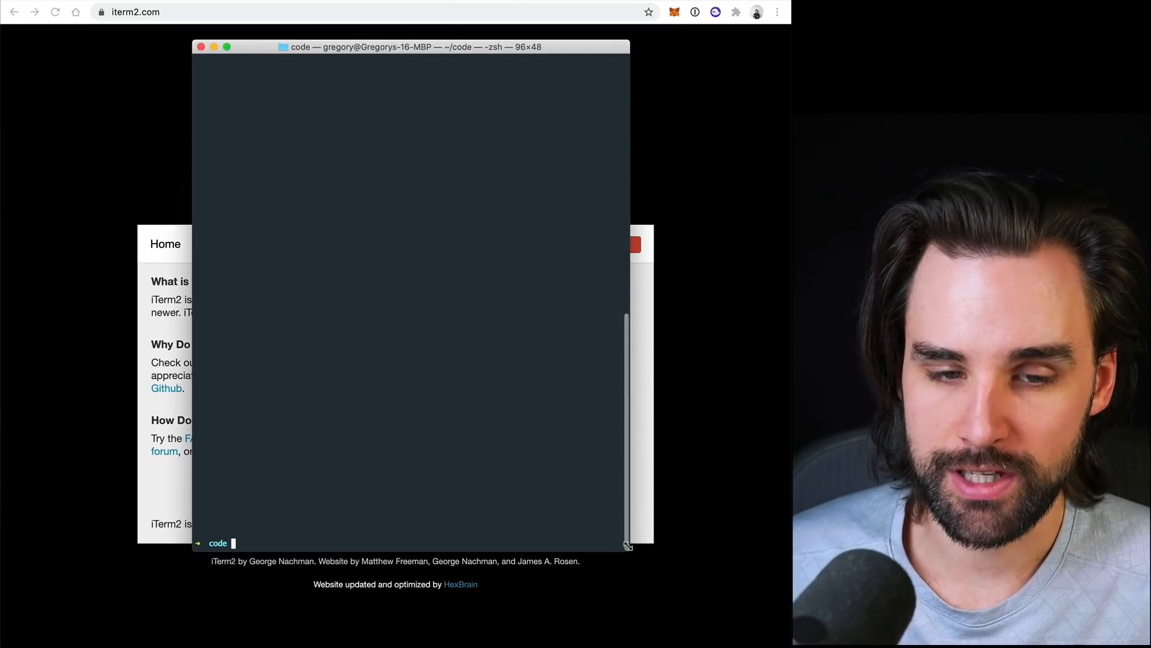
pyautogui.moveTo(429, 451)
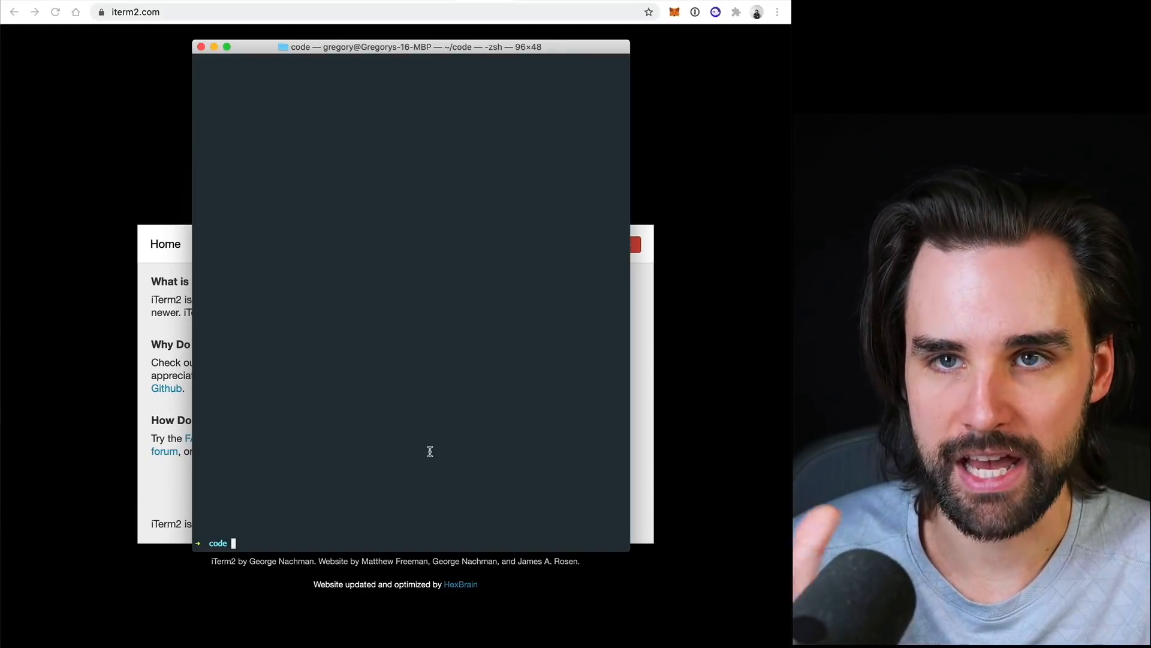
# Clear the enlarged 96x48 iTerm2 window and drag it to a new spot over the page.
pyautogui.write('clean')
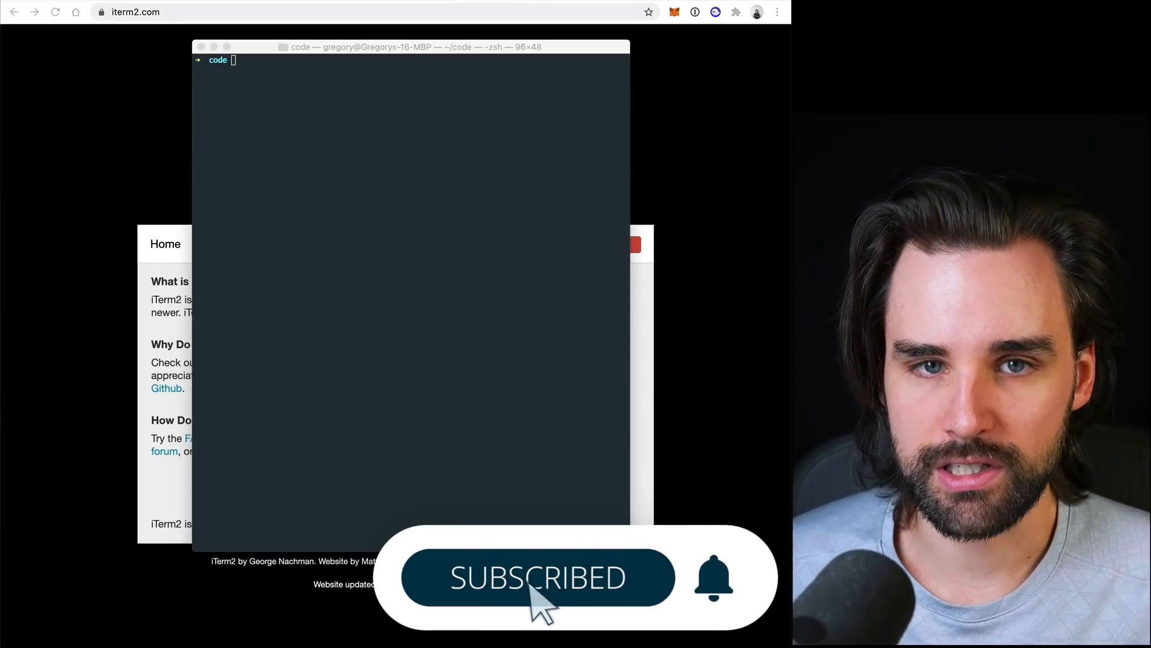
pyautogui.moveTo(556, 422)
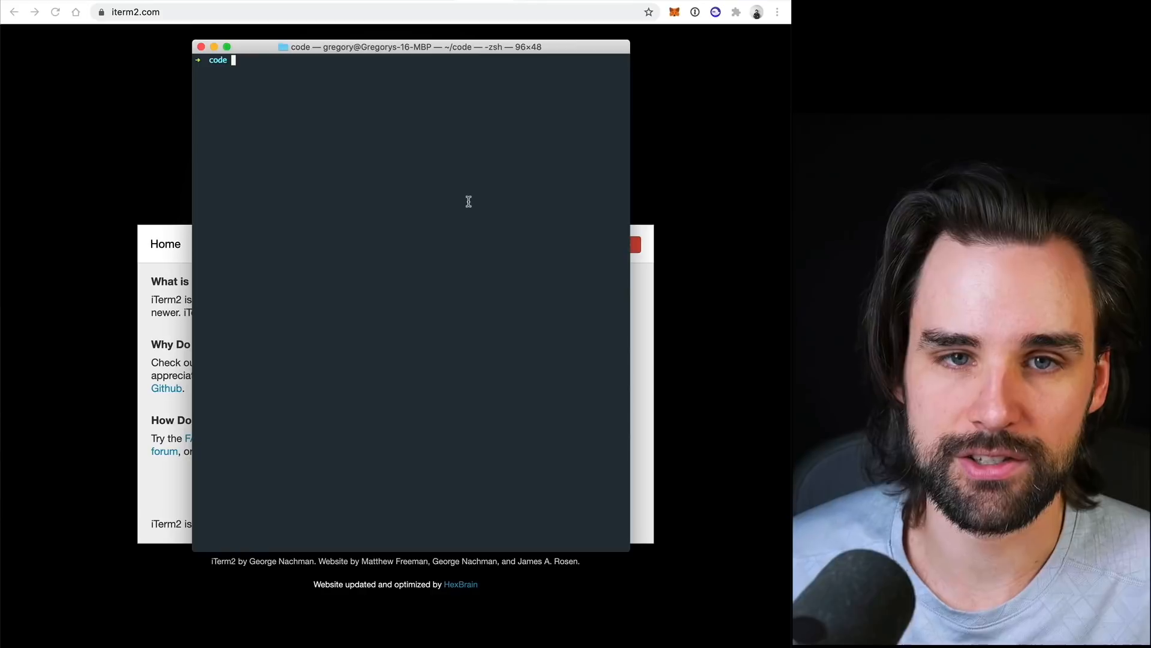
pyautogui.moveTo(360, 57)
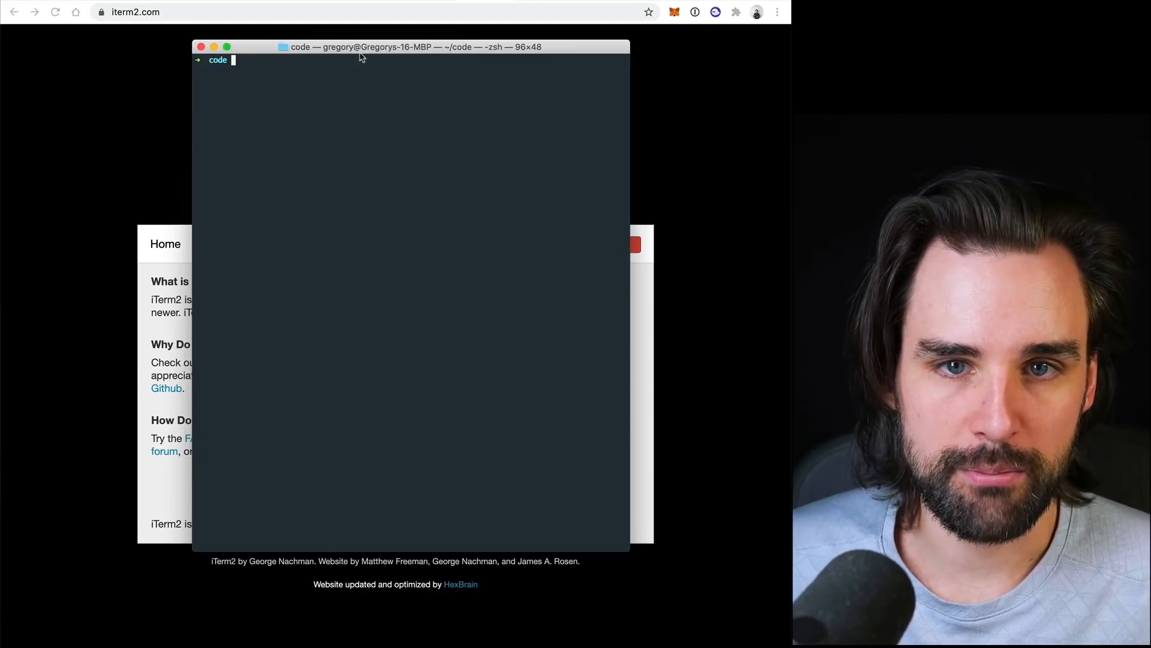
pyautogui.moveTo(410, 46); pyautogui.dragTo(309, 100)
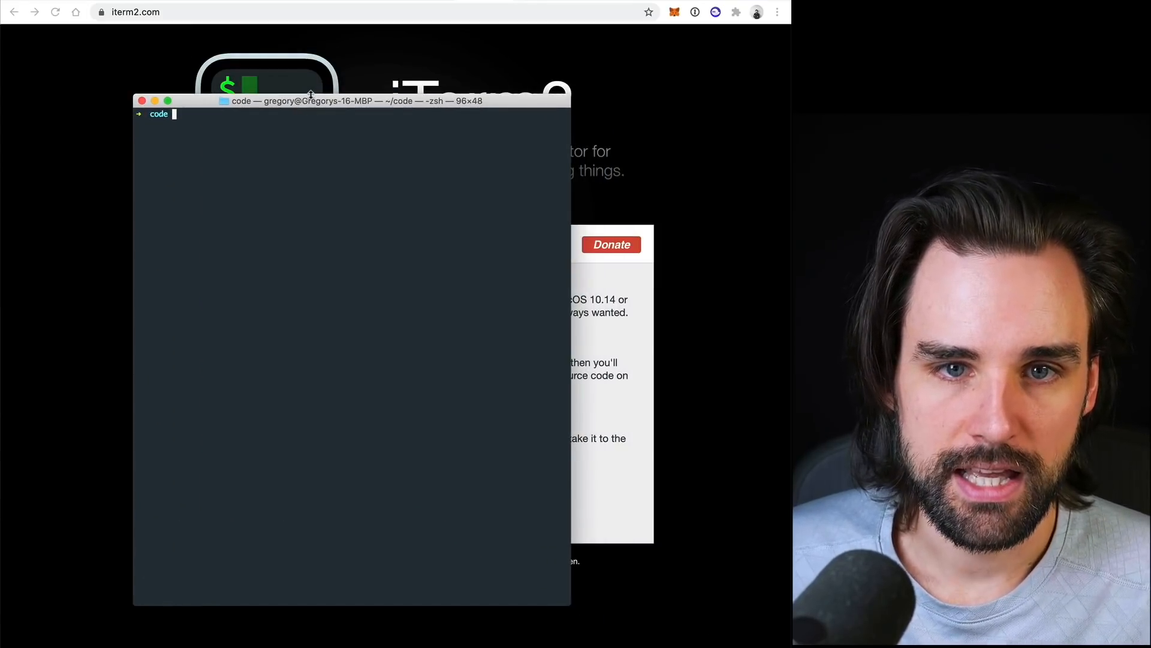
pyautogui.moveTo(308, 101); pyautogui.dragTo(308, 146)
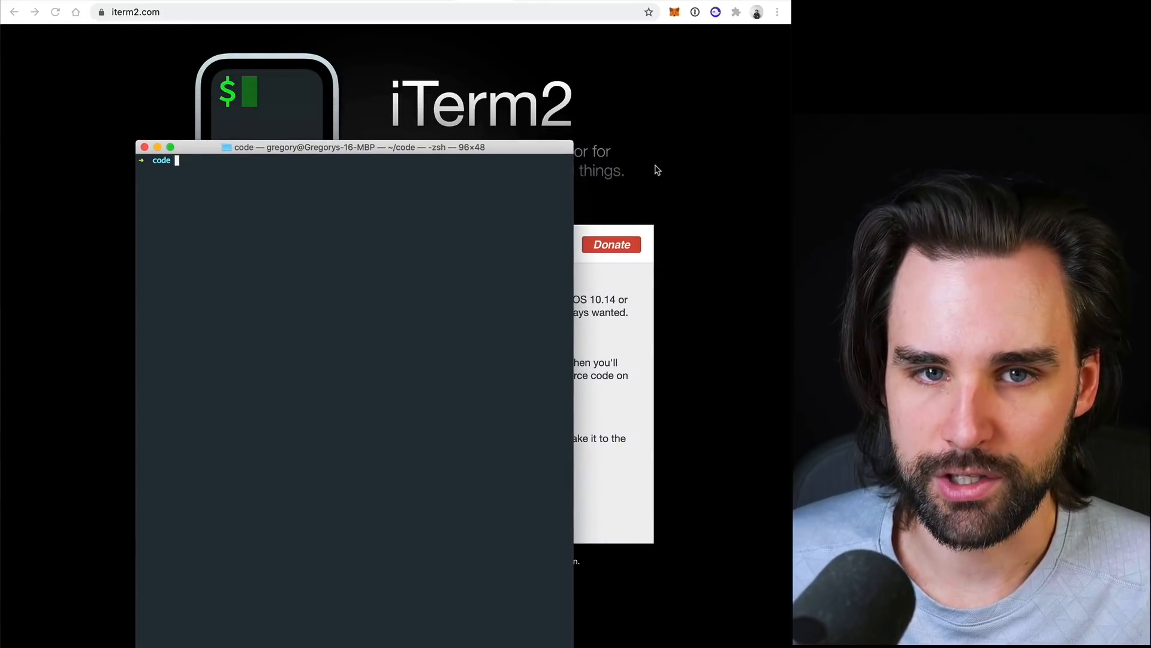
pyautogui.moveTo(353, 147); pyautogui.dragTo(418, 130)
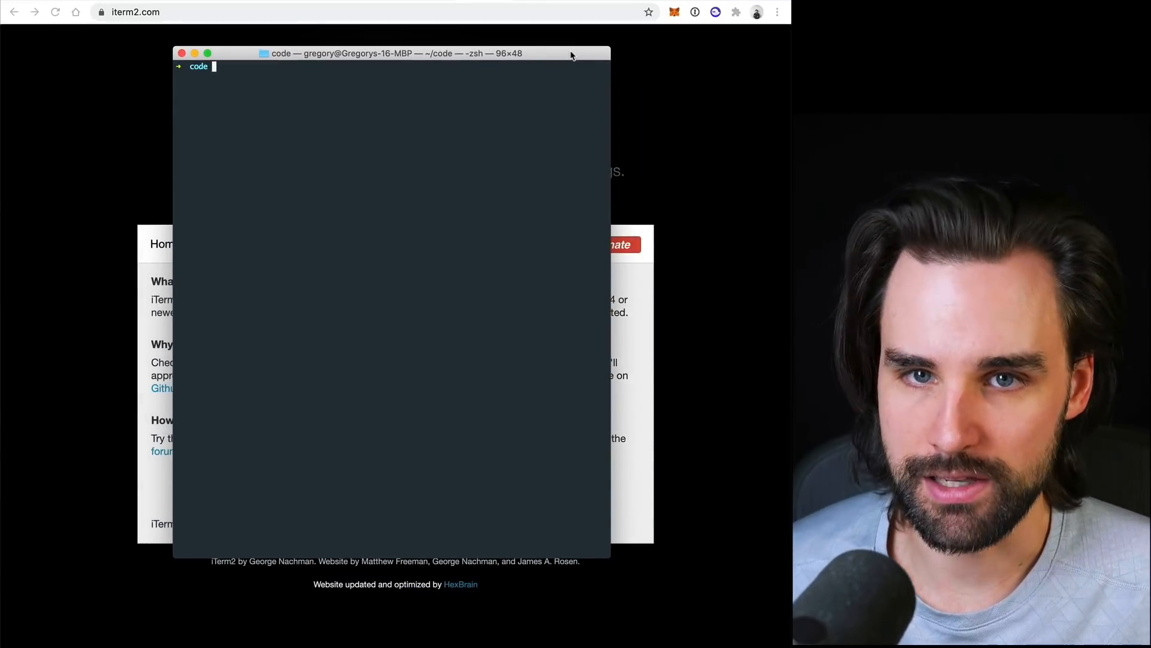
pyautogui.click(182, 53)
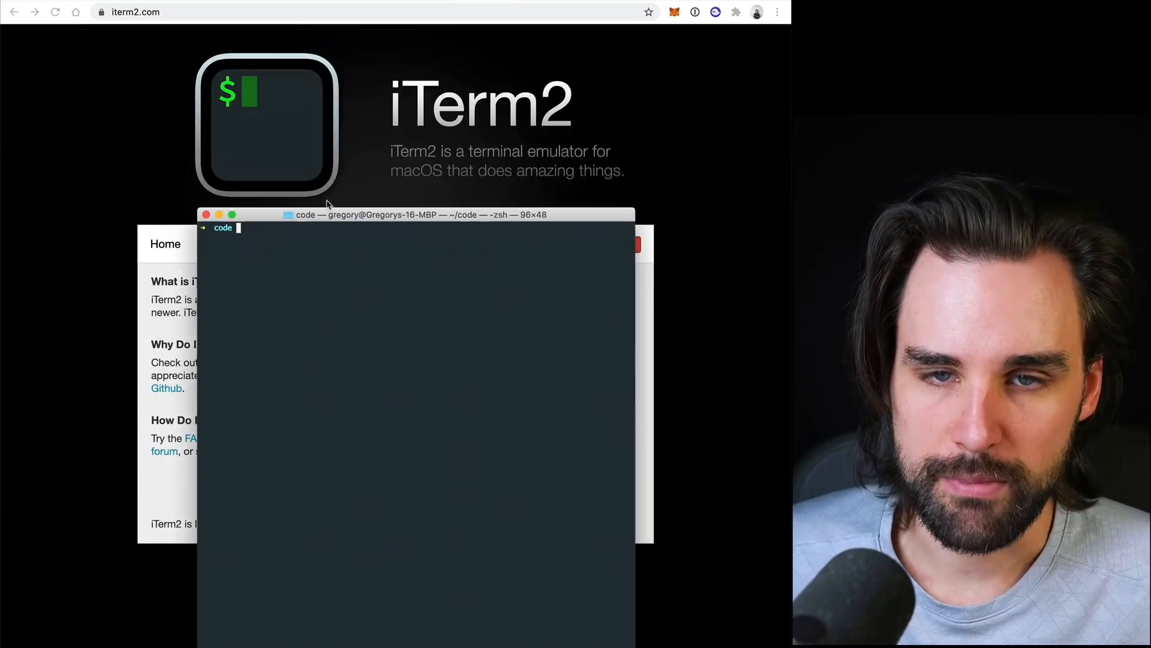
pyautogui.moveTo(419, 215); pyautogui.dragTo(395, 49)
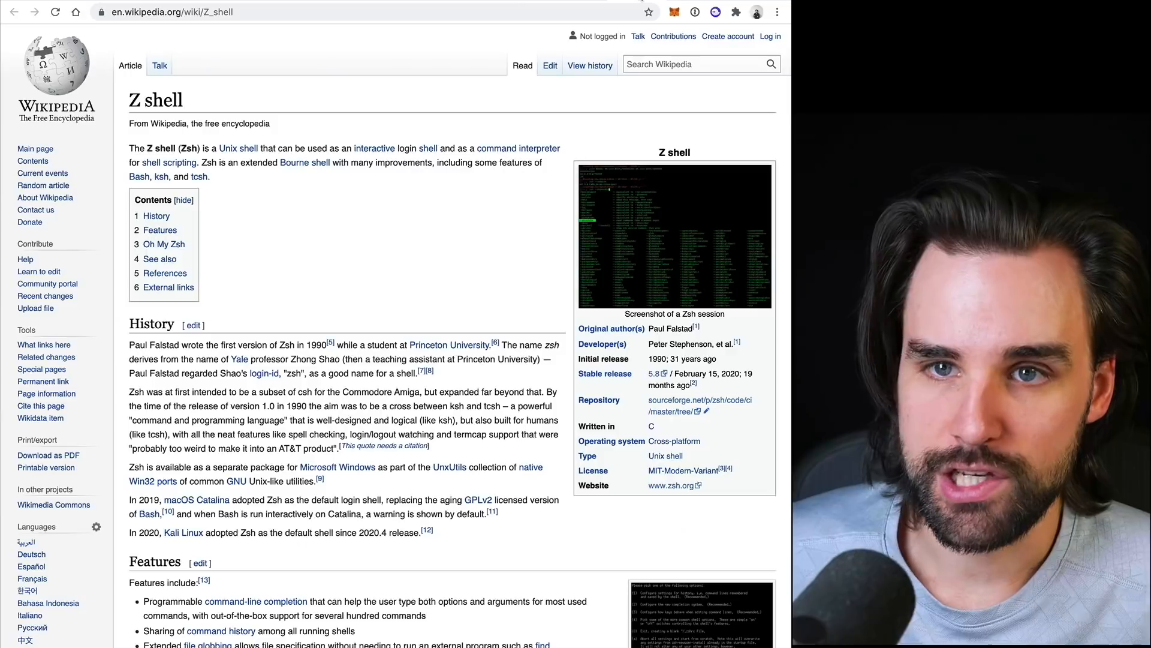
pyautogui.moveTo(383, 210)
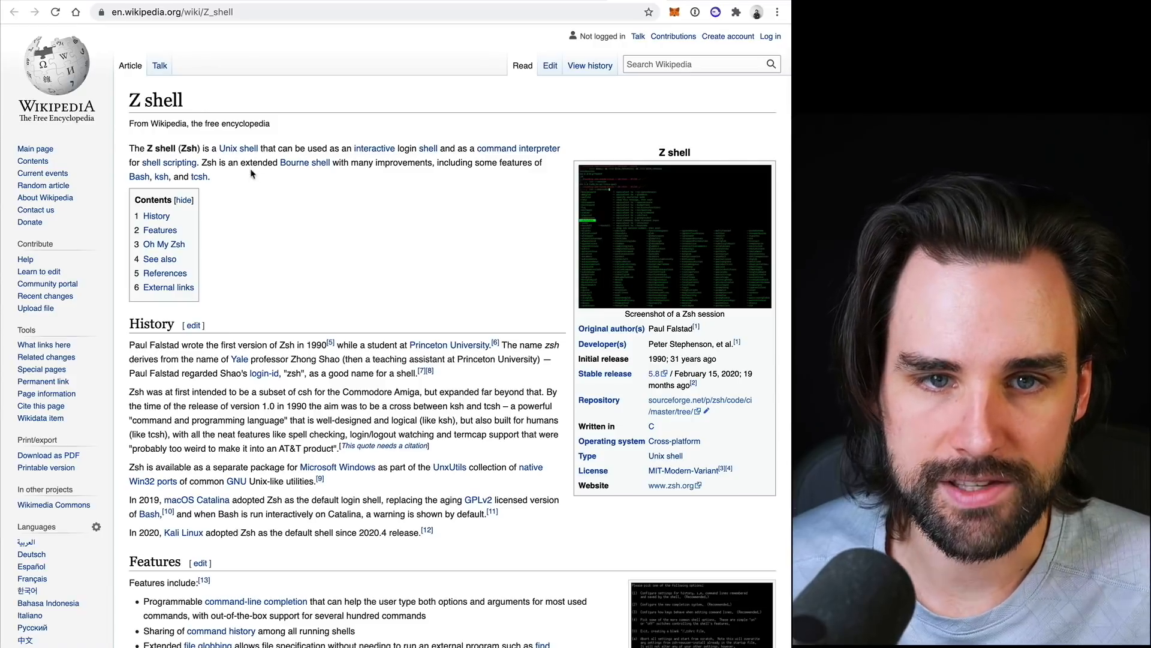
pyautogui.moveTo(382, 247)
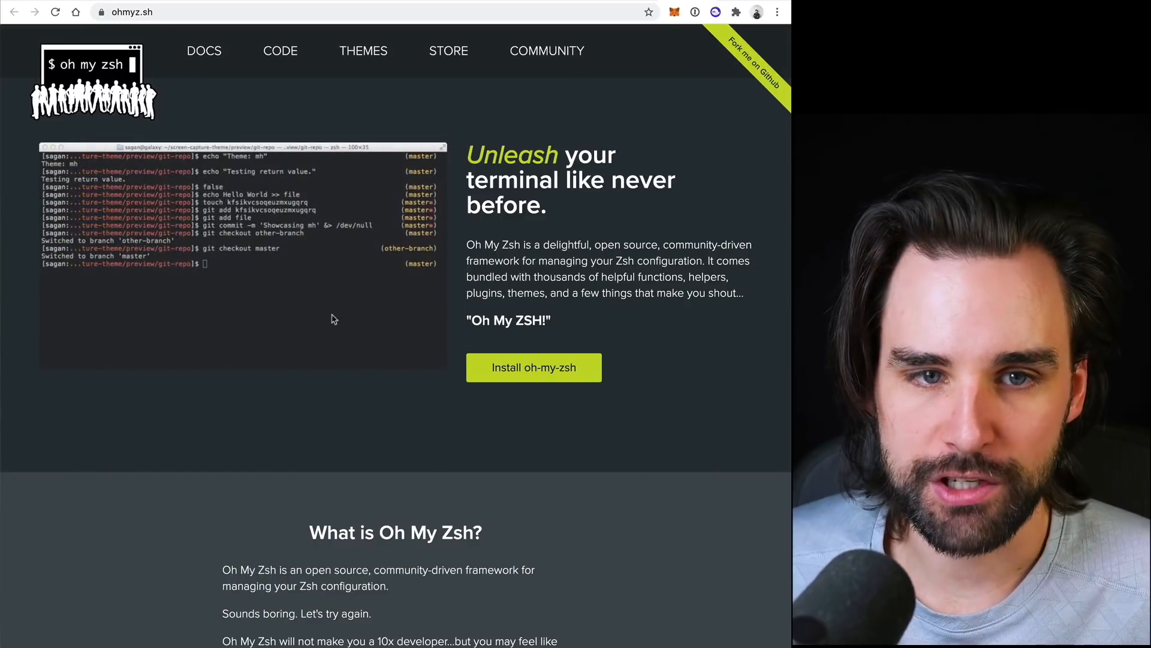
pyautogui.moveTo(416, 461)
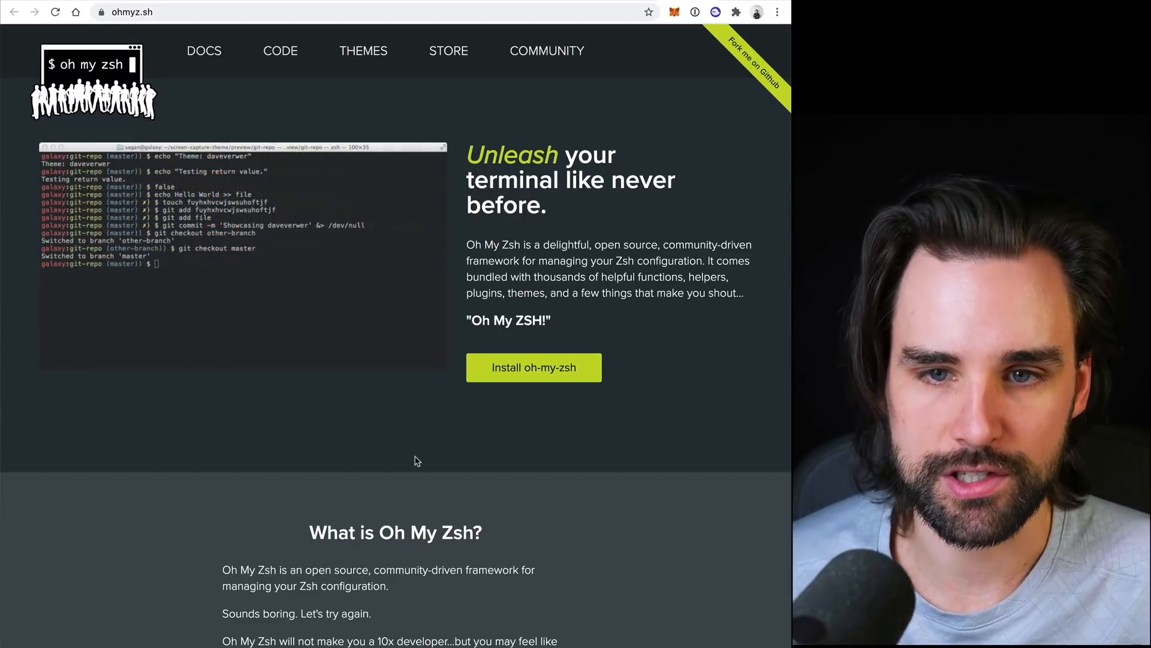
# Scroll through the Oh My Zsh homepage's themed git prompt demo and theme previews.
pyautogui.scroll(-3)
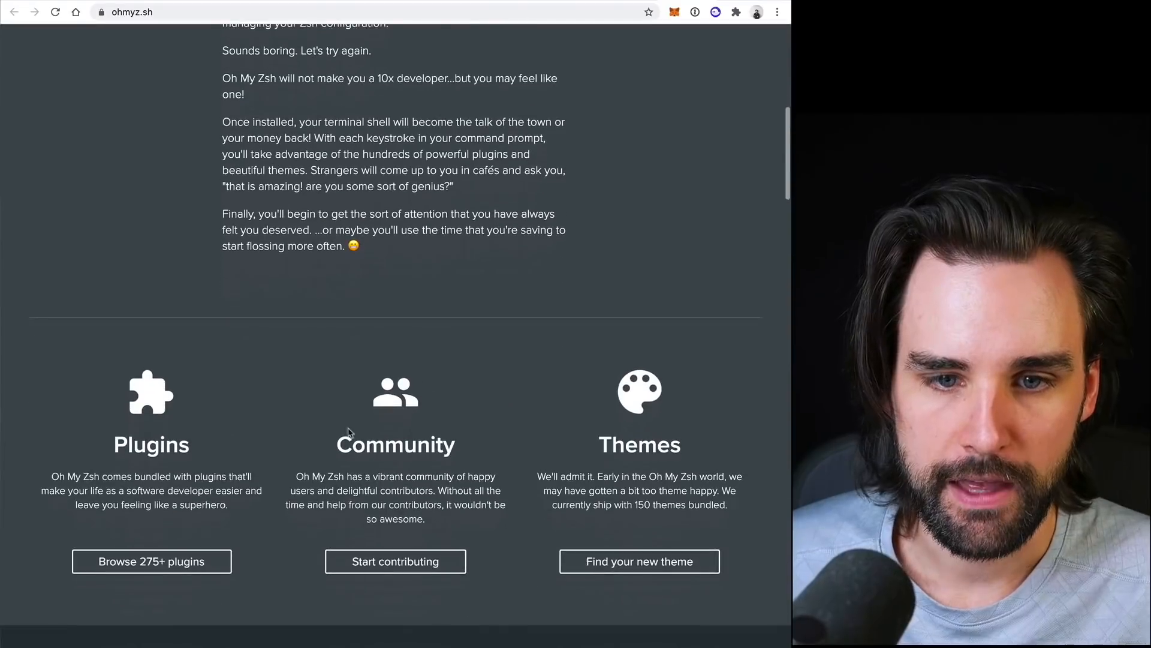
pyautogui.scroll(-3)
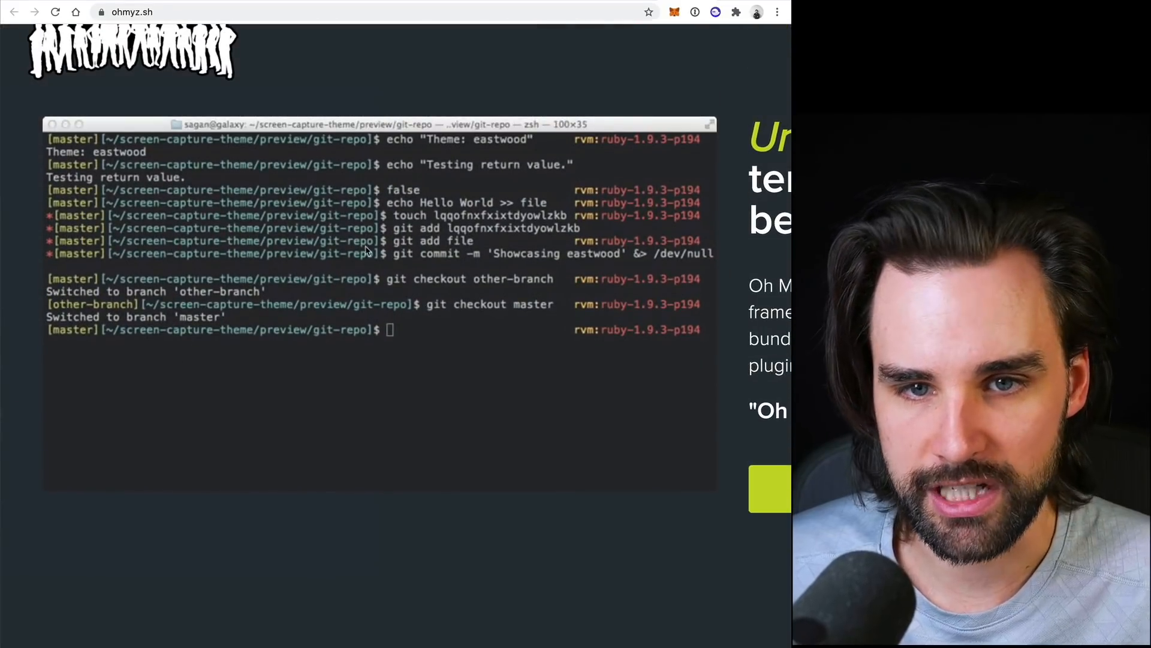
pyautogui.moveTo(419, 298)
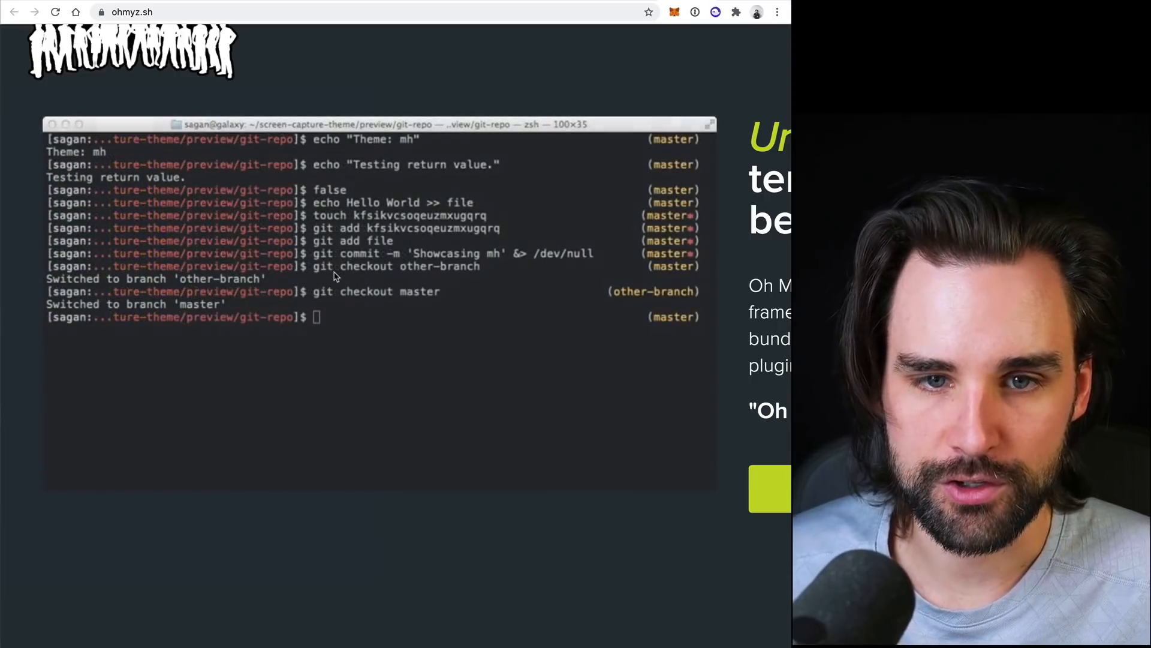
pyautogui.scroll(3)
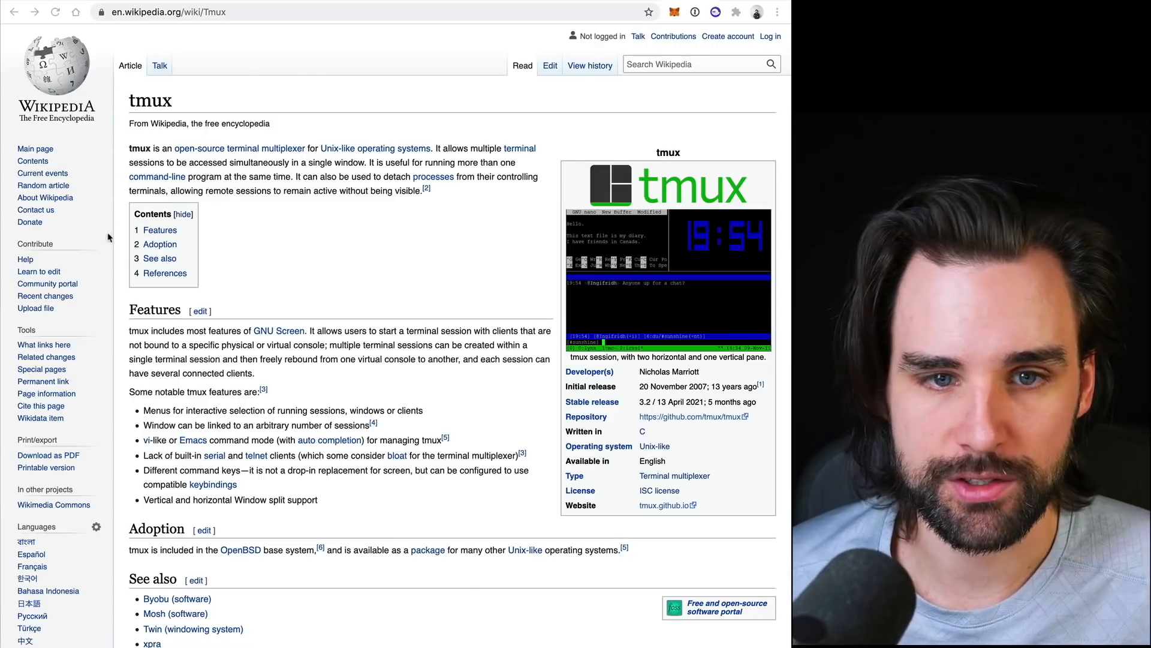
pyautogui.moveTo(393, 258)
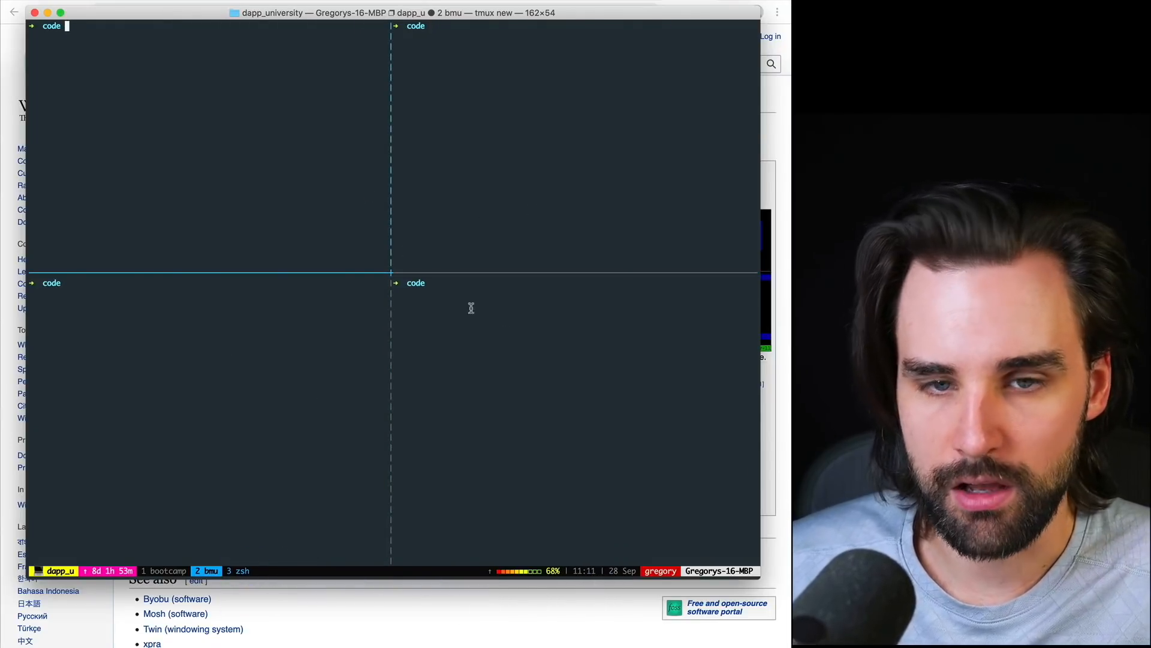
# Focus the bottom-right tmux pane, then the bottom-left pane of the session.
pyautogui.click(523, 343)
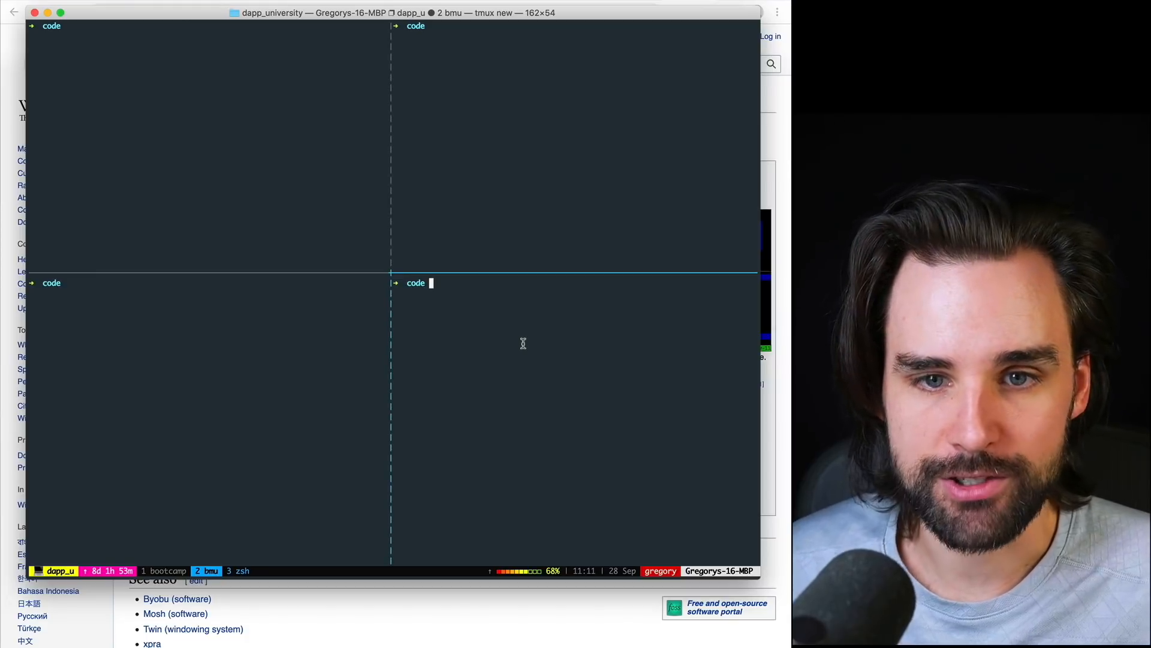
pyautogui.moveTo(568, 372)
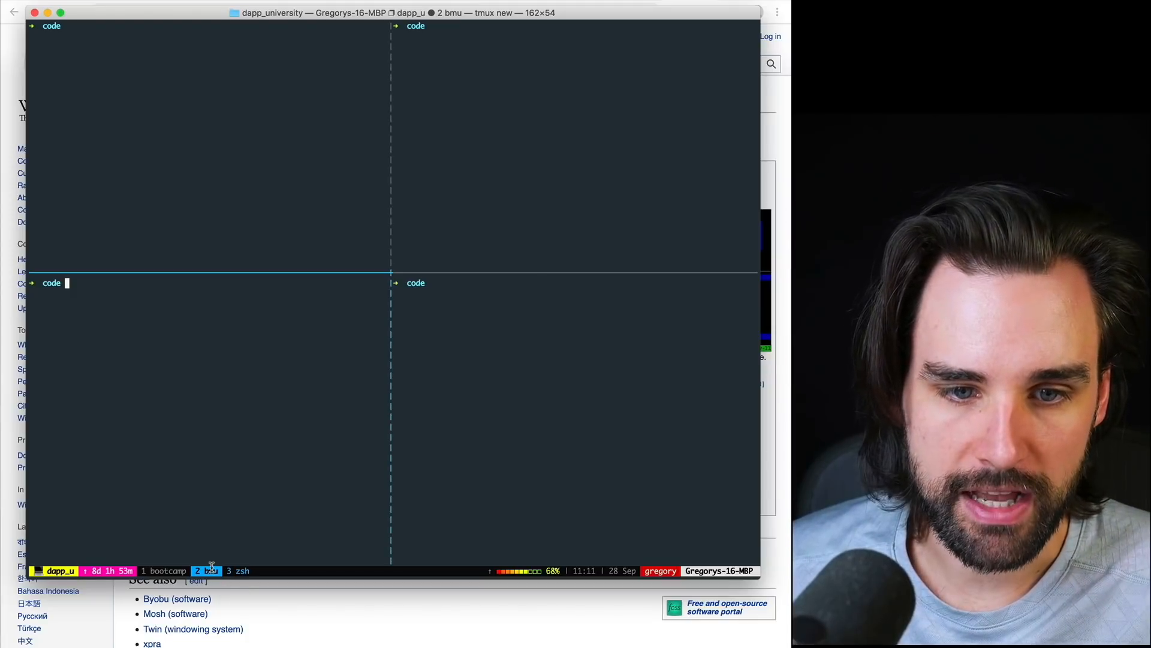
pyautogui.click(234, 570)
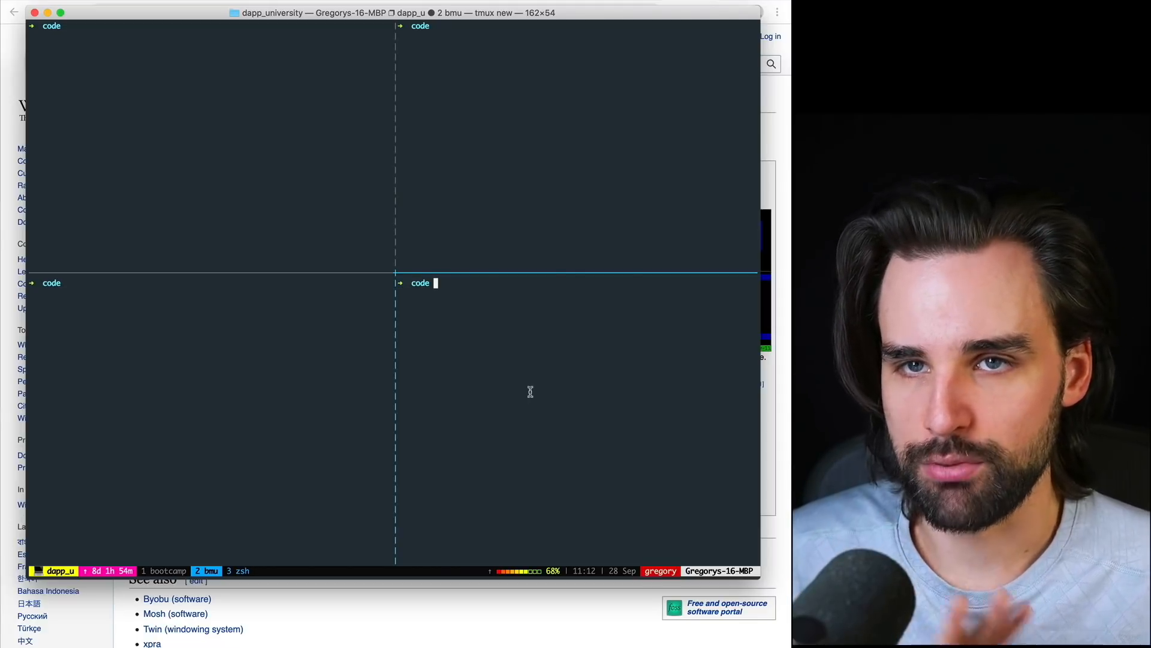
pyautogui.moveTo(392, 193)
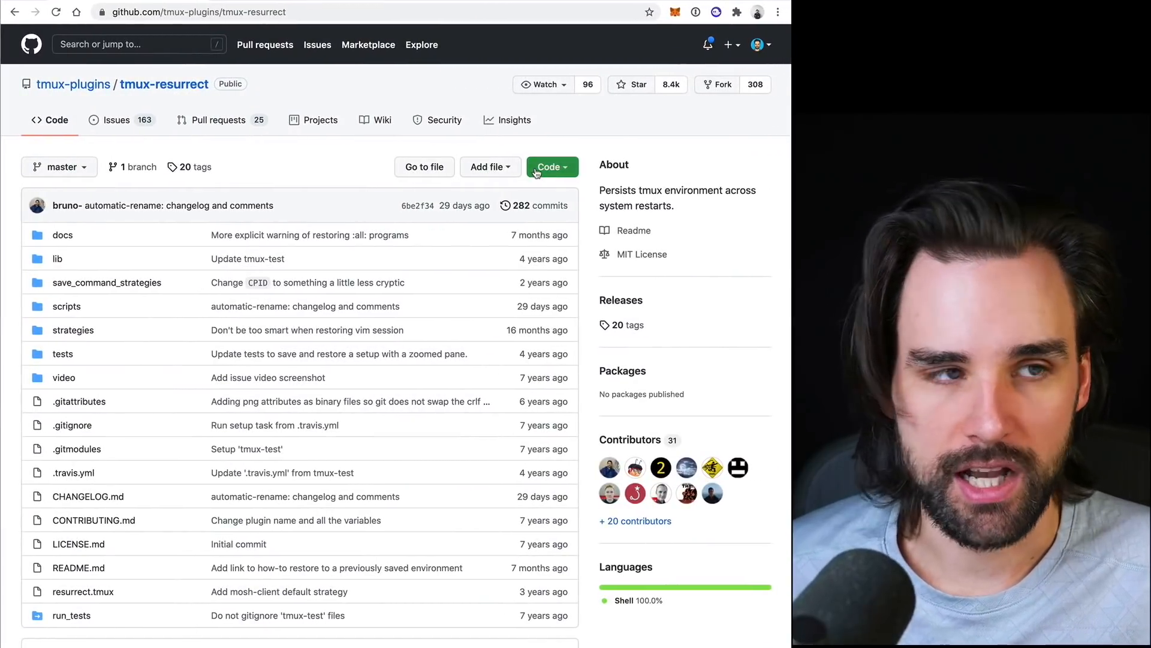
pyautogui.moveTo(463, 286)
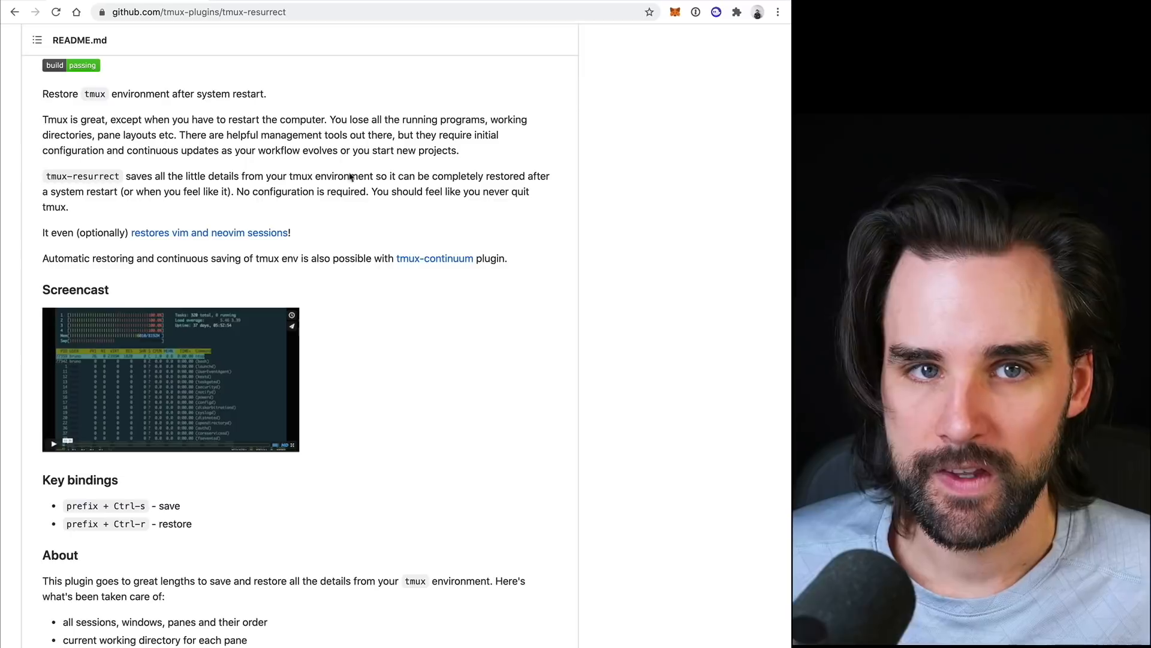
pyautogui.moveTo(576, 441)
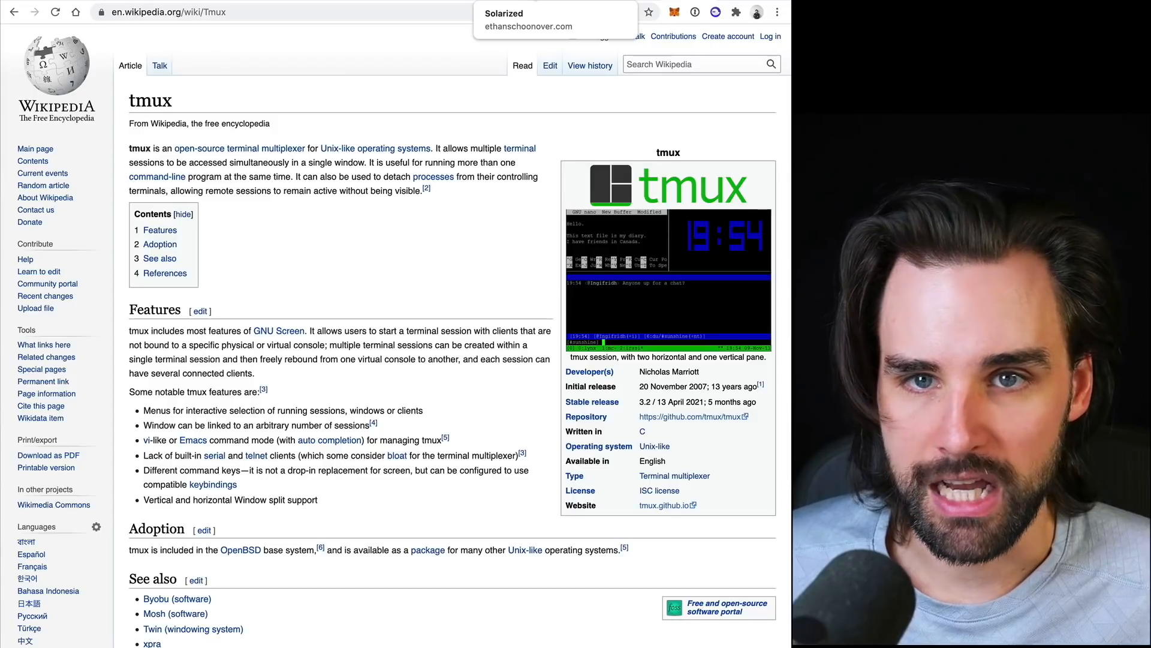
# Switch to Ethan Schoonover's Solarized page and review its intro and font samples.
pyautogui.click(527, 20)
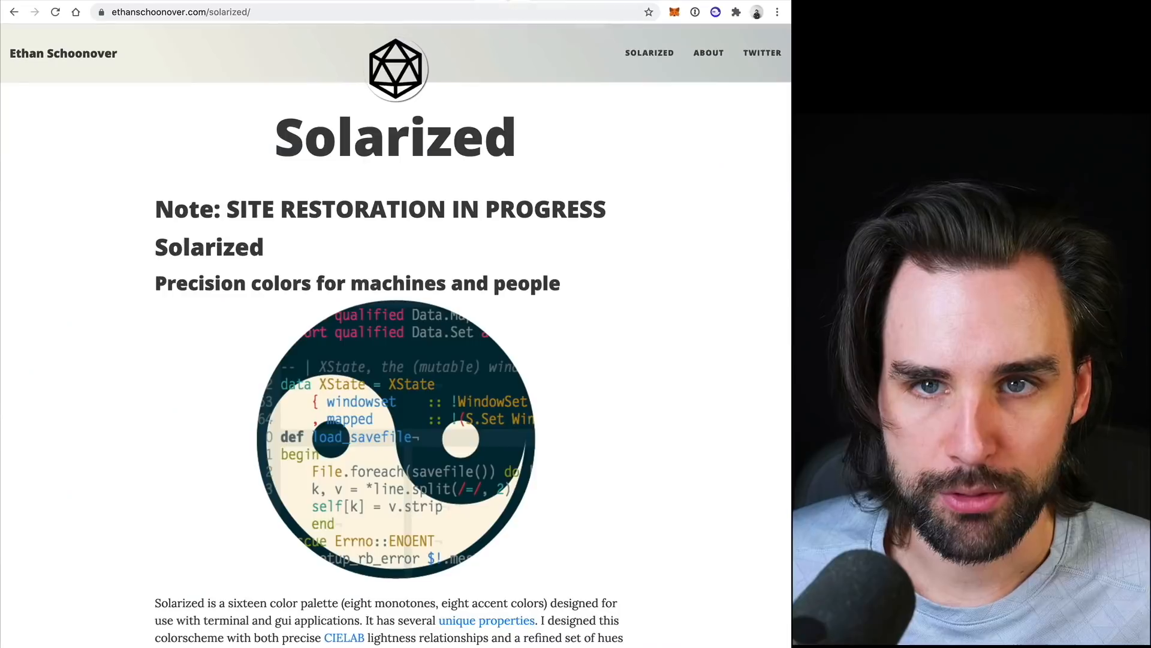
pyautogui.scroll(-3)
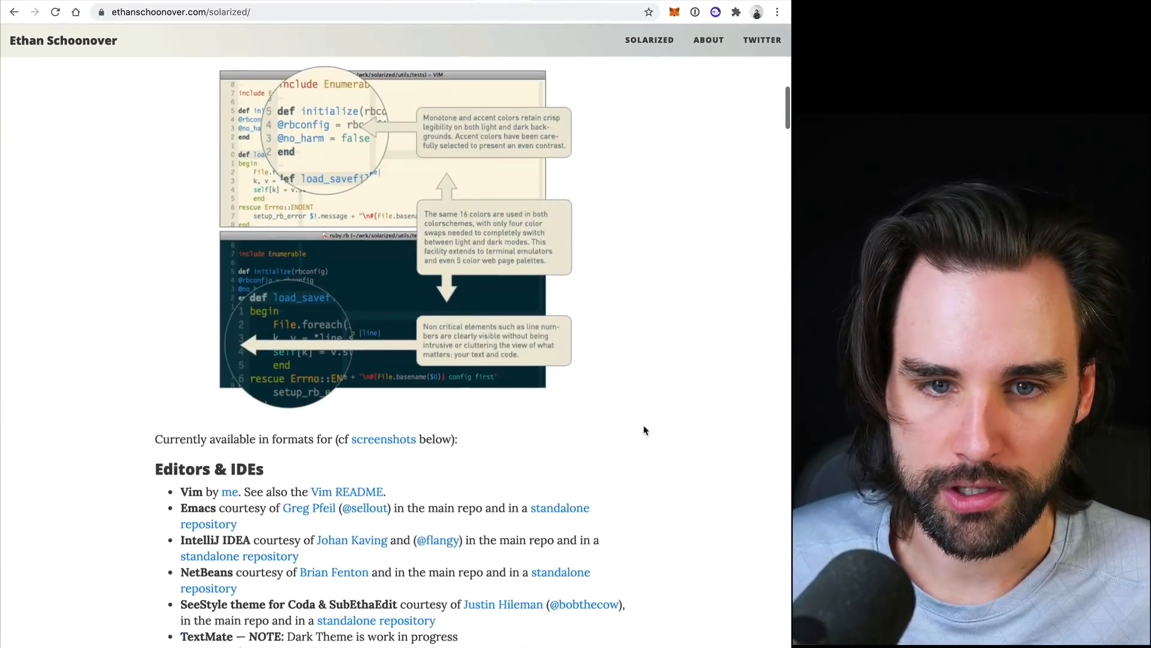
pyautogui.scroll(3)
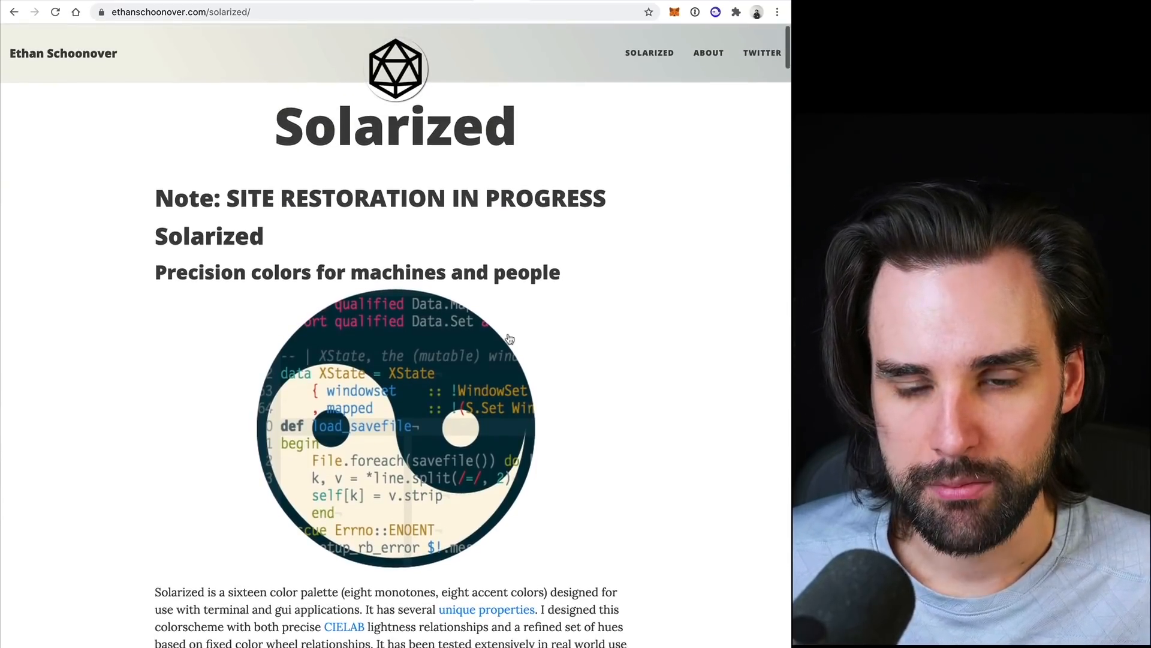
pyautogui.scroll(-3)
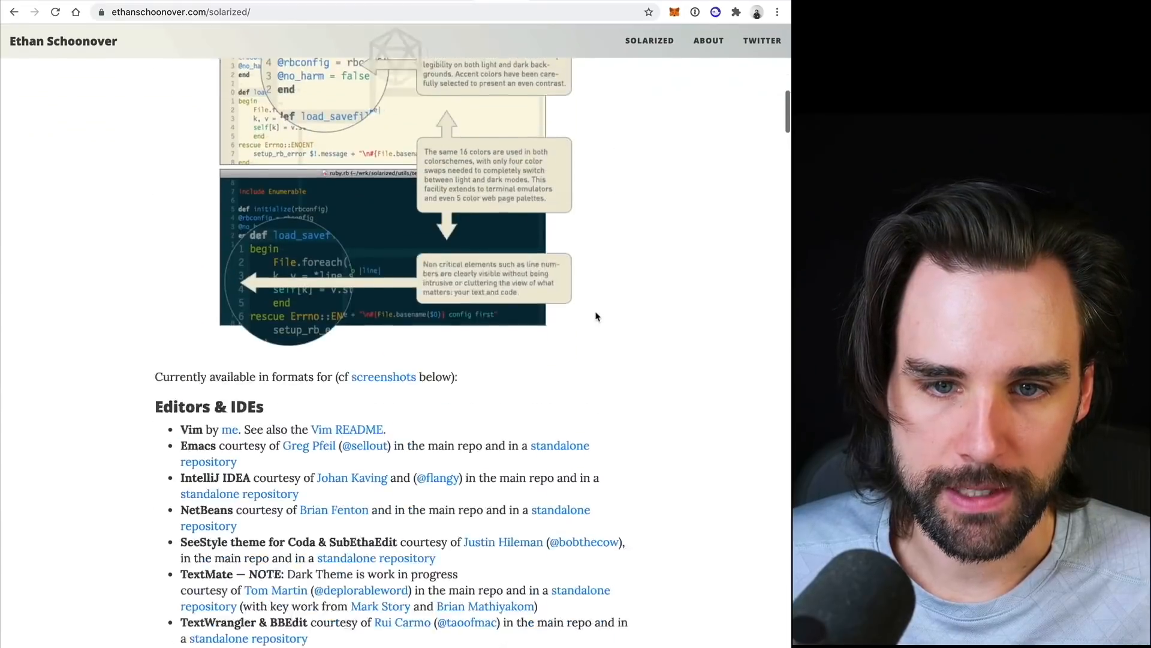
pyautogui.scroll(3)
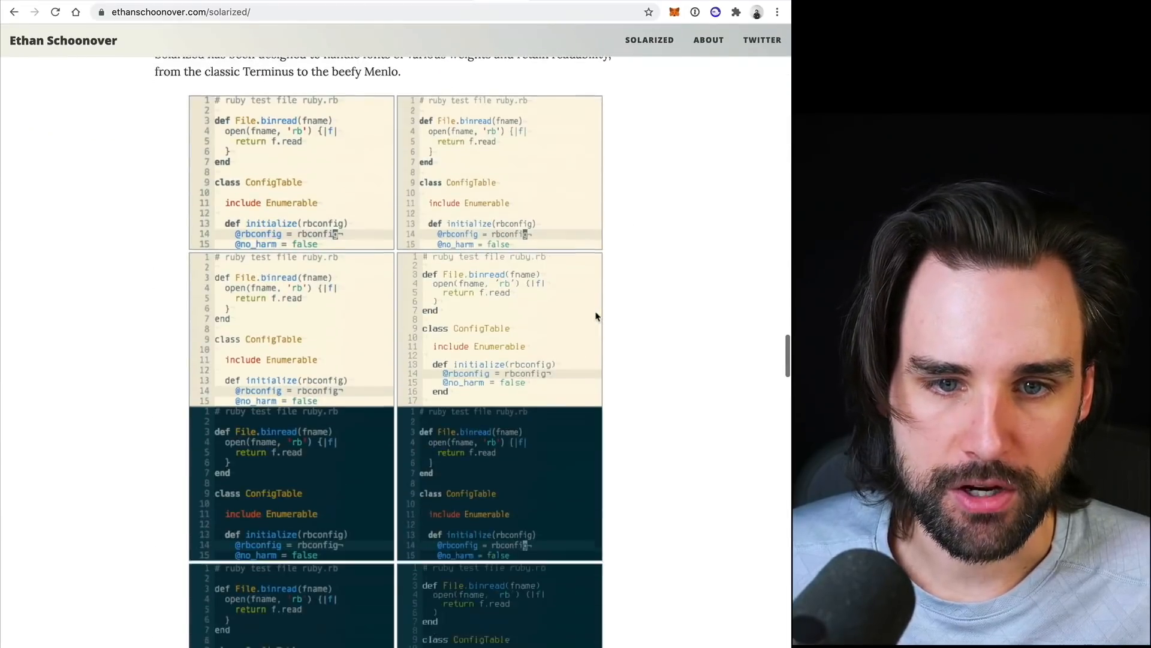
pyautogui.scroll(3)
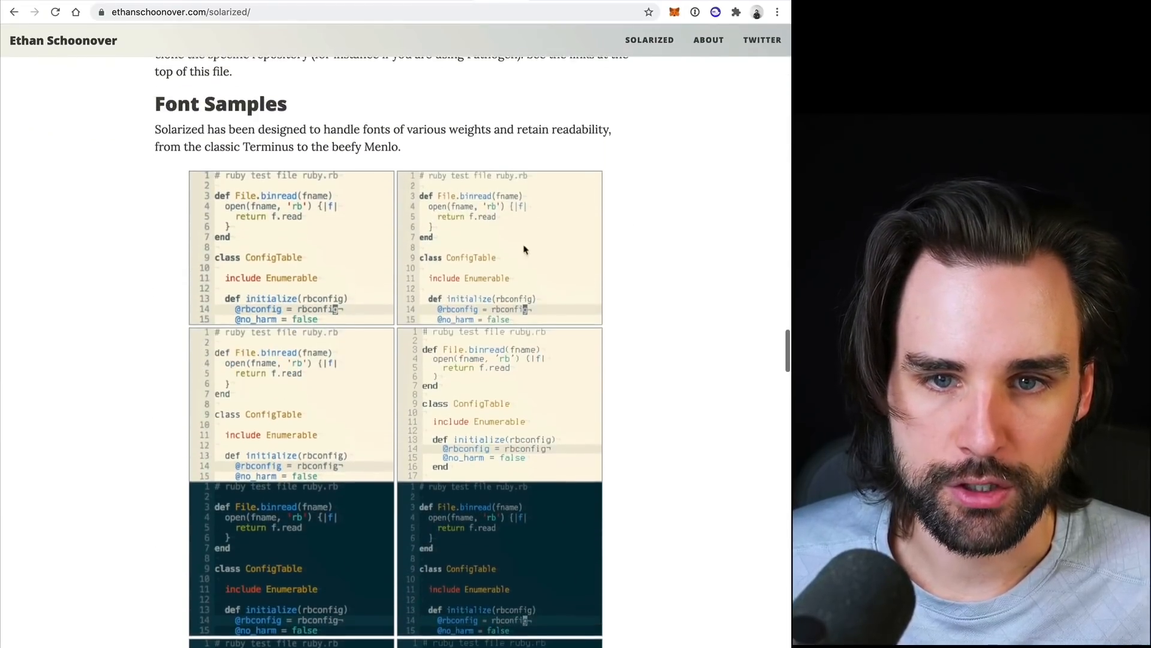
# Browse down past the Solarized screenshots to the table of colour values.
pyautogui.scroll(-3)
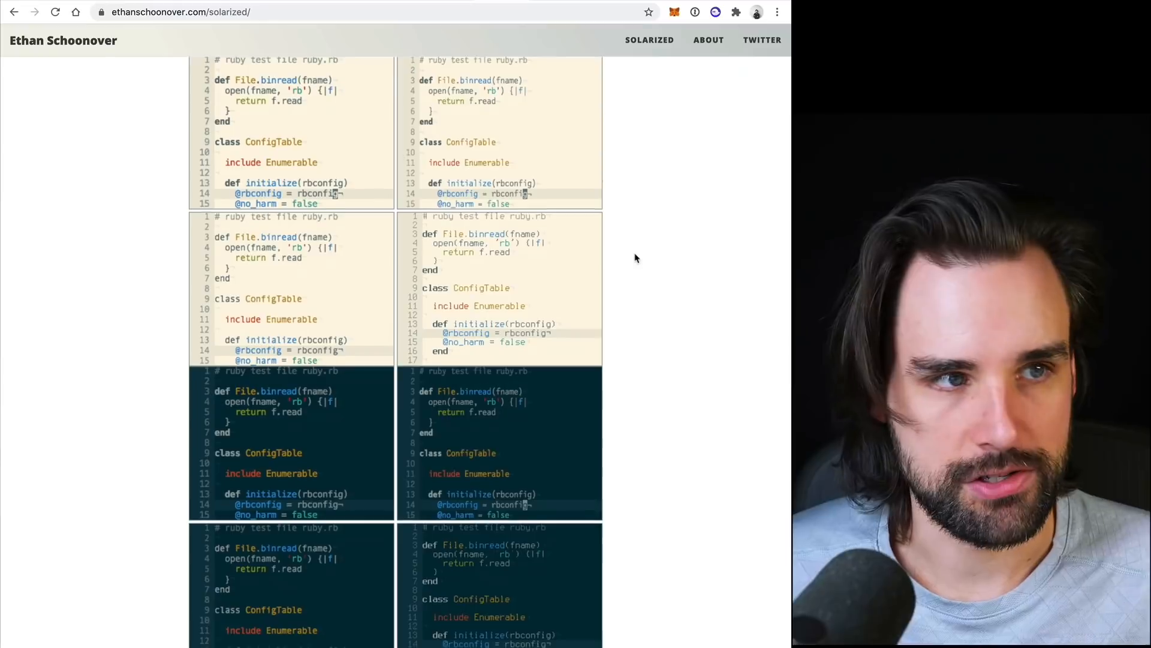
pyautogui.scroll(-3)
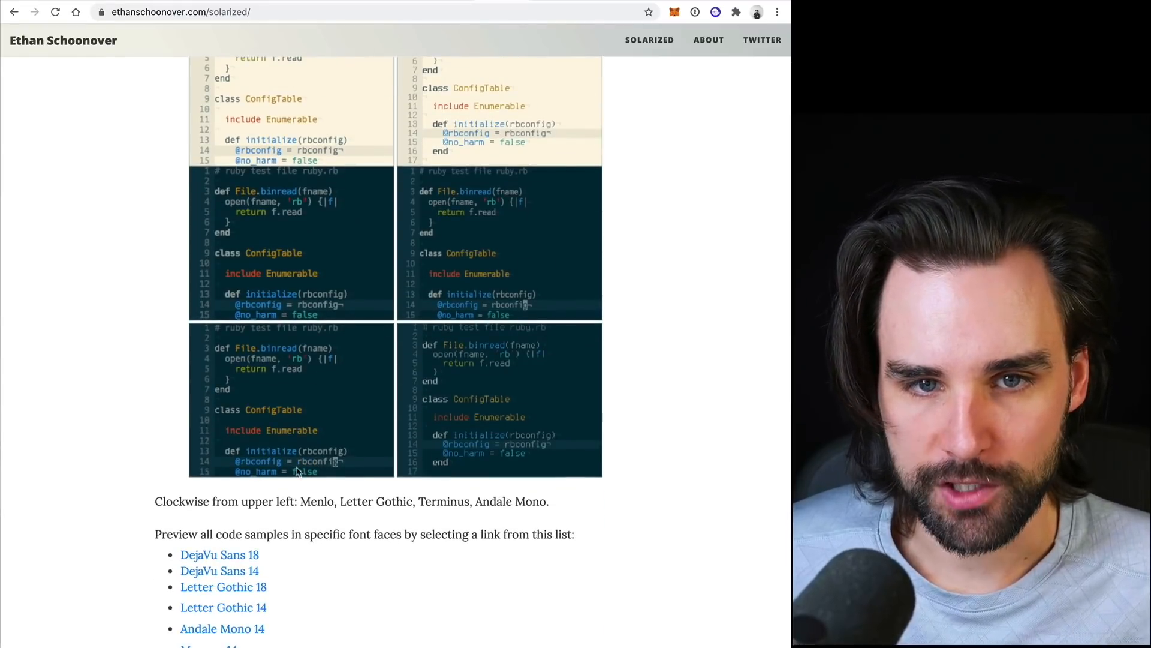
pyautogui.scroll(-3)
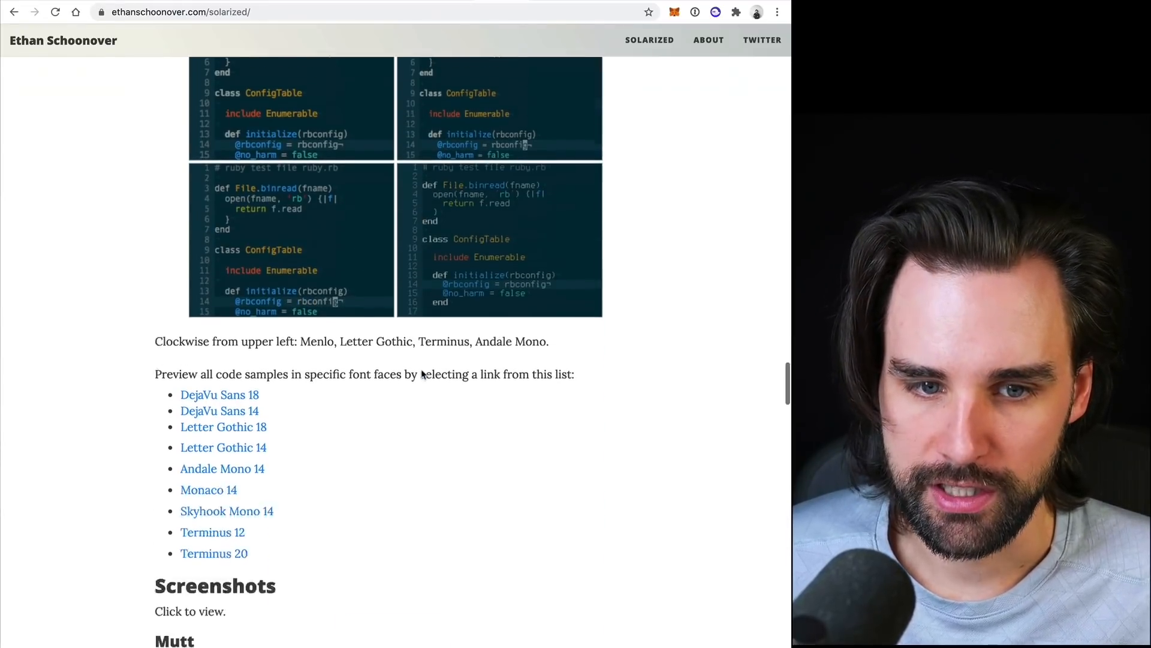
pyautogui.scroll(-3)
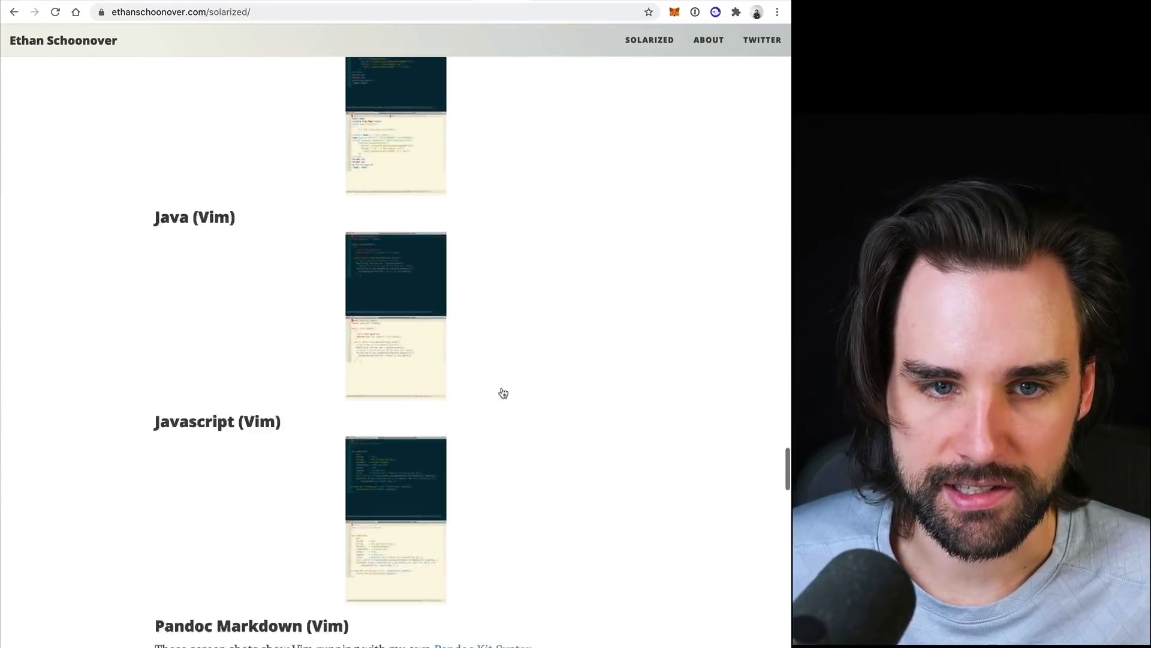
pyautogui.scroll(-3)
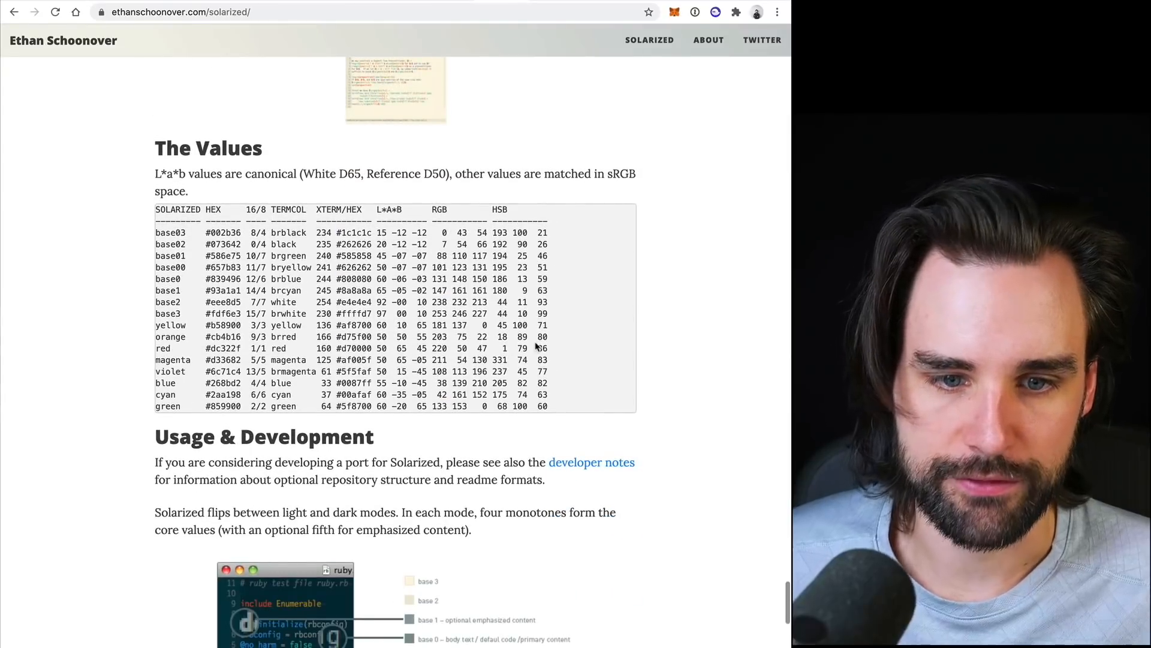
pyautogui.scroll(-3)
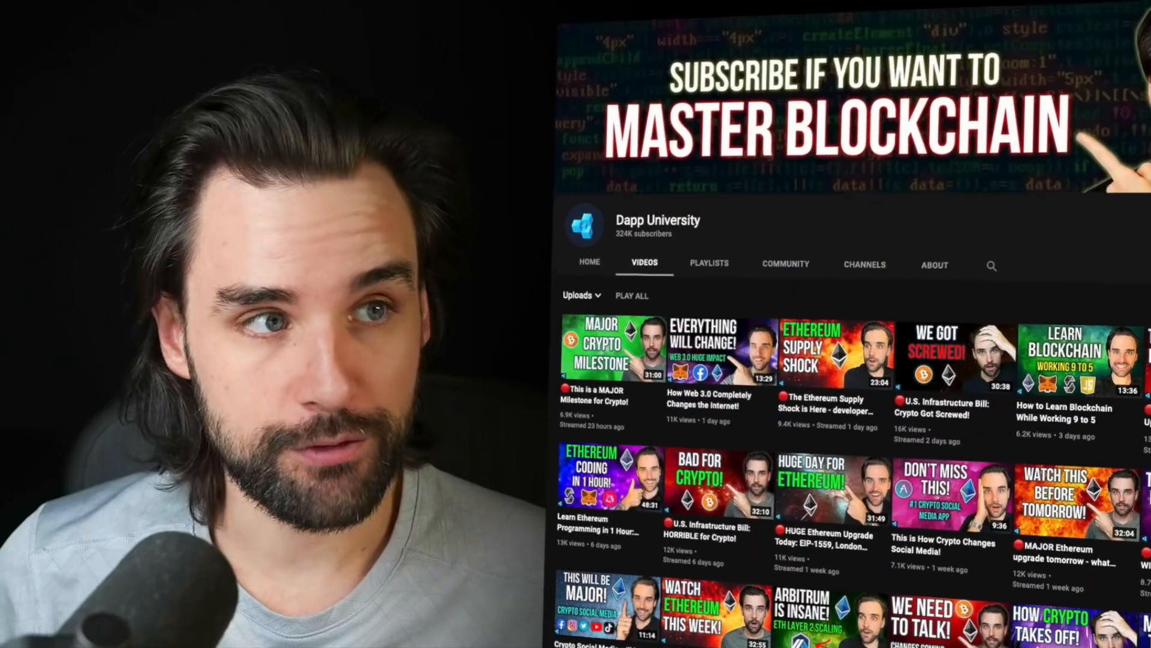
# Scroll further down Dapp University's uploads to older crypto and Ethereum videos.
pyautogui.scroll(-3)
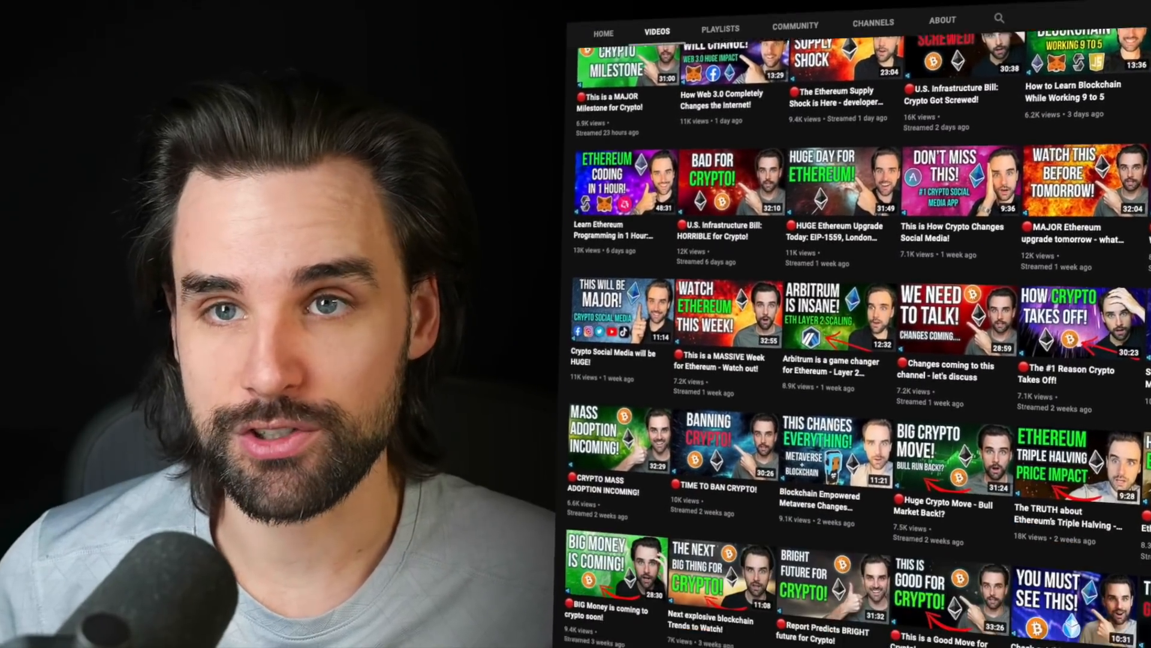
pyautogui.scroll(-3)
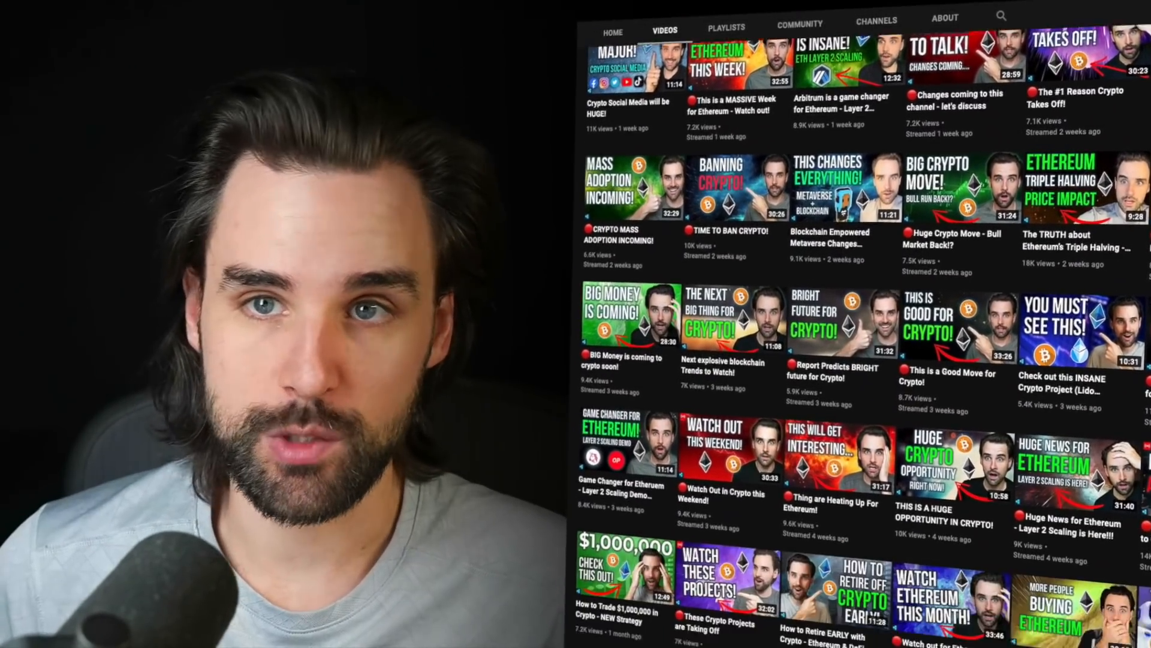